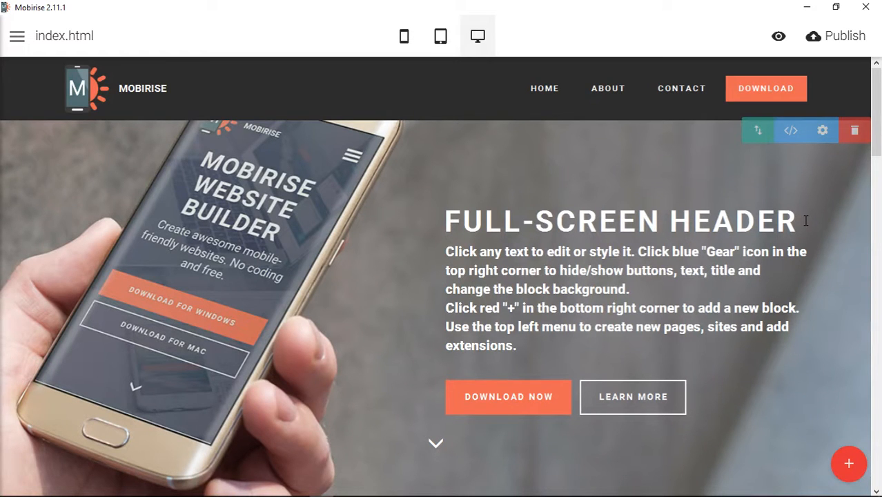
mouse_move(440, 446)
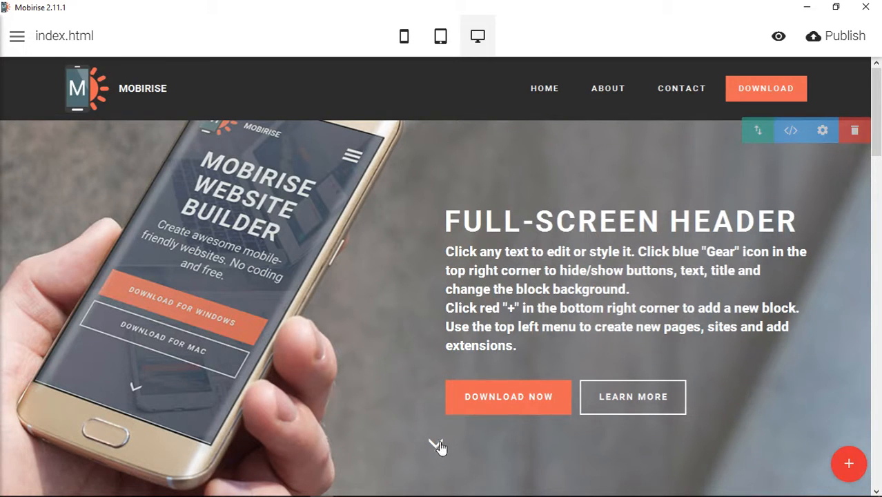
mouse_move(664, 455)
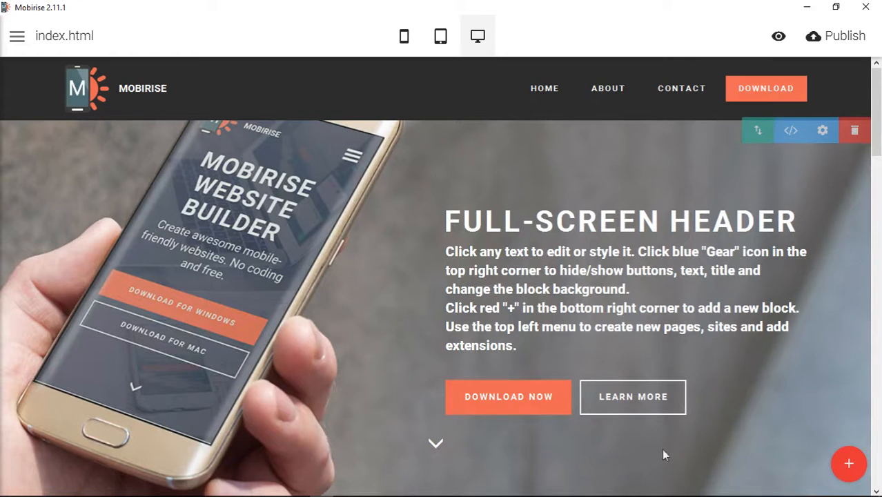
mouse_move(725, 446)
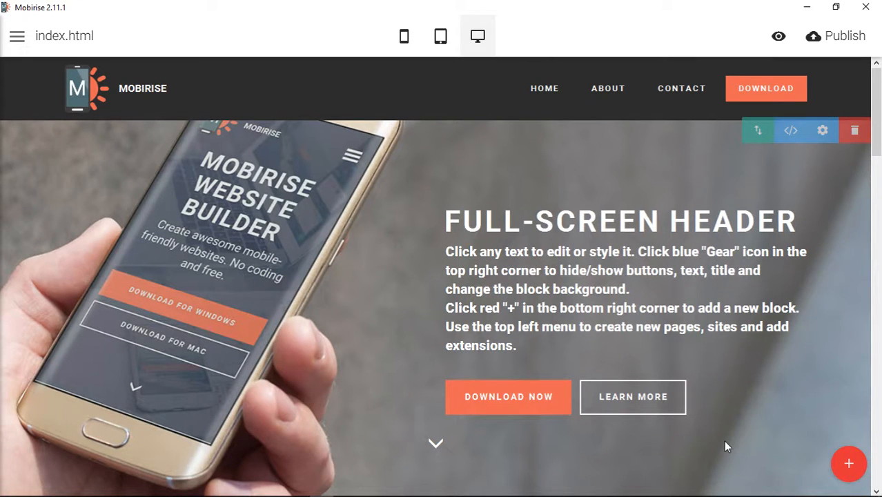
mouse_move(406, 373)
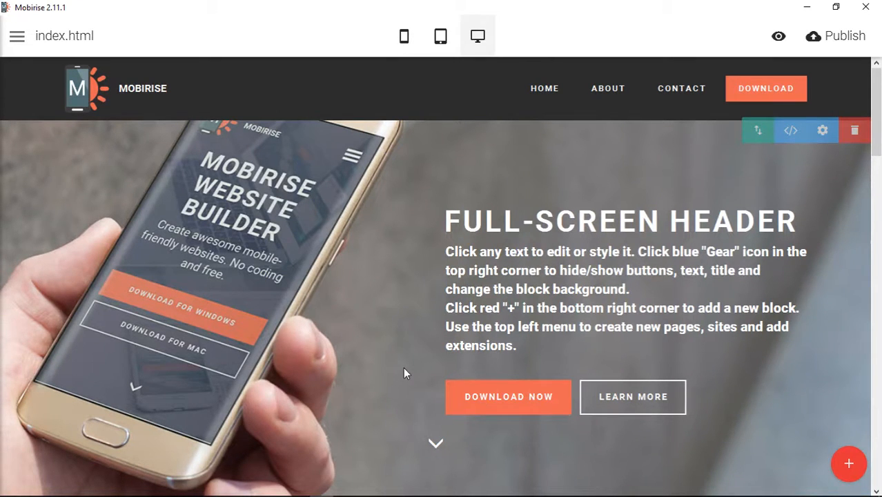
mouse_move(414, 371)
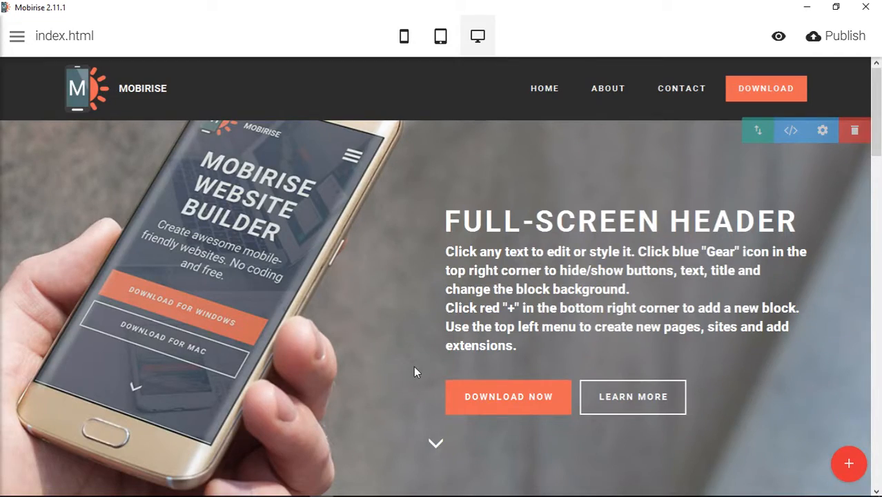
Unlock the header block's HTML and change glyphicon-menu-down to glyphicon-menu-up
scroll("down", 3)
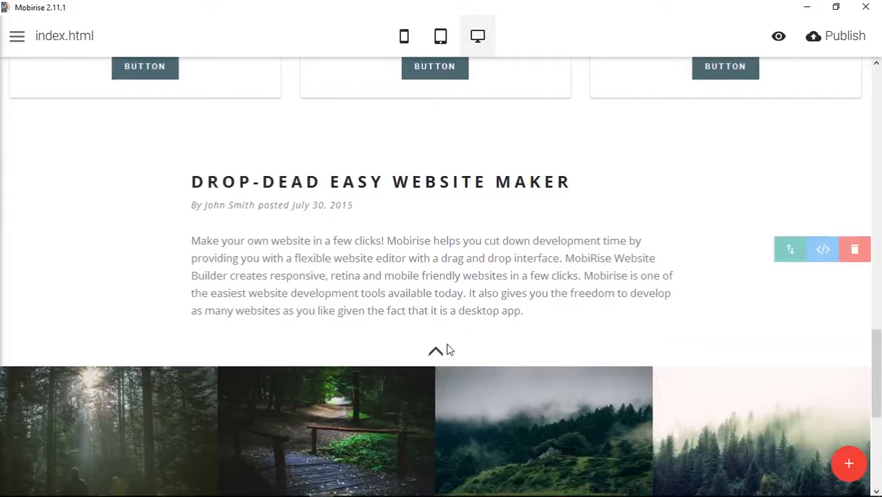
mouse_move(435, 354)
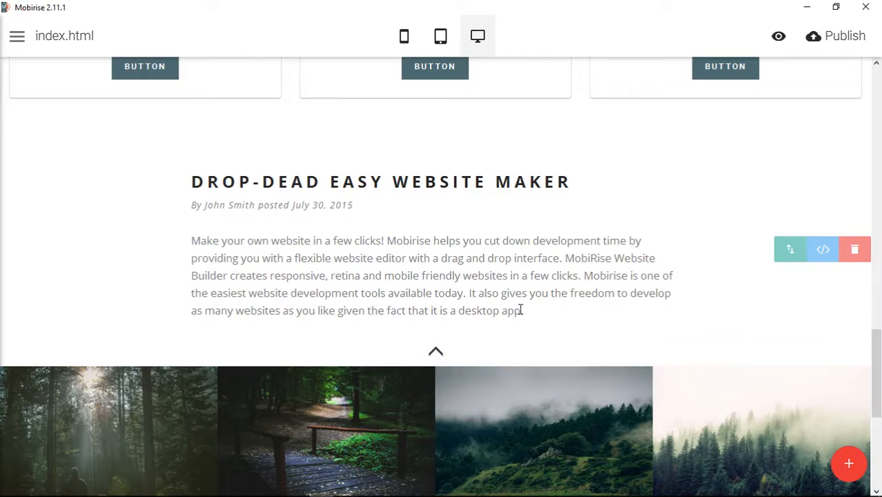
scroll("up", 3)
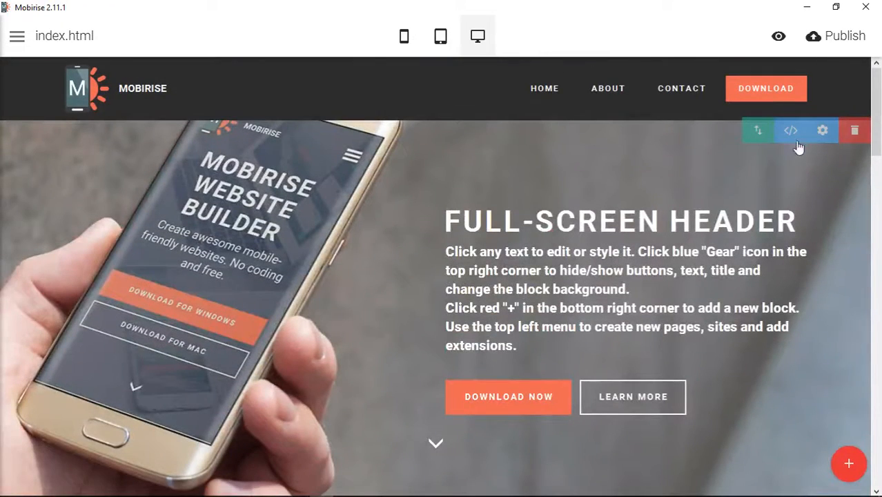
left_click(791, 130)
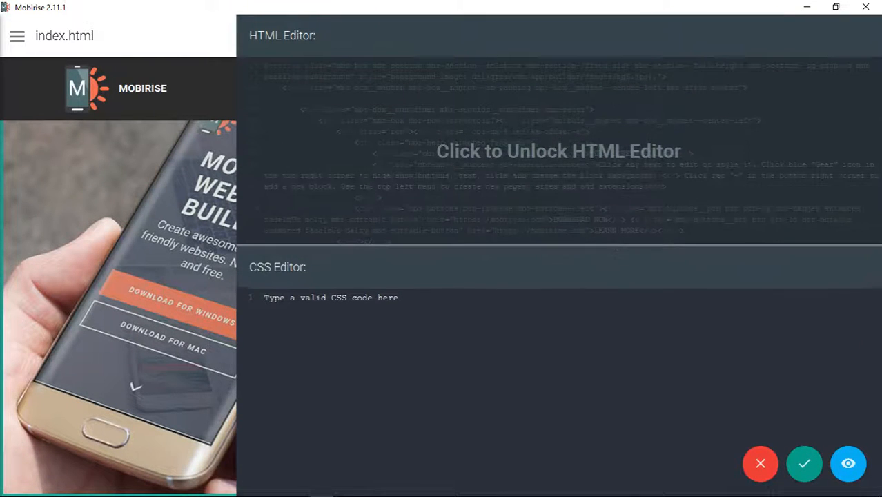
left_click(558, 151)
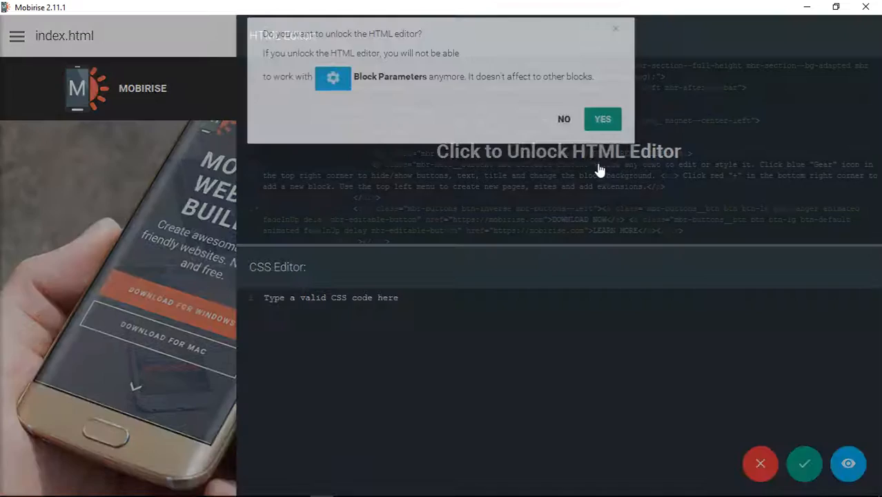
left_click(602, 119)
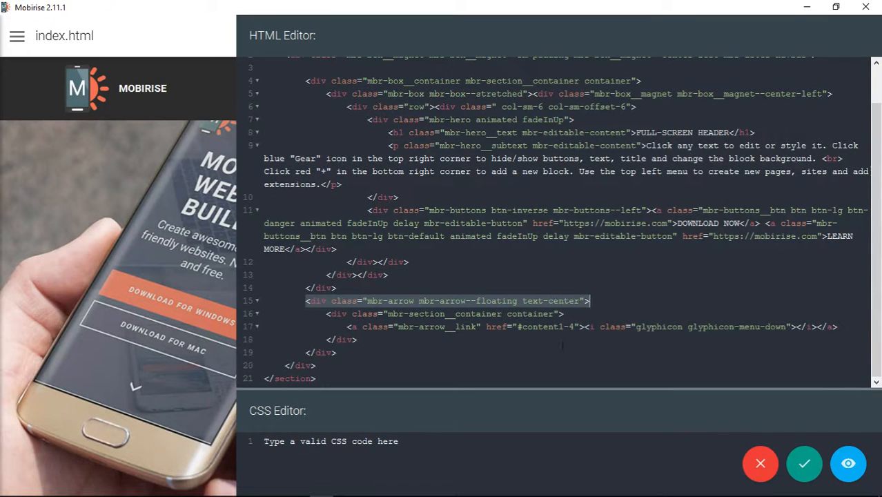
double_click(548, 300)
type("up")
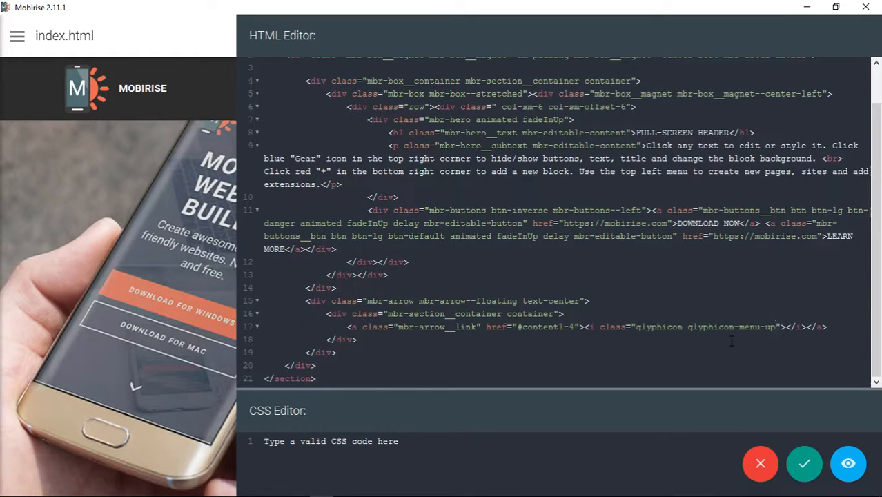
mouse_move(804, 464)
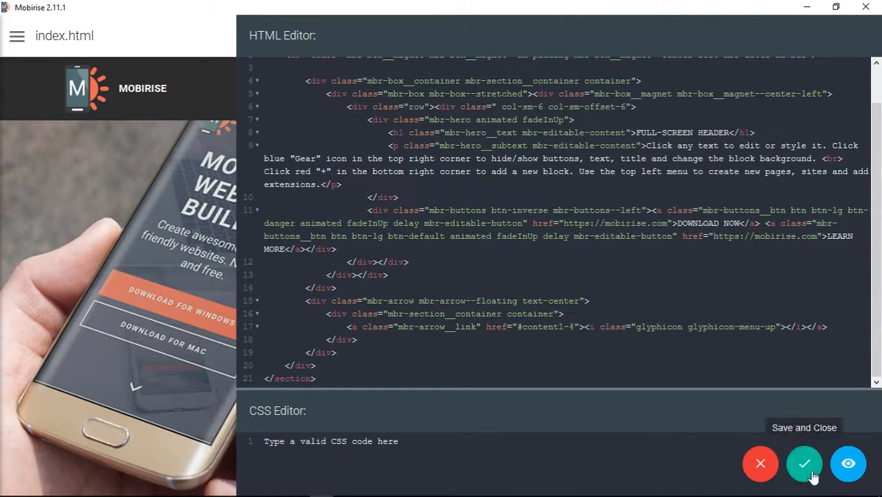
Save the header's up-arrow code change, then reopen and close the code editor
left_click(804, 463)
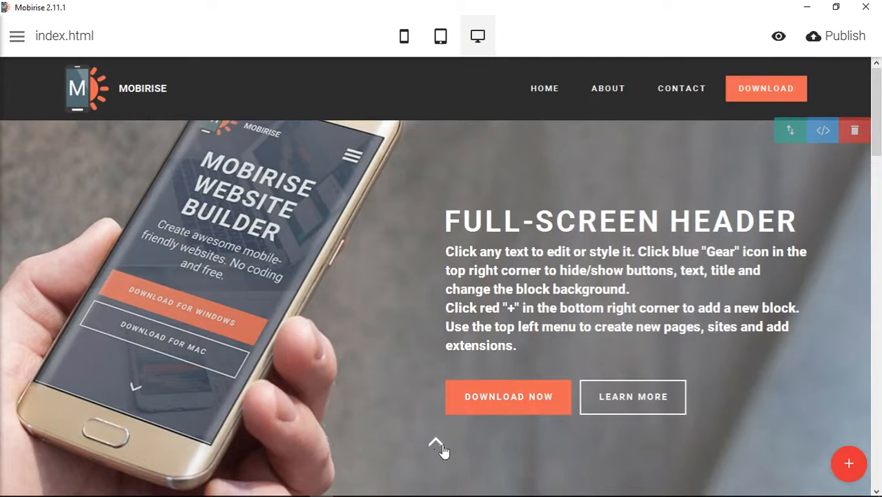
mouse_move(808, 181)
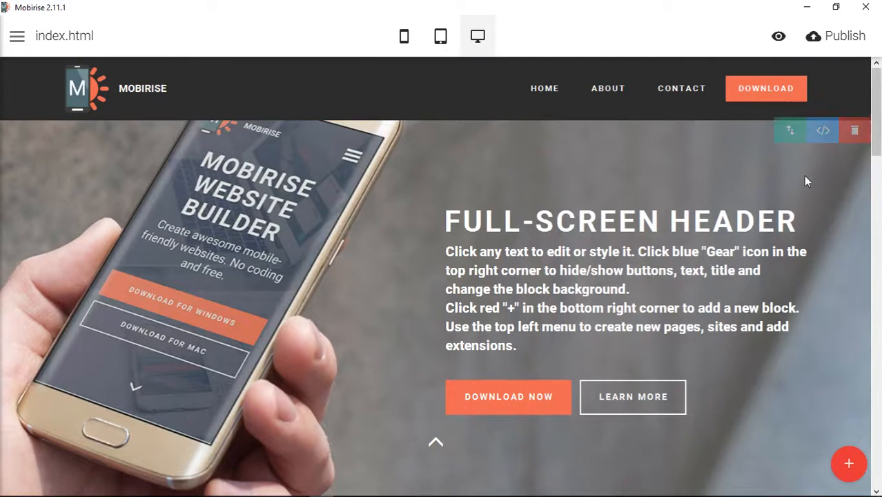
left_click(823, 130)
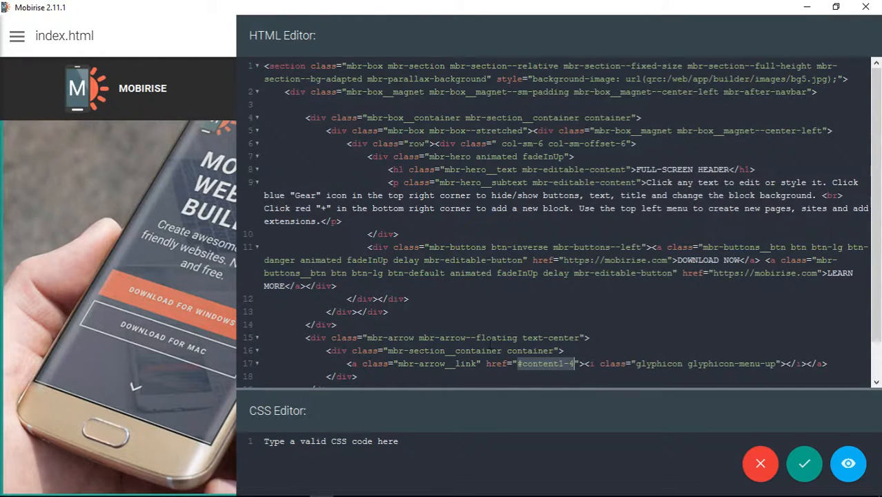
left_click(804, 463)
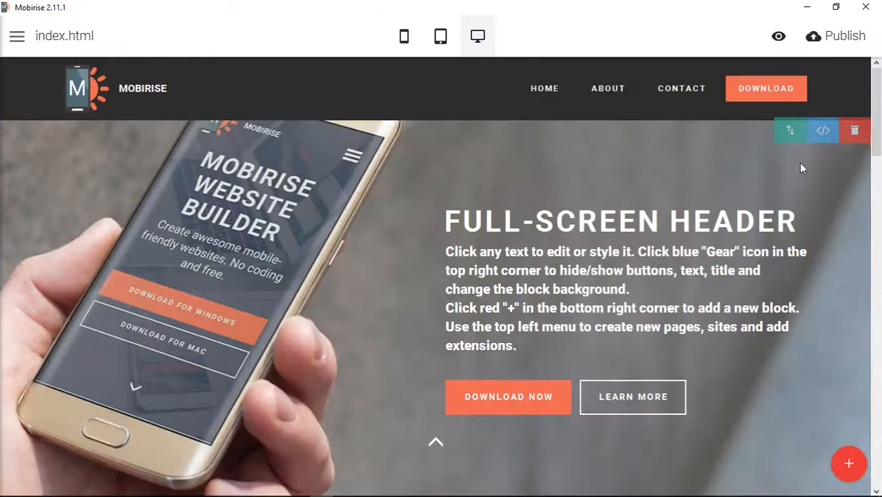
Scroll the page to check the up-arrow header between the gallery and footer
scroll("down", 3)
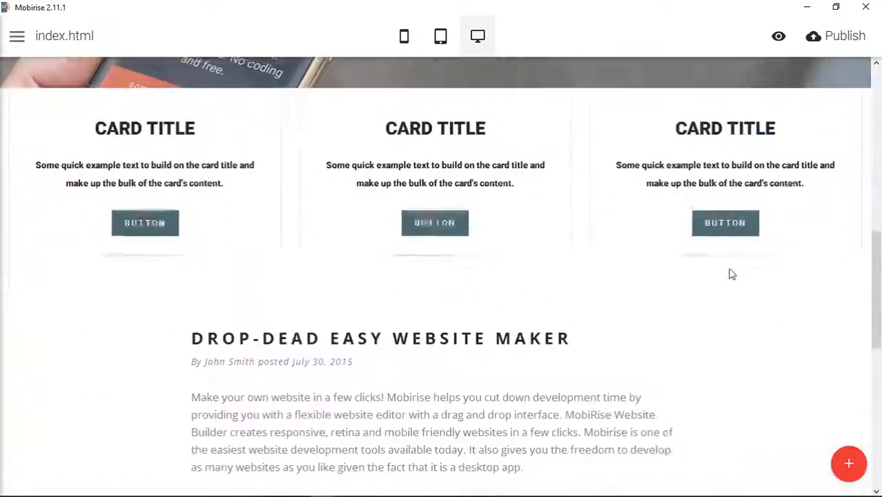
scroll("up", 3)
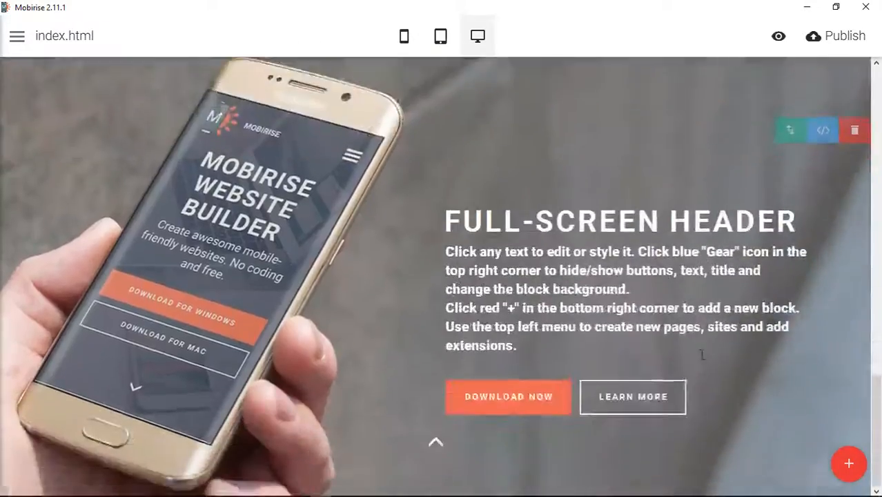
scroll("up", 3)
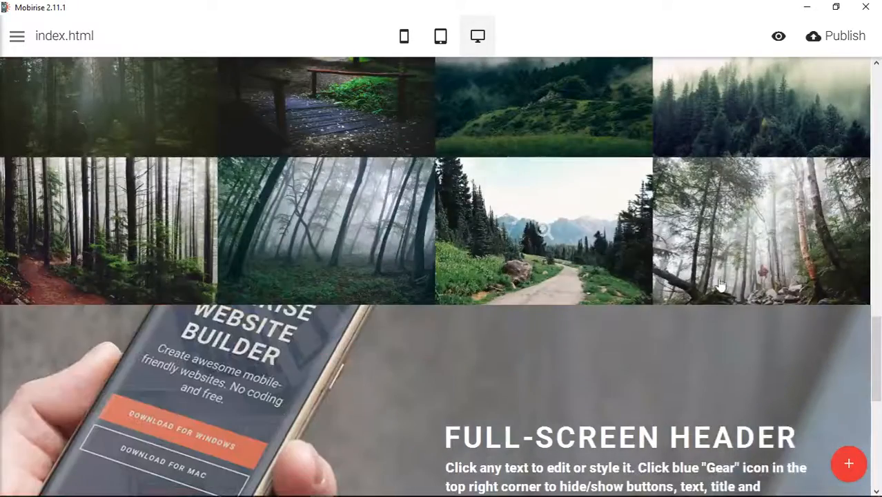
scroll("up", 3)
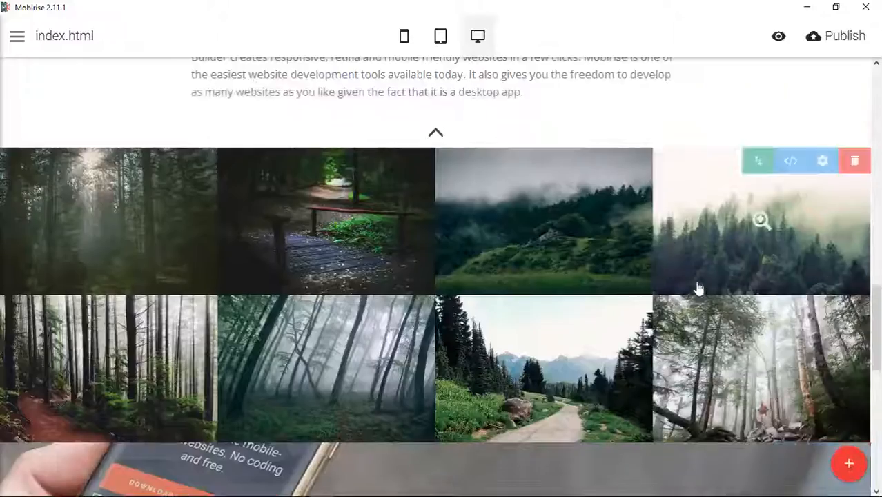
scroll("down", 3)
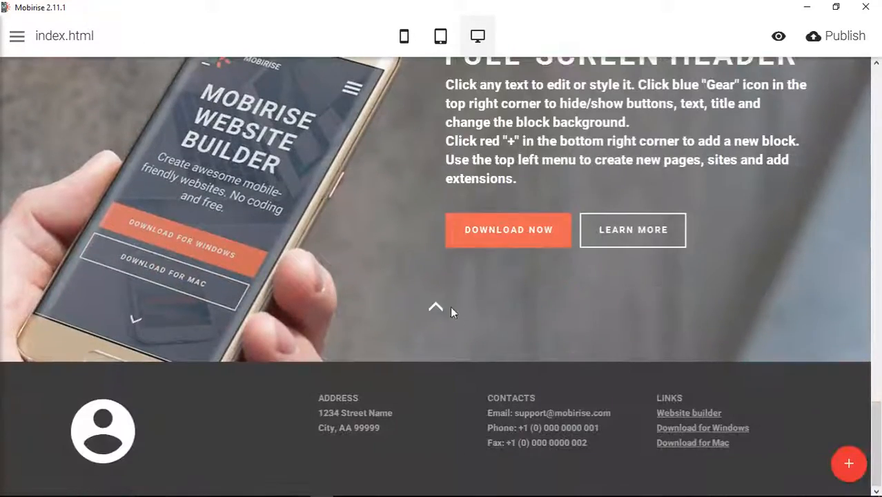
scroll("up", 3)
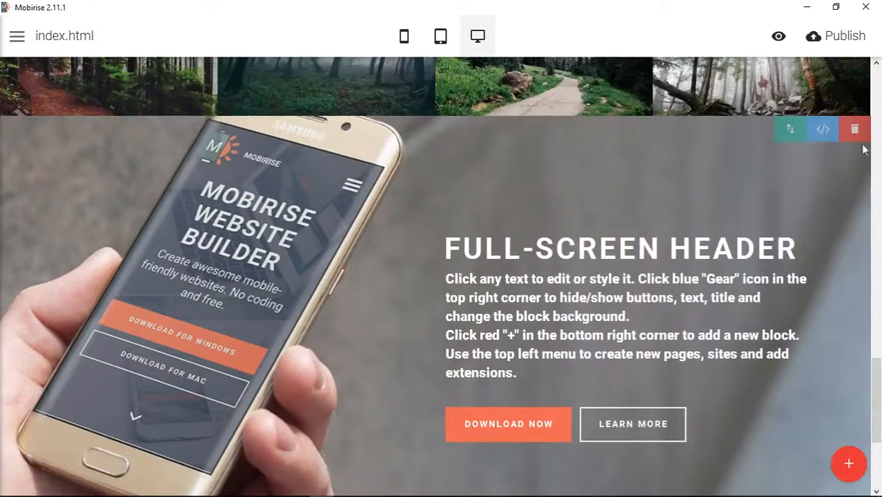
Point the arrow link's href to #top instead of #content1-4, save, and recheck the code
left_click(822, 129)
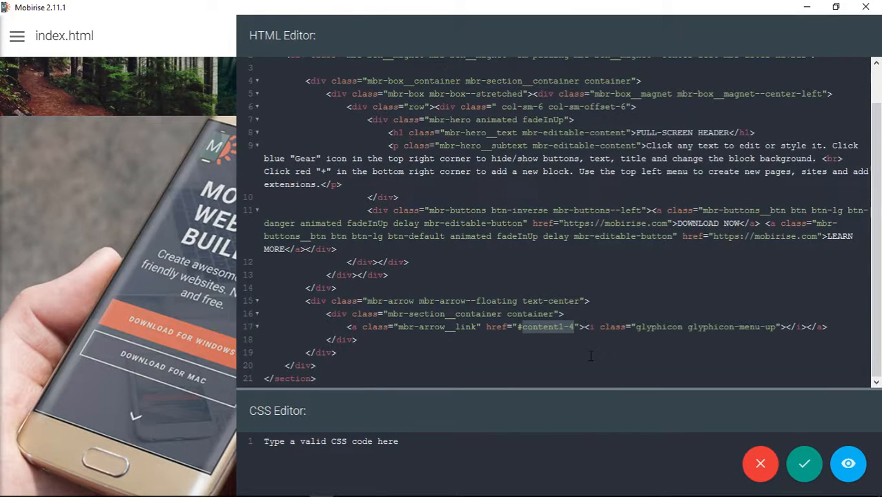
type("#top")
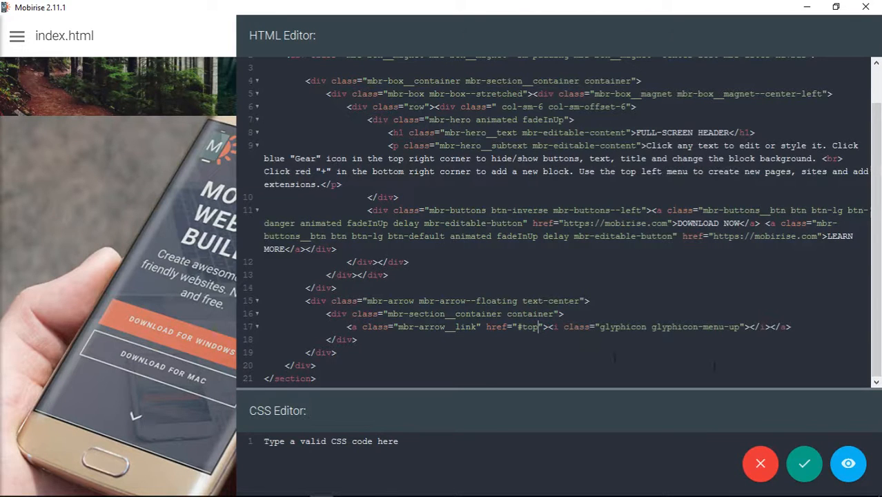
mouse_move(804, 463)
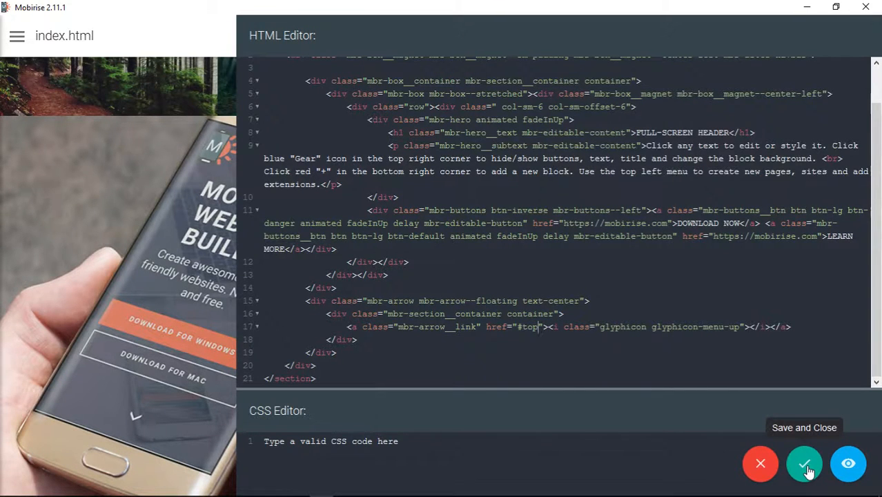
left_click(804, 463)
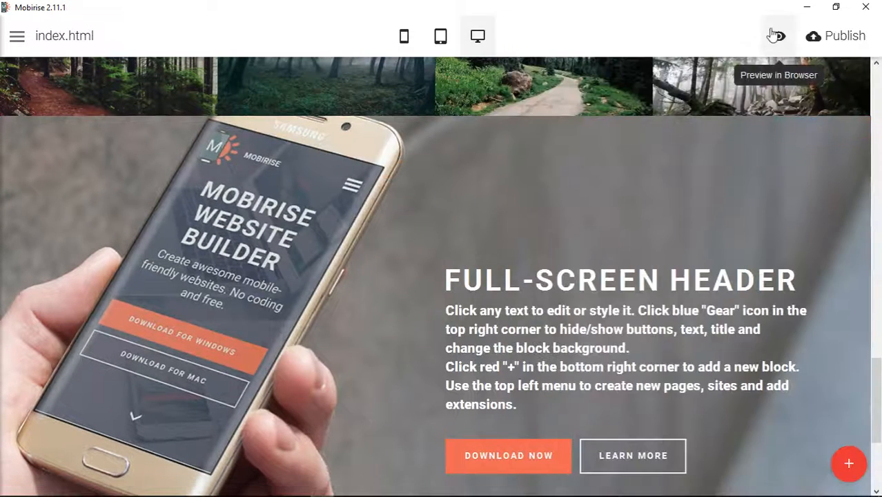
scroll("down", 3)
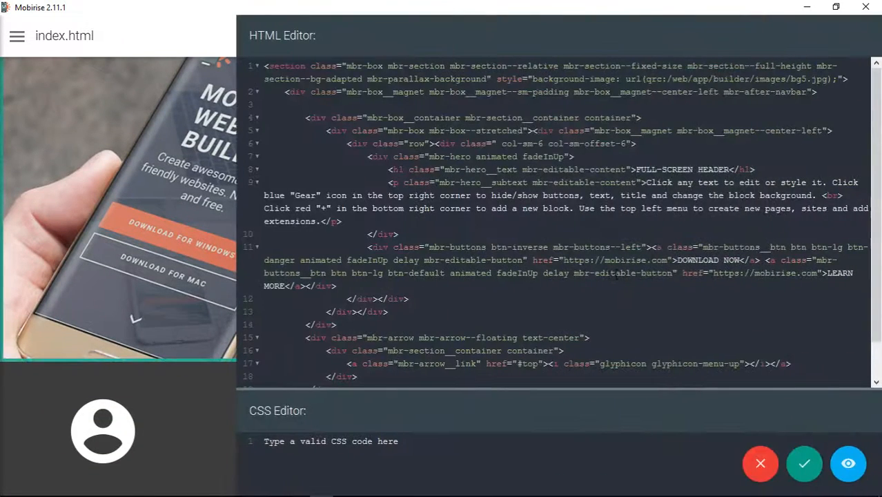
left_click(804, 463)
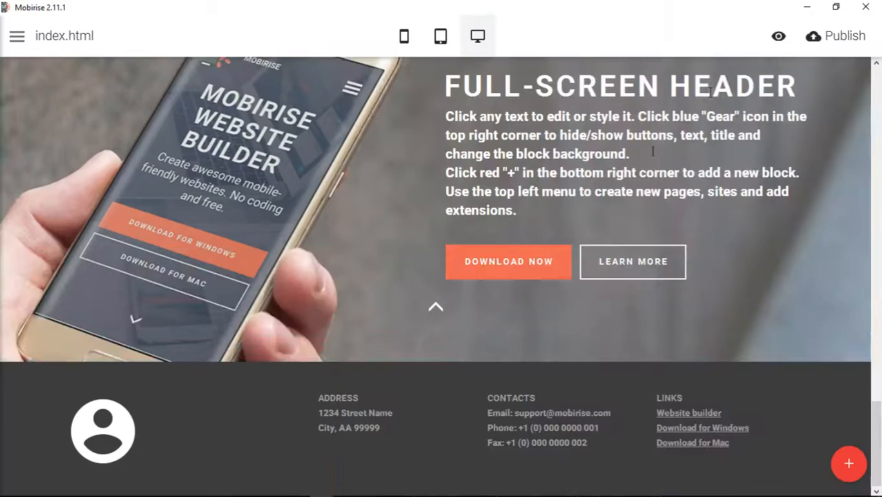
Preview the page in Chrome and check the up-arrow above the footer
left_click(835, 36)
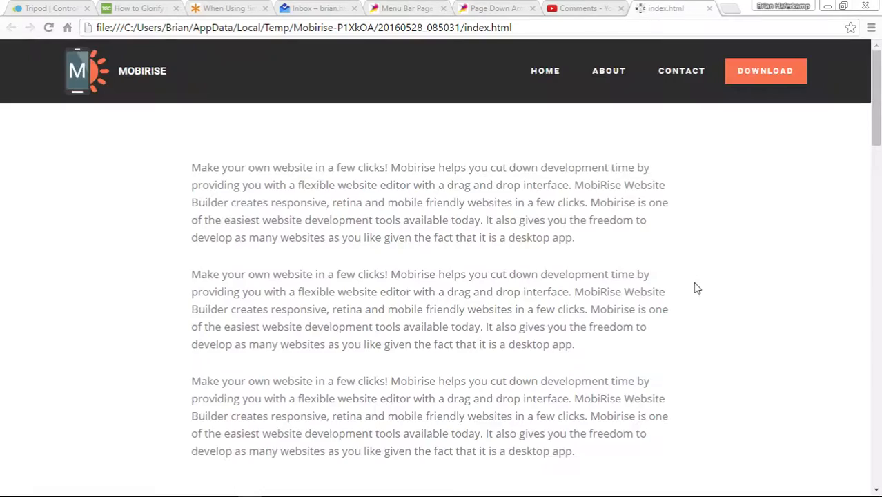
scroll("up", 3)
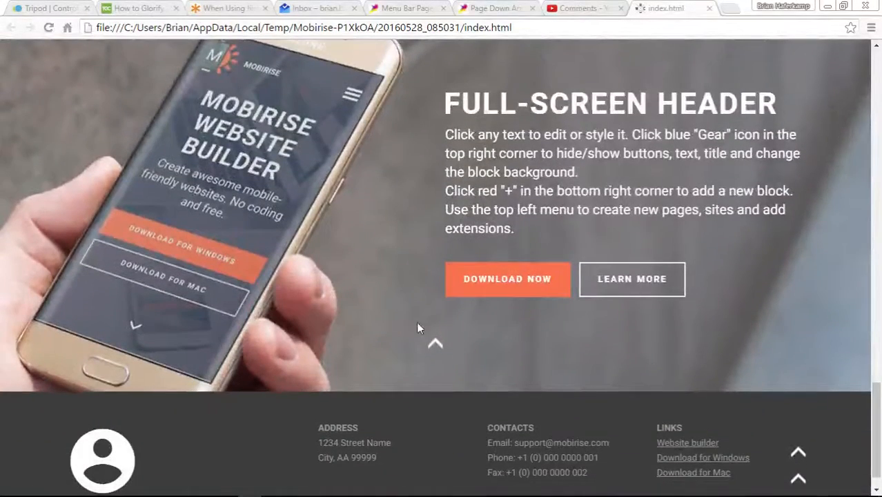
mouse_move(434, 342)
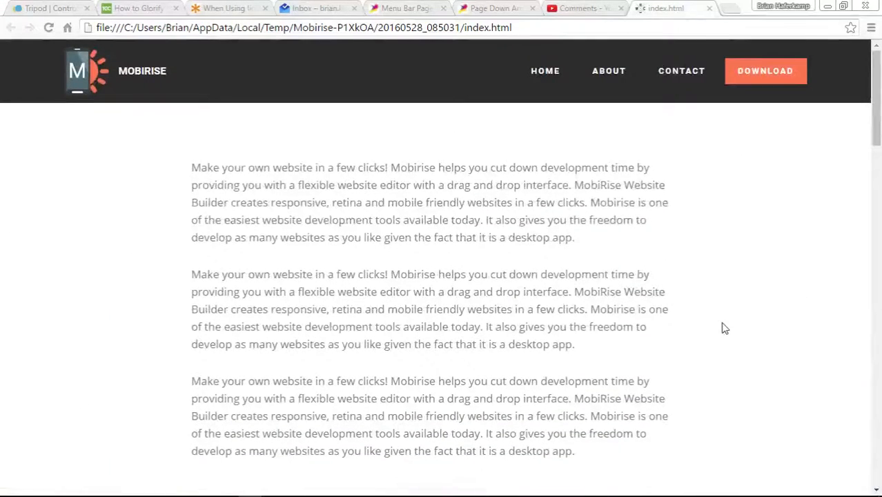
mouse_move(714, 297)
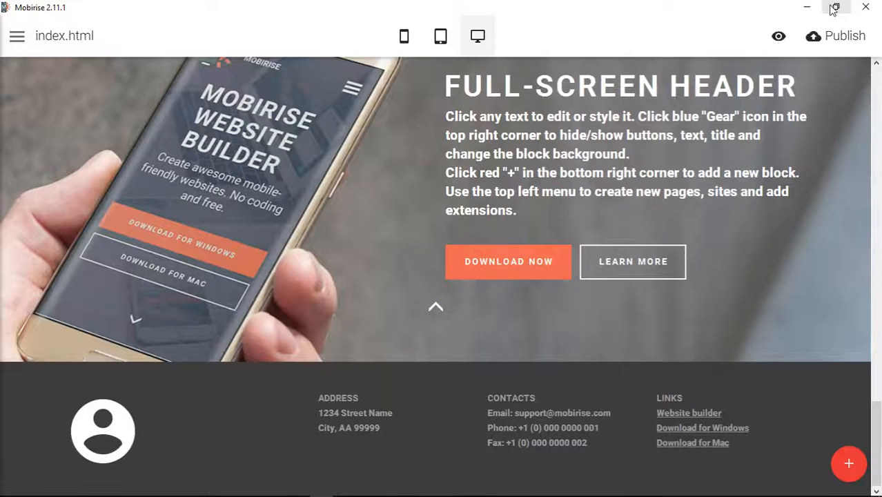
mouse_move(481, 344)
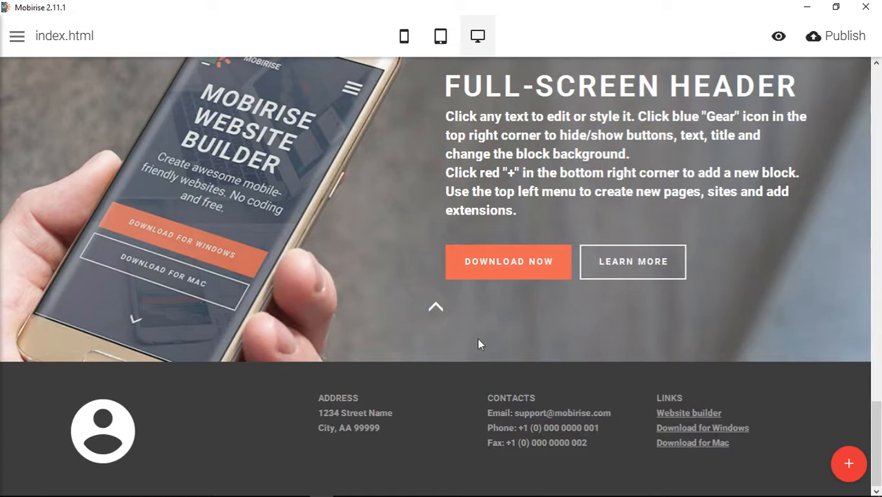
mouse_move(827, 237)
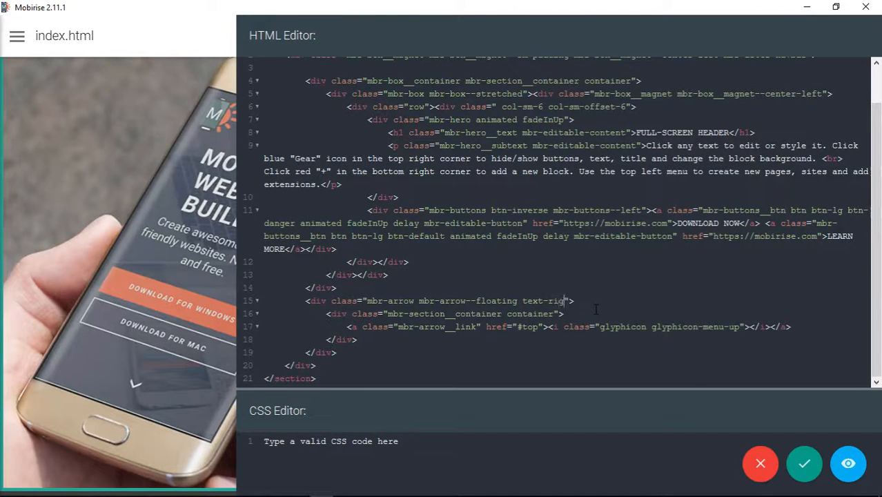
mouse_move(804, 463)
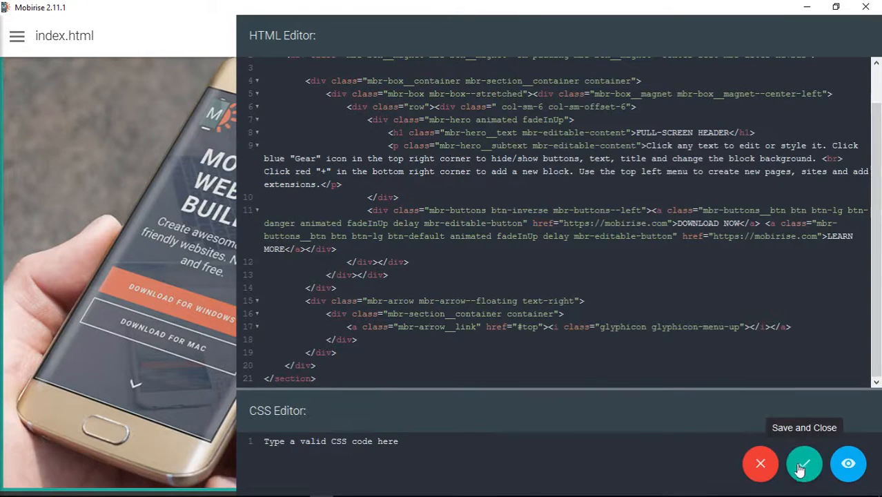
Remove 'text-right' from the mbr-arrow div class and save, moving the arrow lower left
left_click(804, 463)
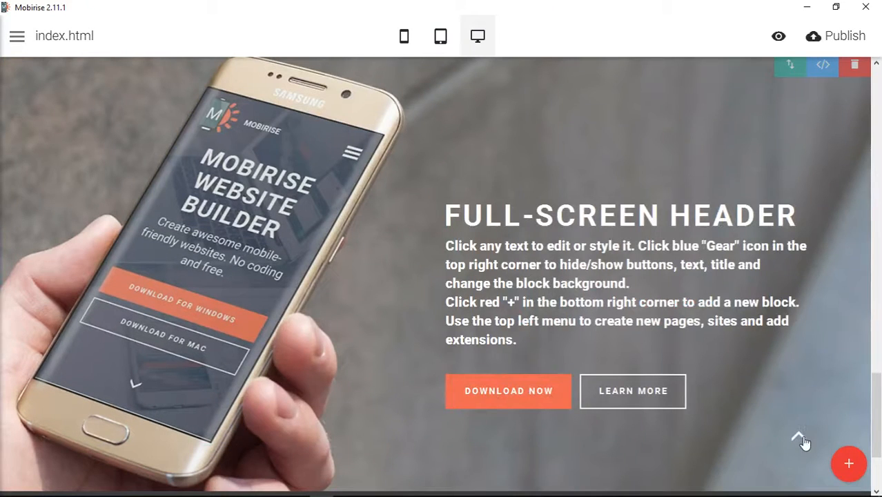
left_click(822, 64)
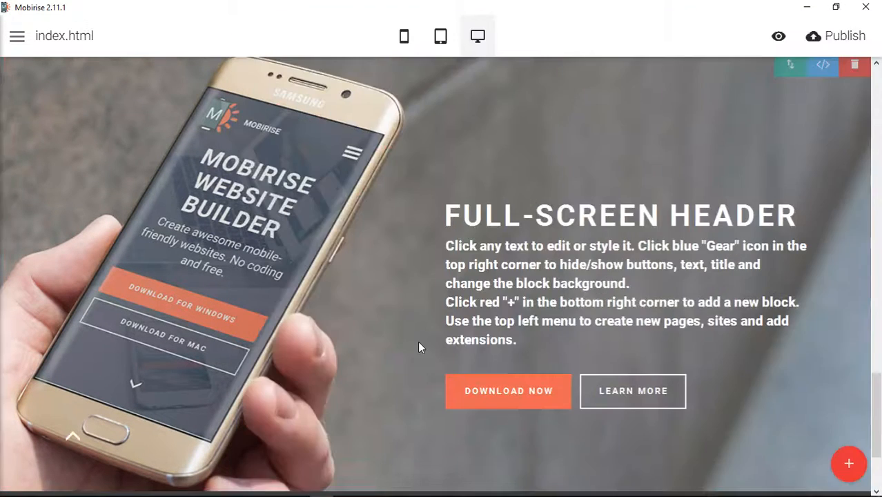
mouse_move(520, 459)
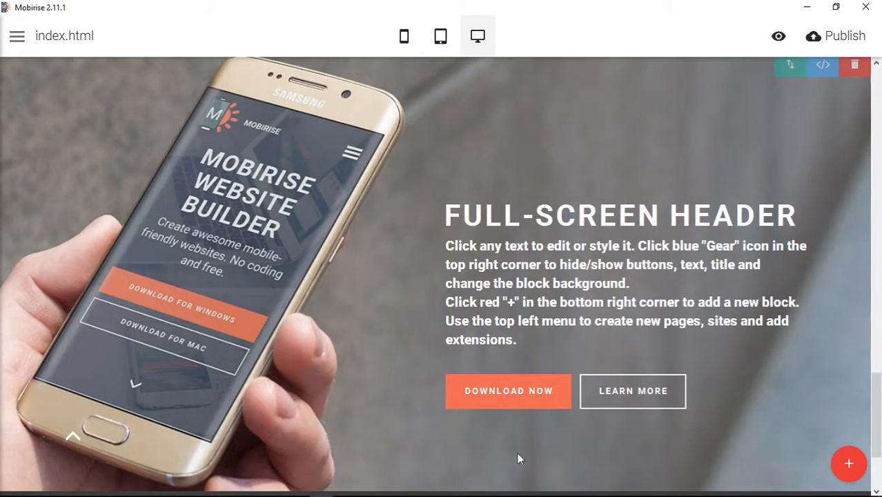
mouse_move(823, 66)
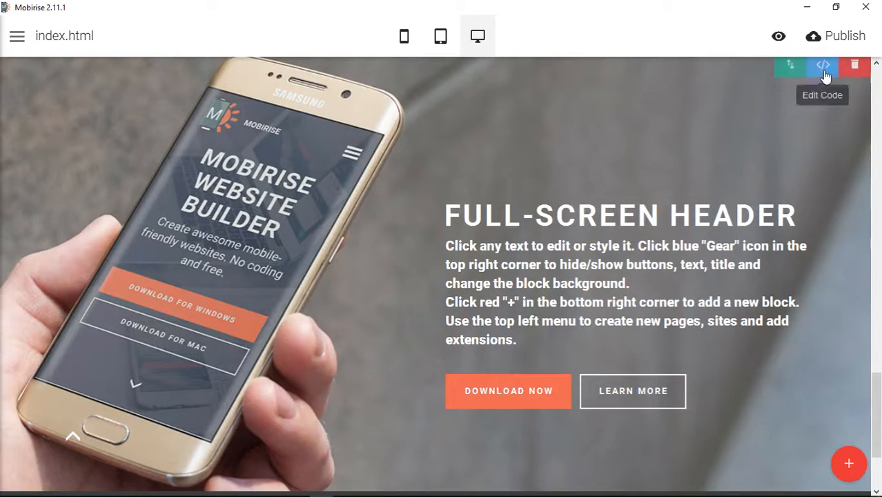
left_click(822, 65)
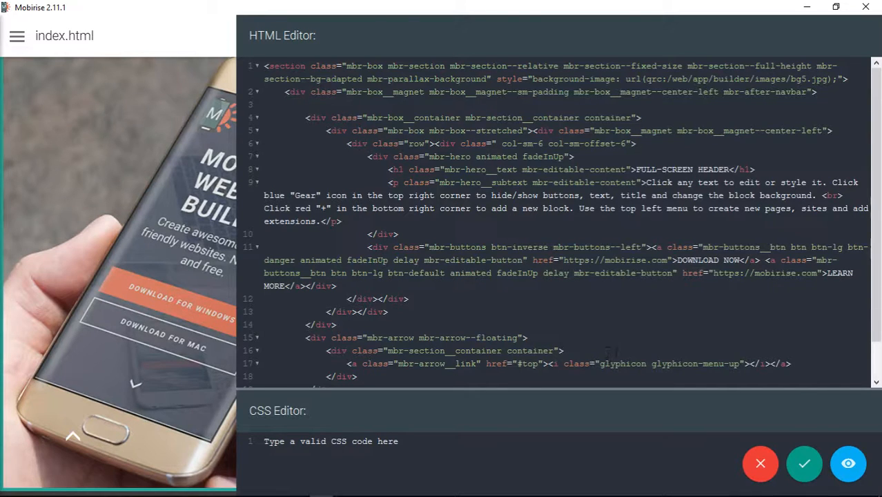
double_click(703, 364)
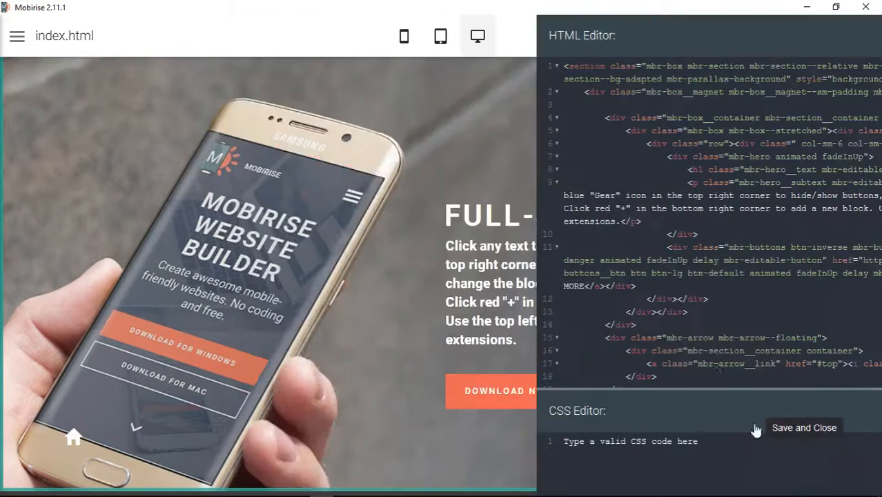
left_click(804, 427)
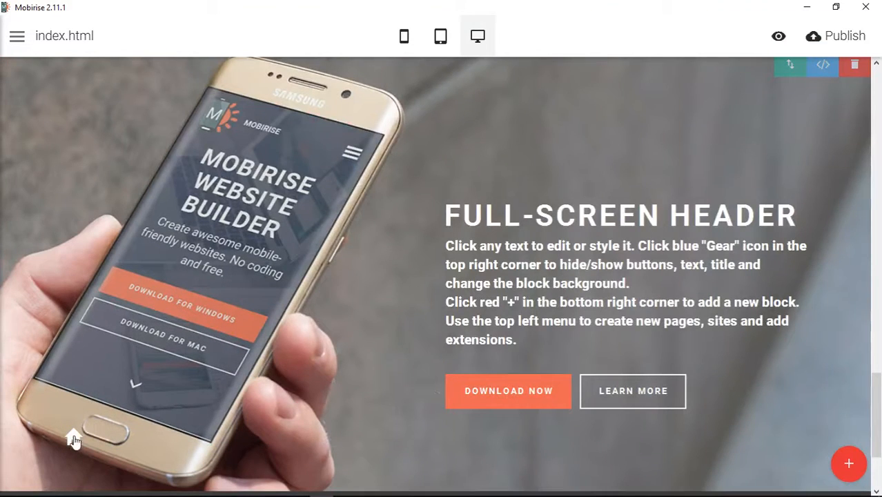
Open a fresh Chrome preview of the updated page
left_click(834, 36)
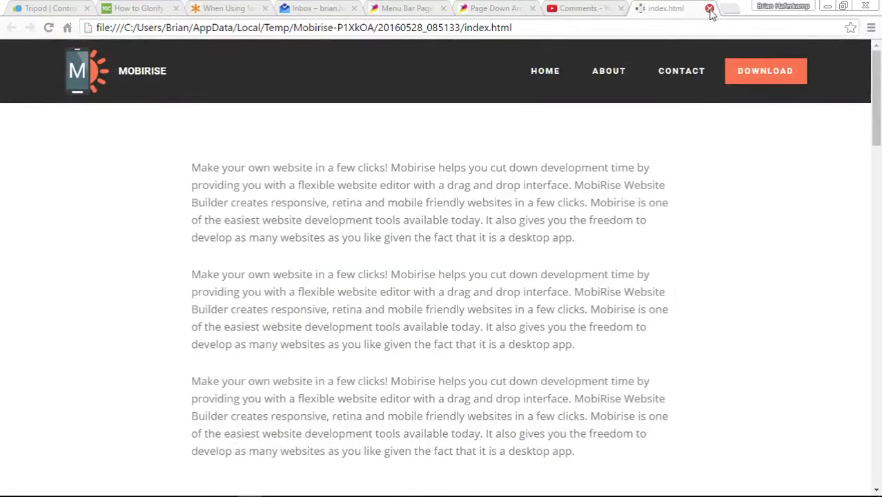
Close the preview and scroll through the glyphicons.com icon grid
left_click(710, 9)
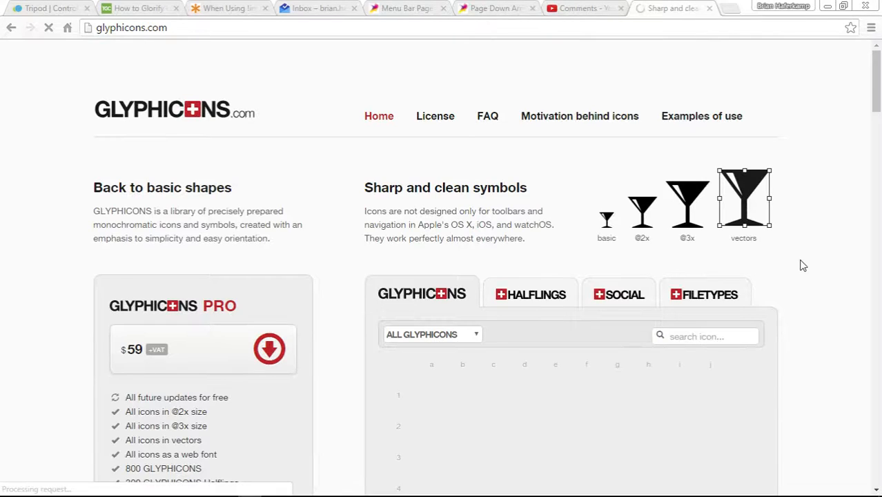
scroll("down", 3)
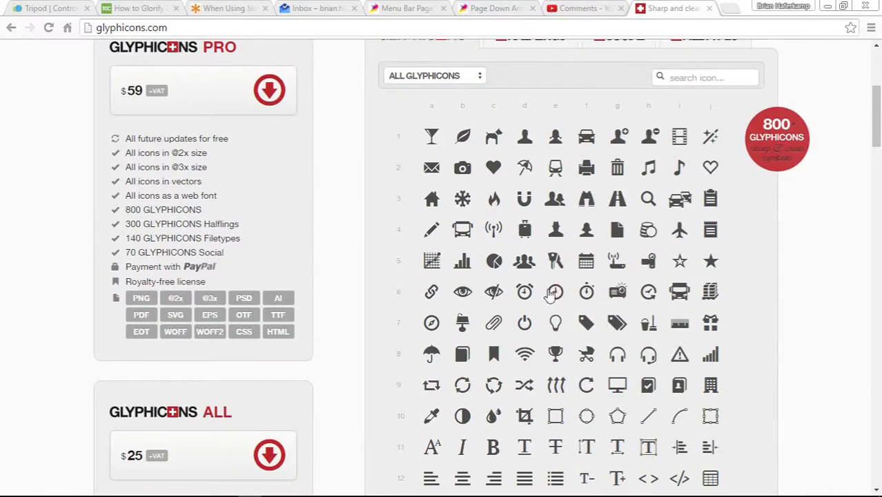
scroll("down", 3)
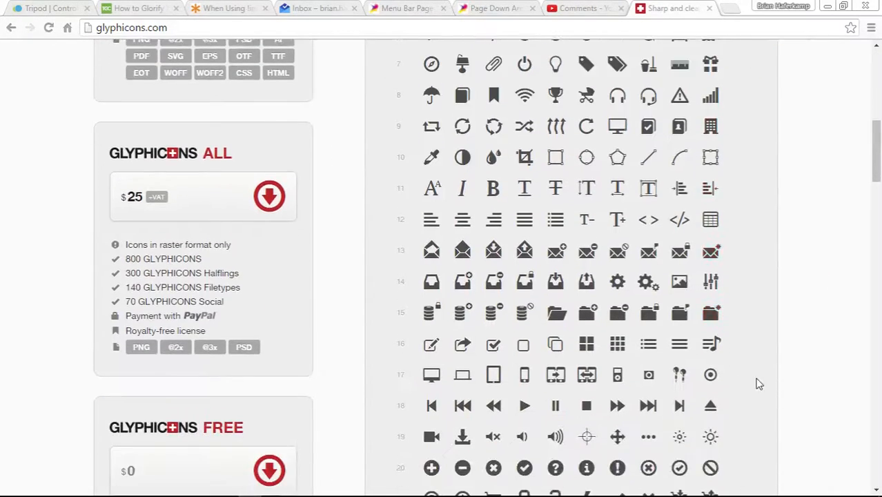
scroll("down", 3)
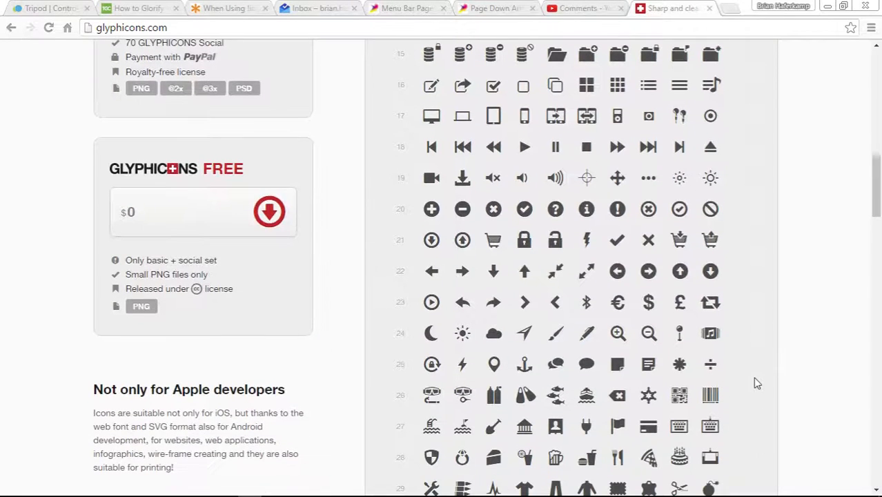
mouse_move(493, 334)
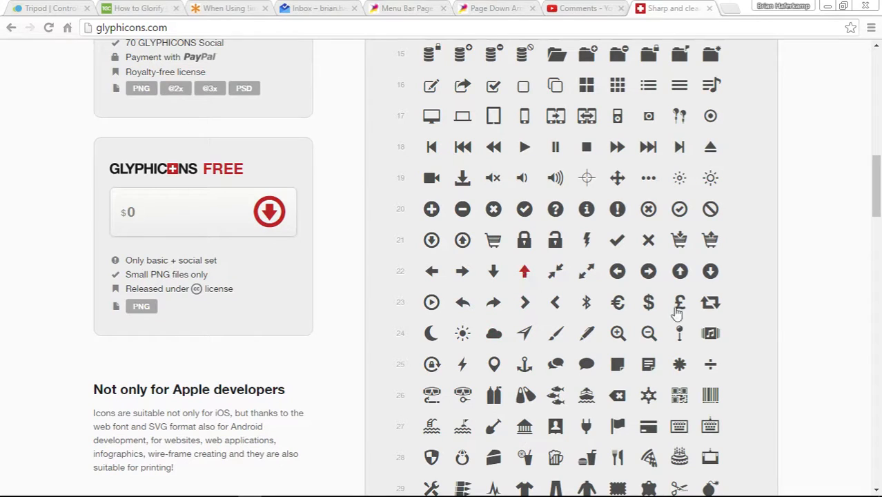
scroll("down", 3)
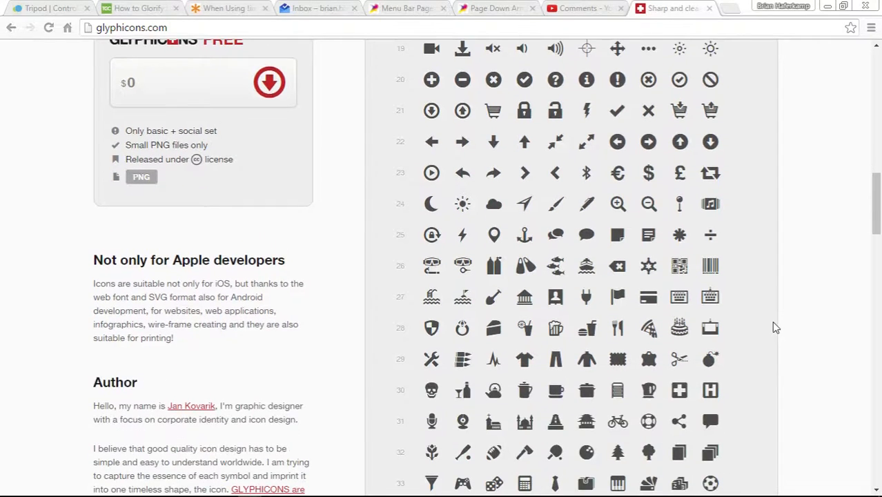
scroll("down", 3)
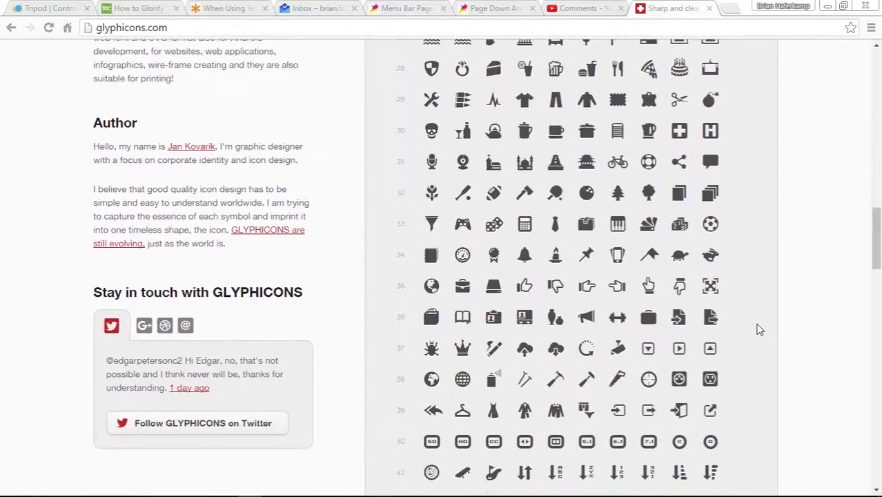
scroll("down", 3)
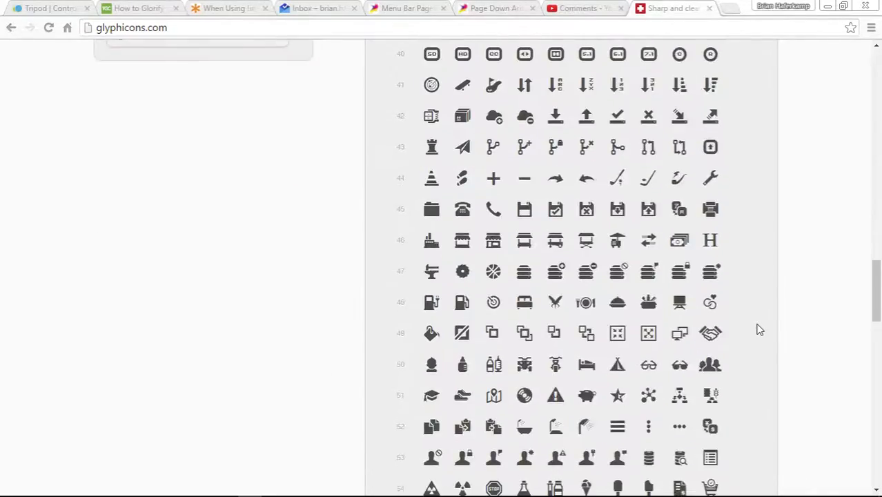
scroll("down", 3)
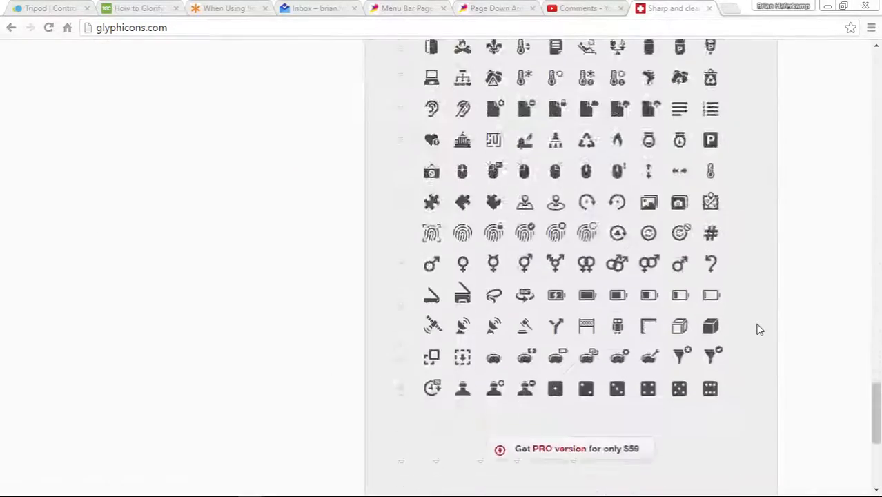
Return to the main Glyphicons set and select the print icon's glyphicons-print class
scroll("up", 3)
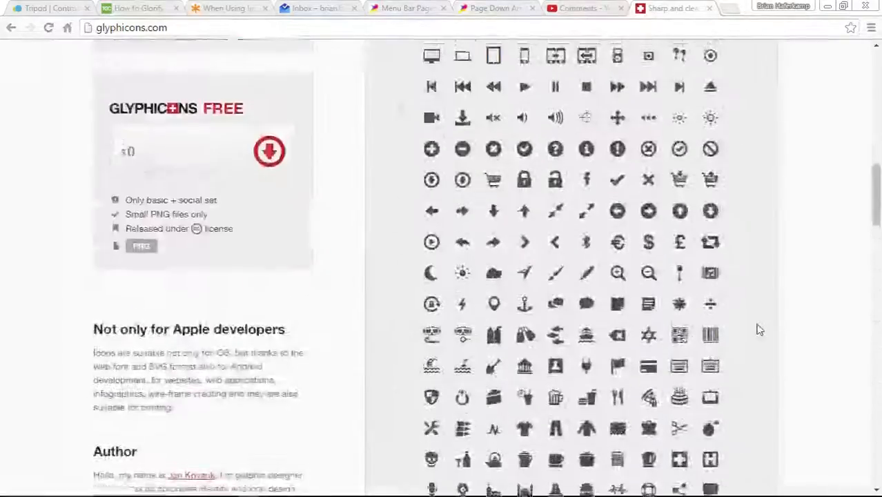
scroll("up", 3)
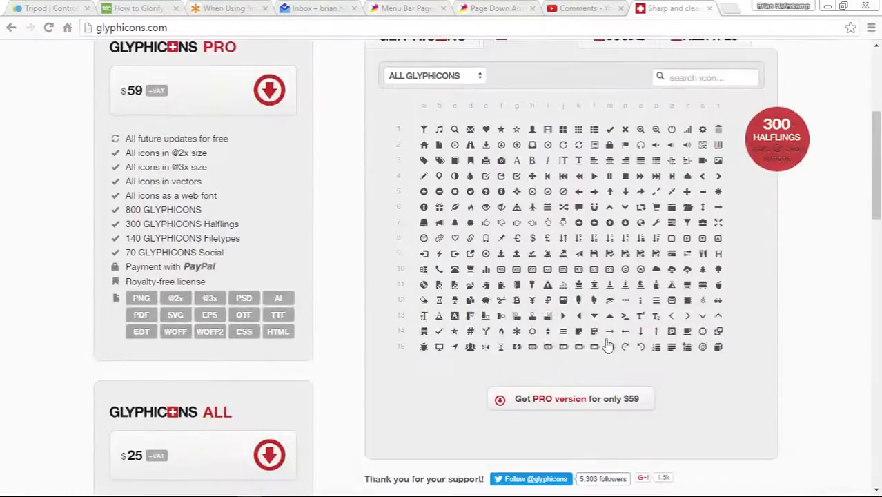
scroll("up", 3)
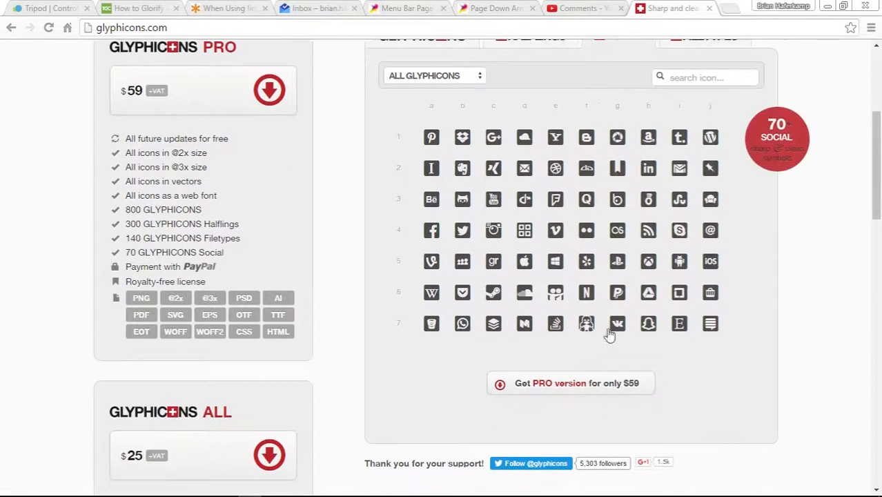
scroll("up", 3)
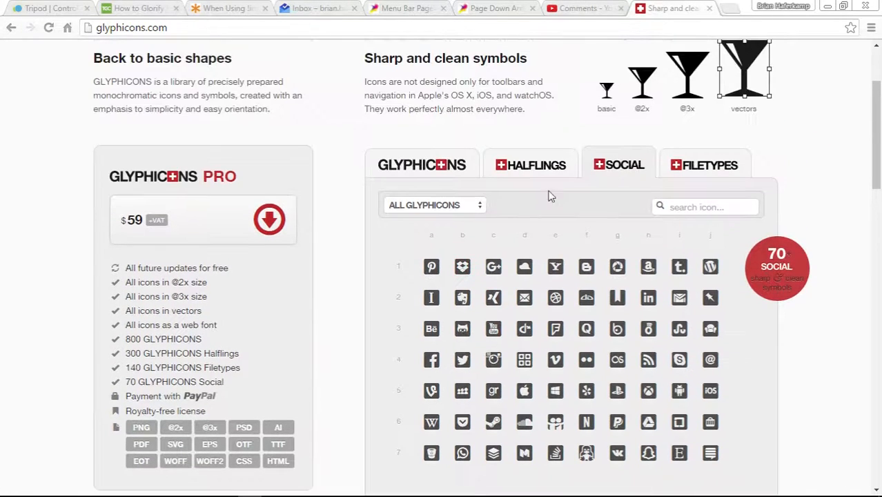
left_click(422, 165)
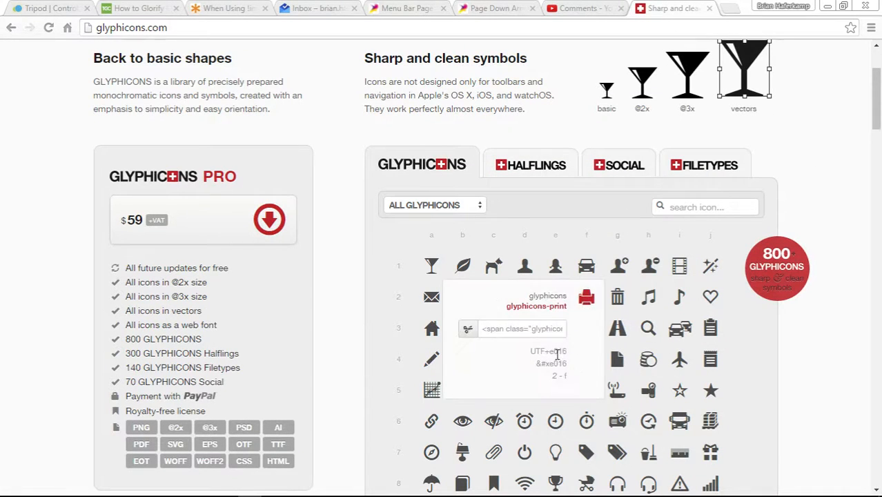
double_click(536, 305)
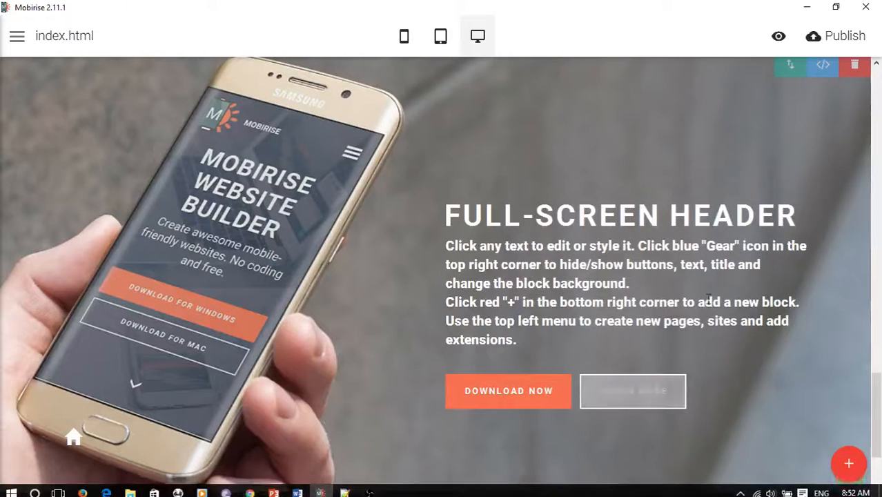
Replace 'home' with 'print' in the header icon's glyphicon class and save
left_click(823, 65)
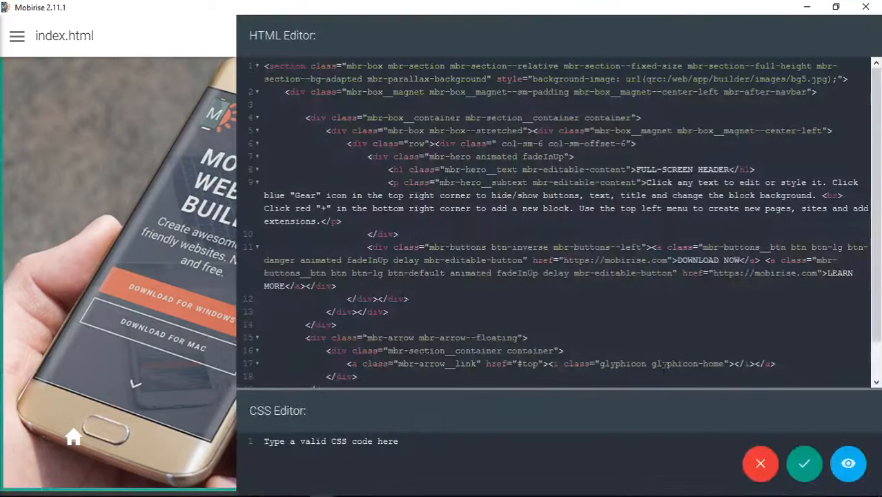
double_click(685, 364)
type("s")
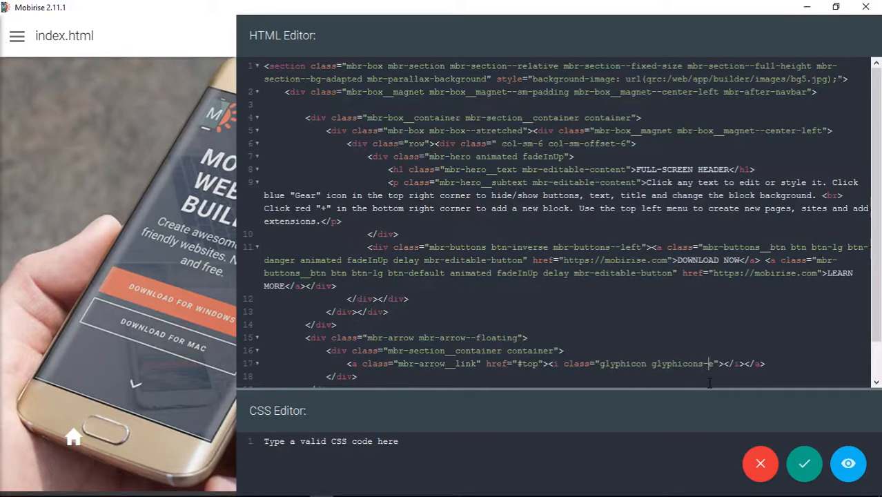
type("print")
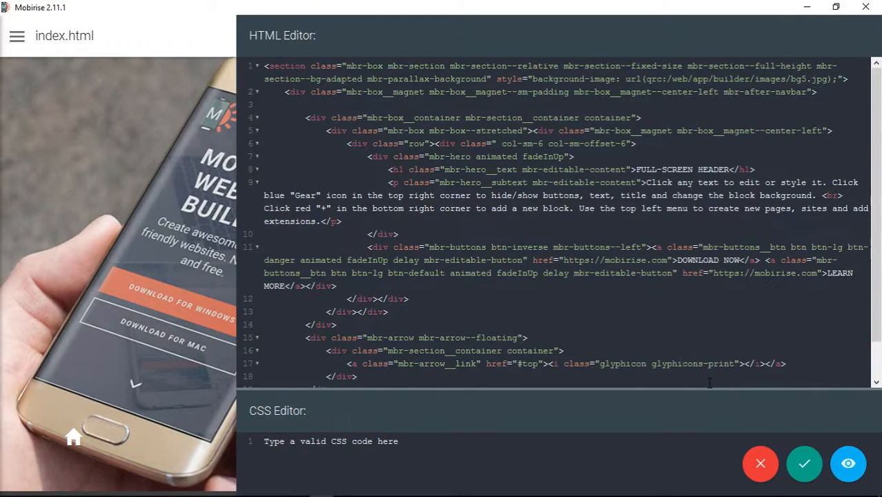
left_click(804, 463)
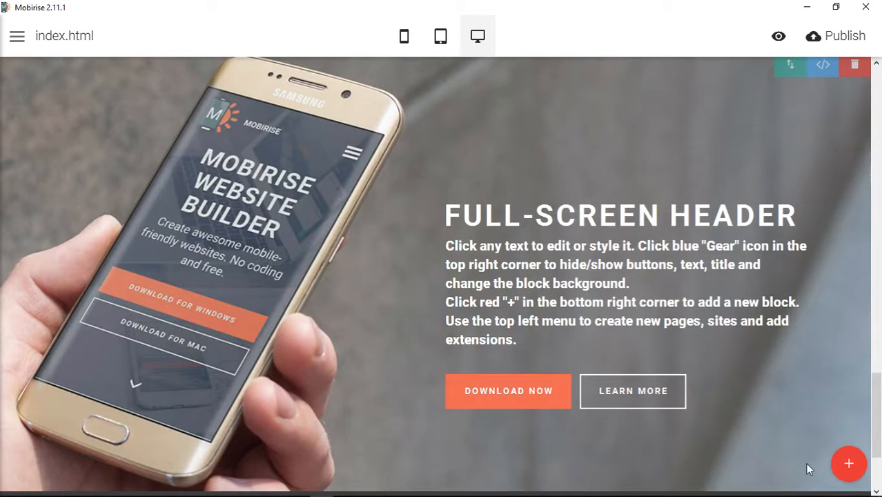
left_click(822, 65)
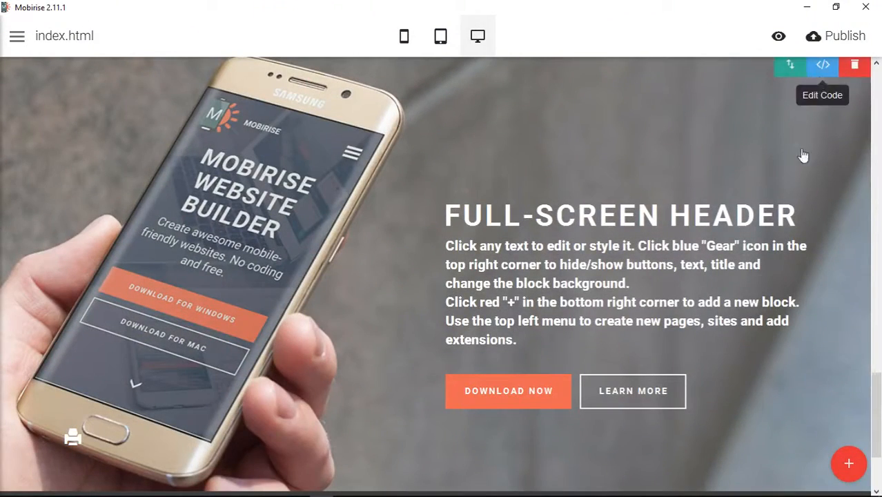
Add text-center to the mbr-arrow div class and save the centred arrow
left_click(822, 65)
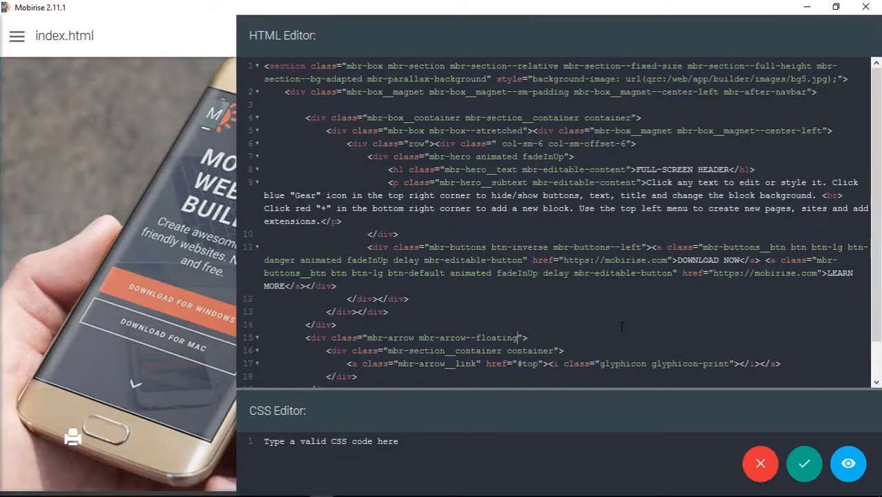
type("text\"")
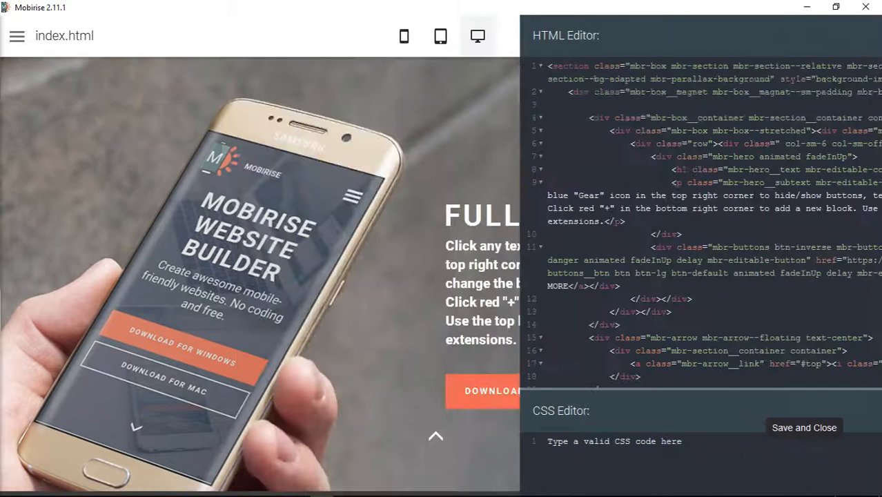
left_click(804, 427)
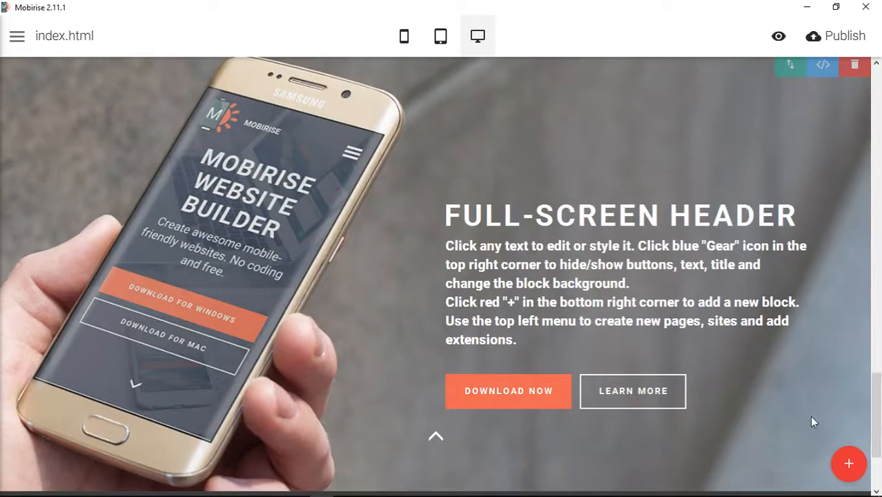
mouse_move(773, 419)
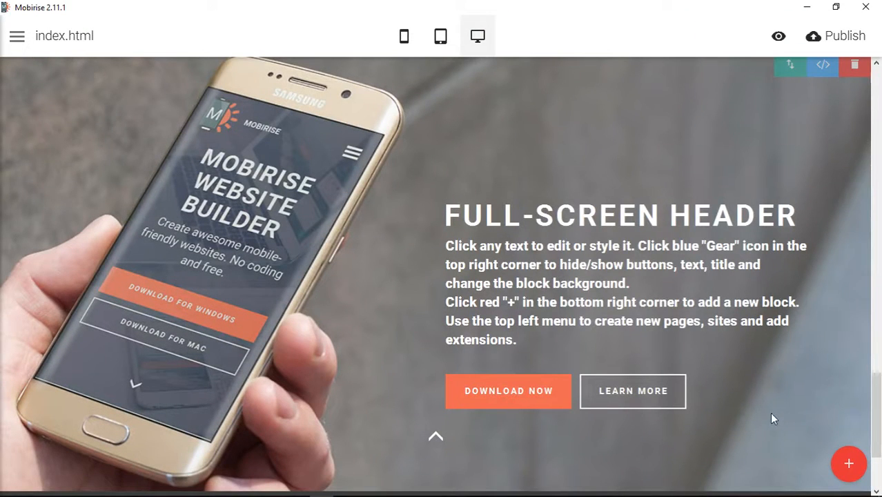
mouse_move(778, 36)
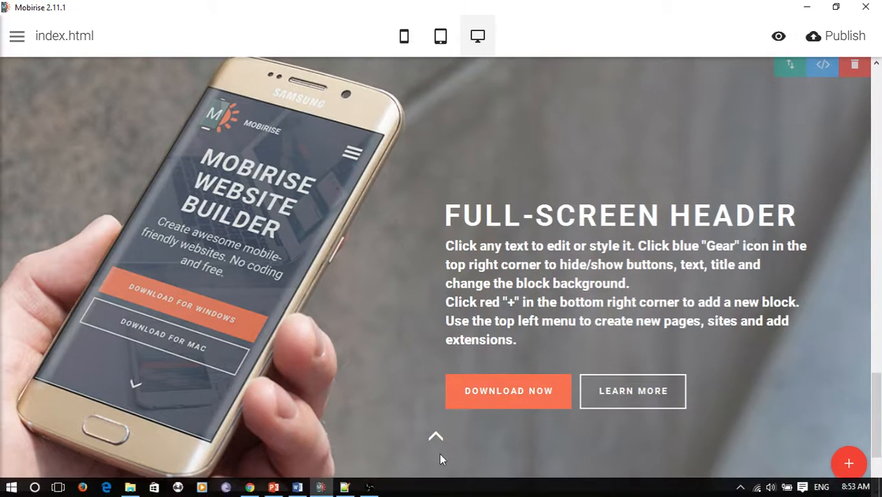
mouse_move(520, 469)
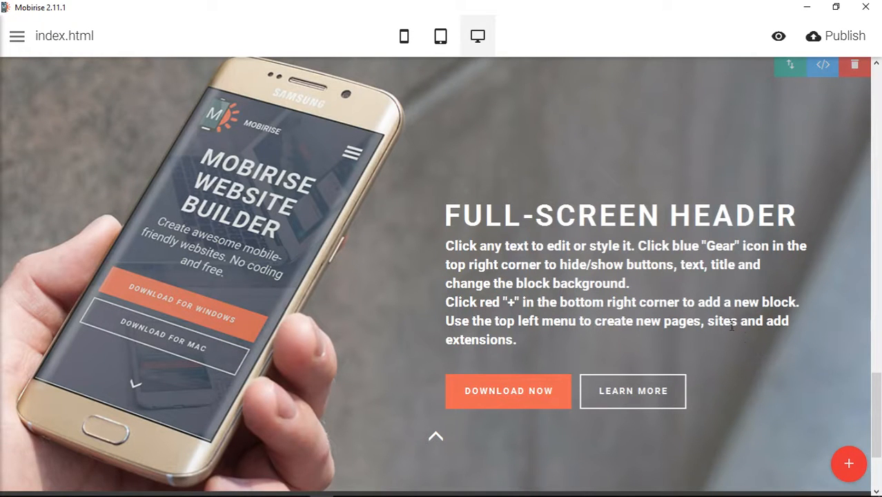
Reopen the header code to review the mbr-arrow--floating markup, then save
left_click(823, 65)
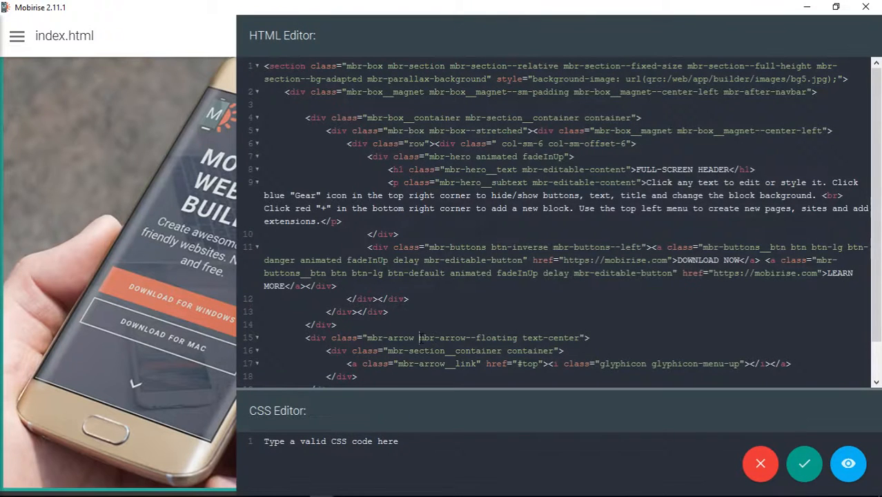
double_click(467, 338)
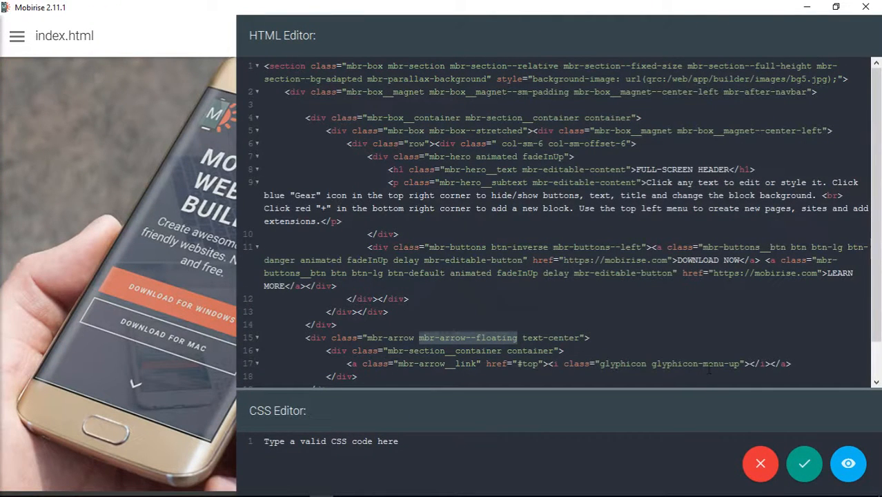
left_click(564, 350)
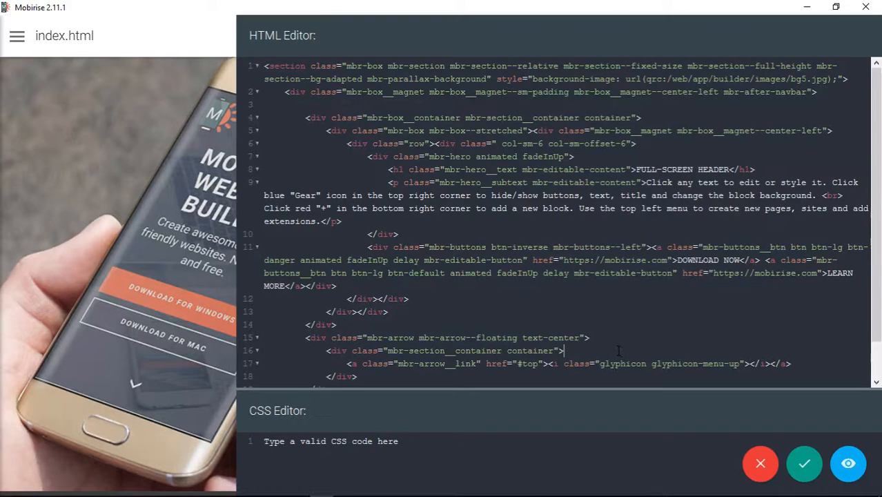
left_click(804, 463)
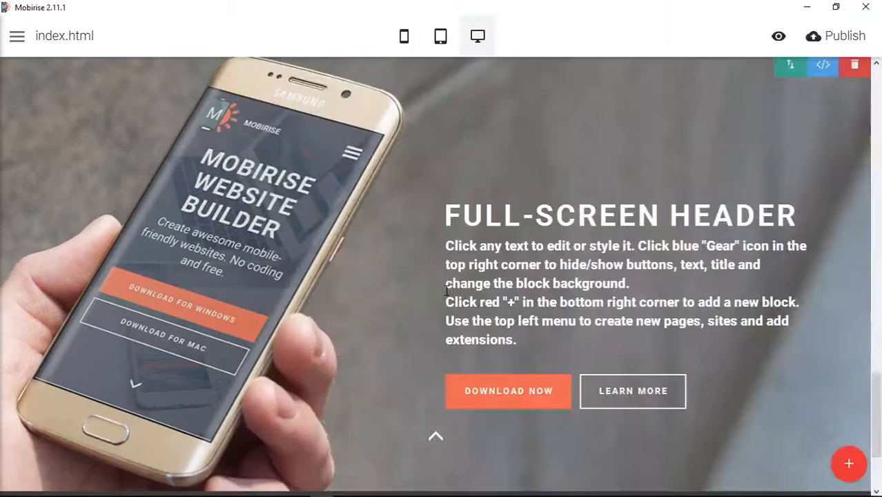
mouse_move(541, 200)
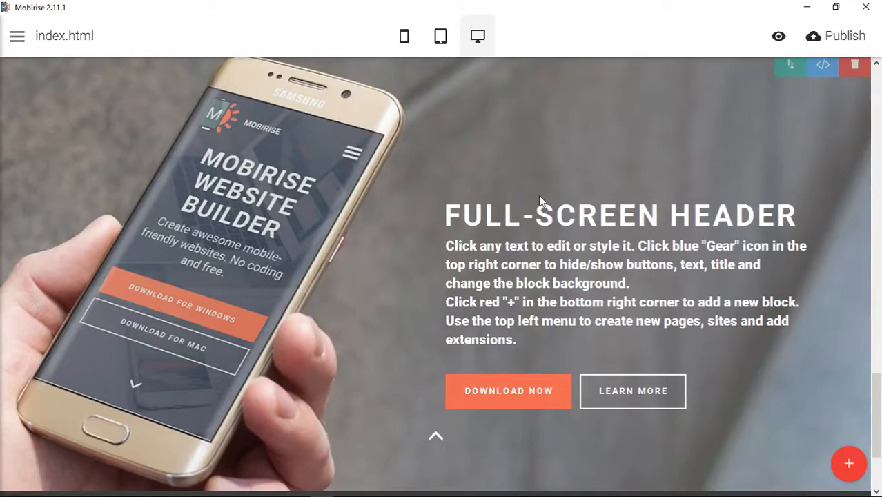
Open the DROP-DEAD EASY WEBSITE MAKER article block's code, review its Open Sans CSS, and save
scroll("down", 3)
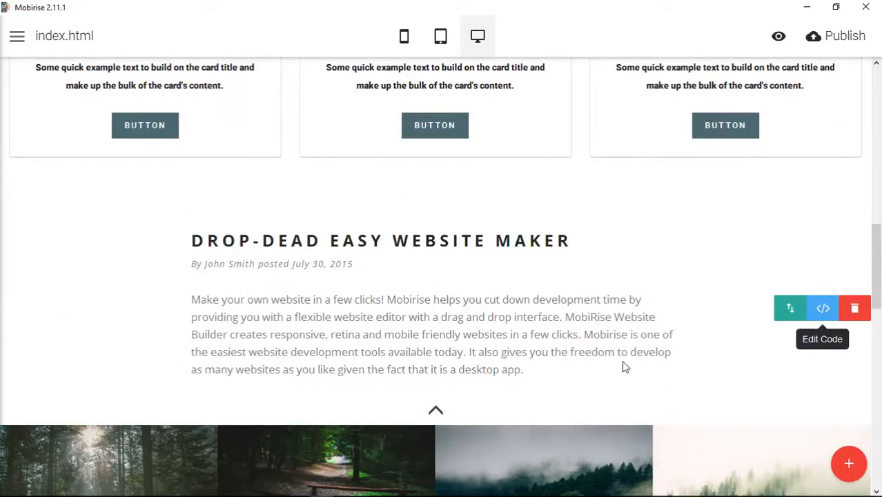
left_click(822, 308)
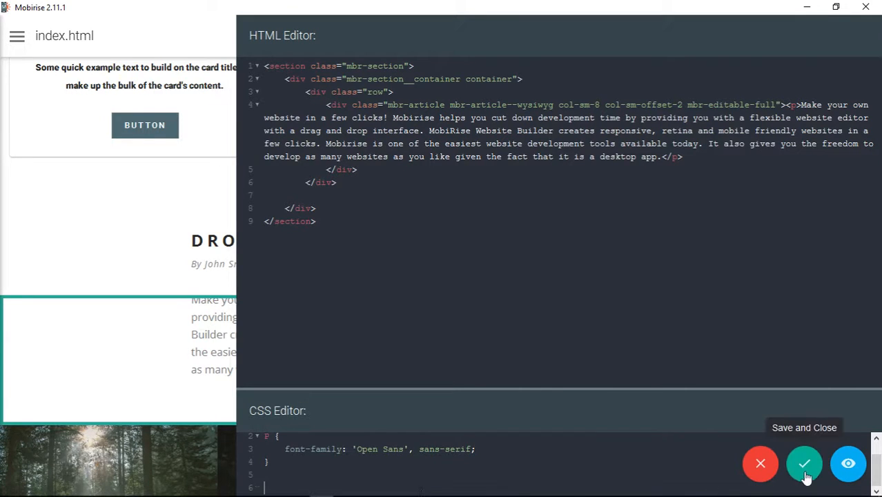
left_click(804, 463)
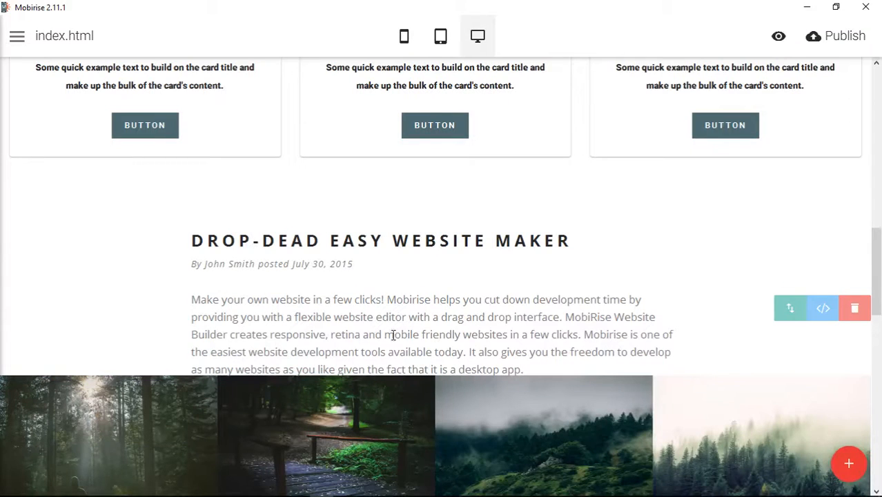
mouse_move(488, 343)
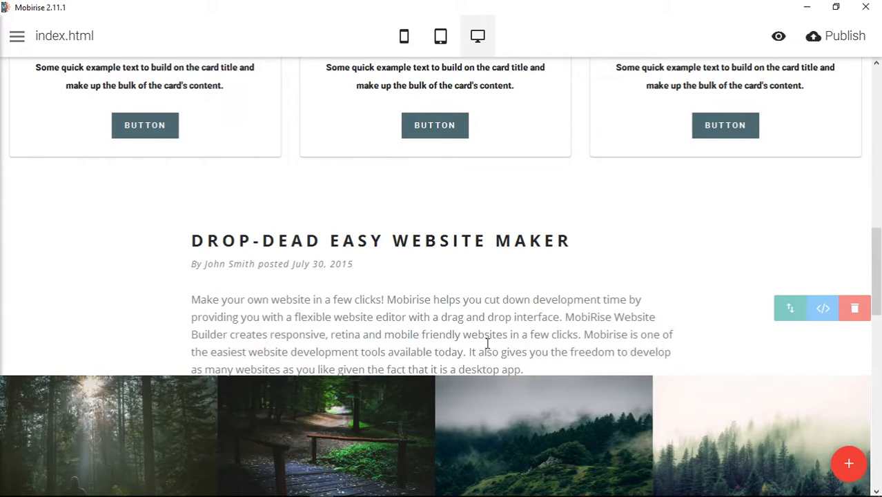
Add an Article paragraph block reading 'Make your own website in a few clicks!' below the footer
left_click(849, 463)
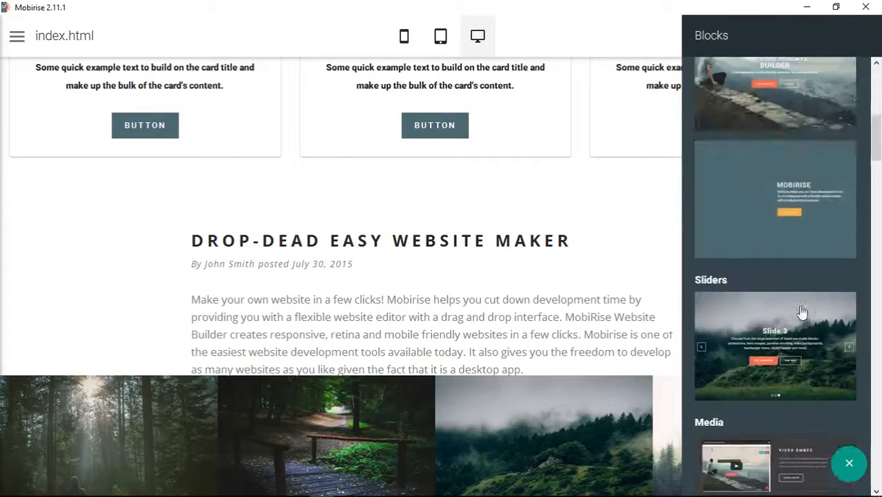
scroll("down", 3)
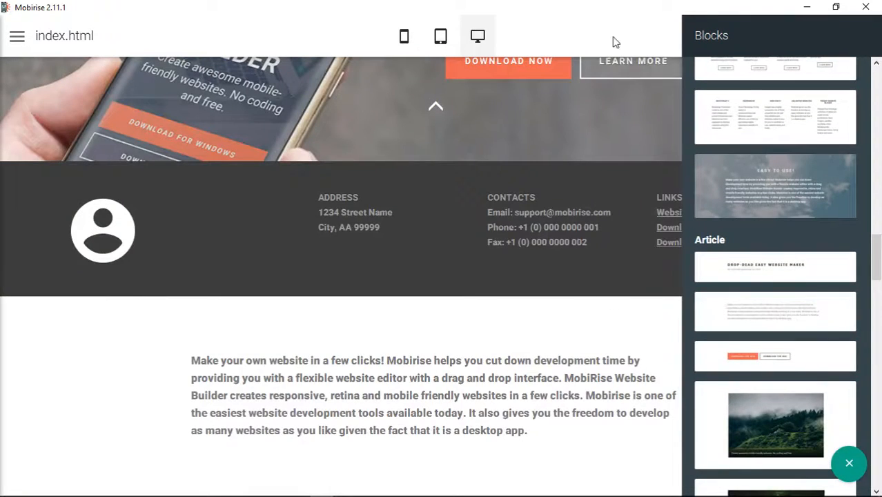
left_click(849, 463)
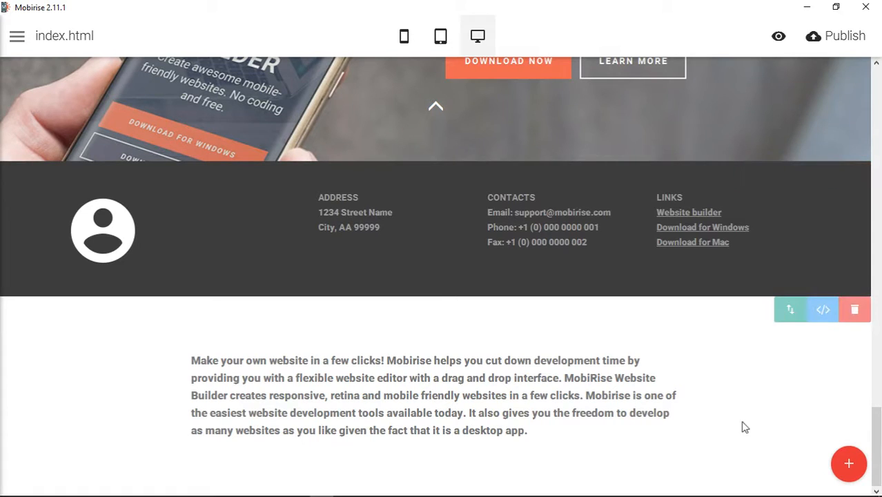
Unlock the new article block's HTML editor and place the cursor on blank line 6
left_click(823, 309)
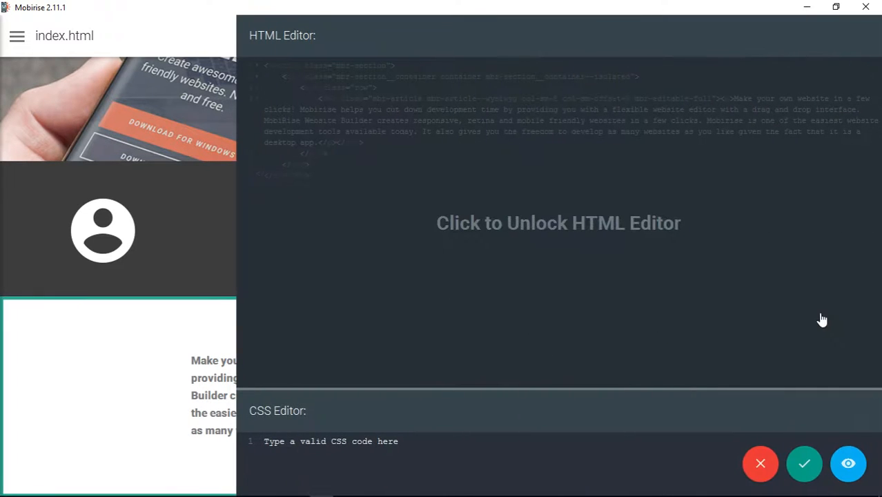
left_click(558, 222)
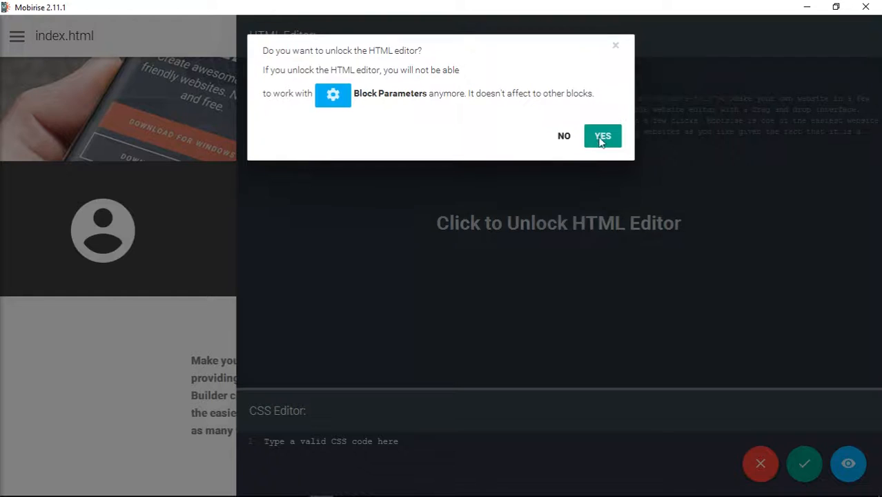
left_click(603, 136)
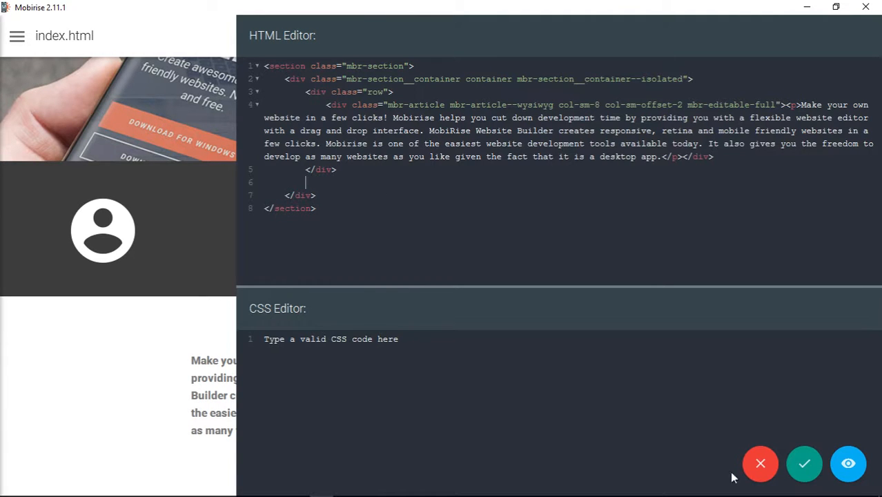
left_click(804, 463)
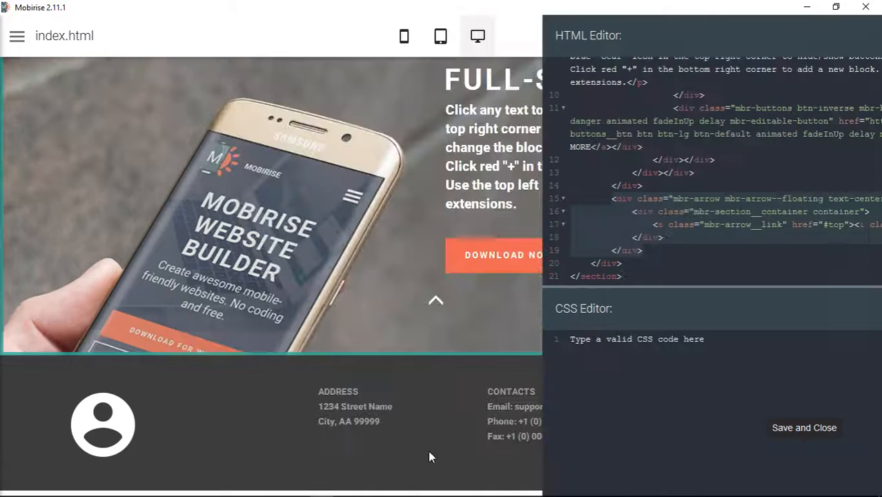
Save and close the header block's code with its mbr-arrow markup copied
left_click(804, 427)
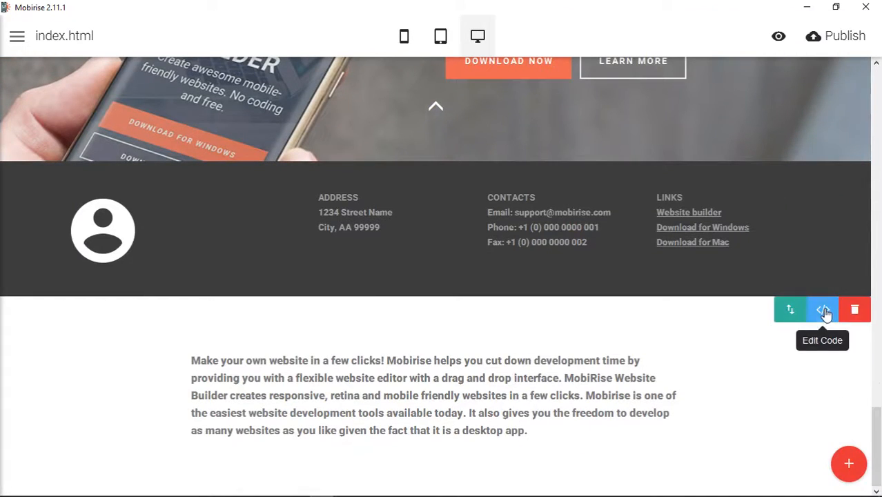
Open the HTML and CSS code of the article block beneath the footer
left_click(822, 309)
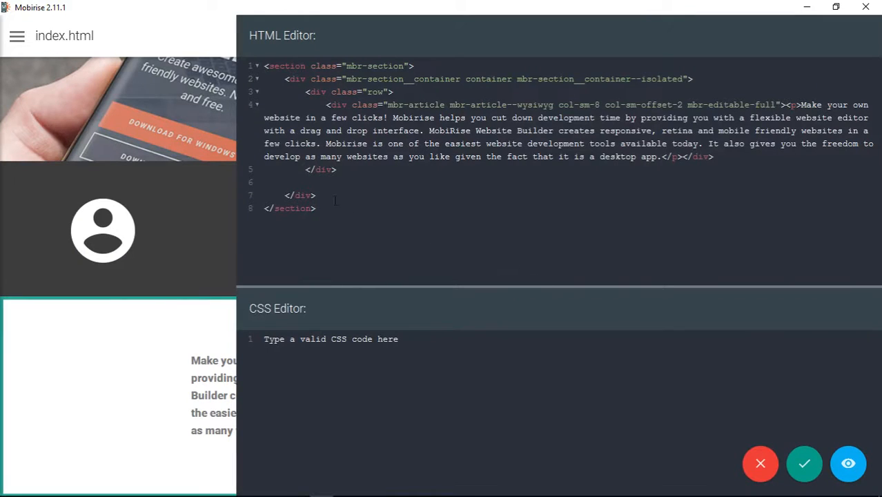
mouse_move(345, 212)
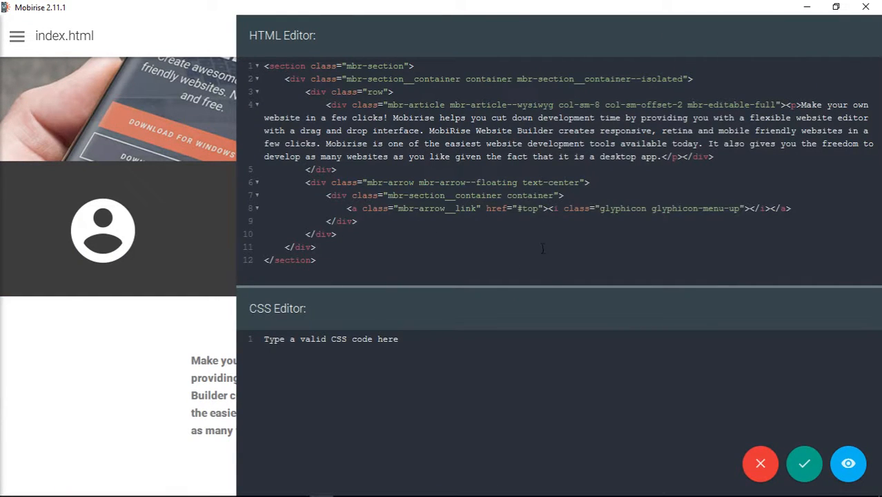
left_click(804, 464)
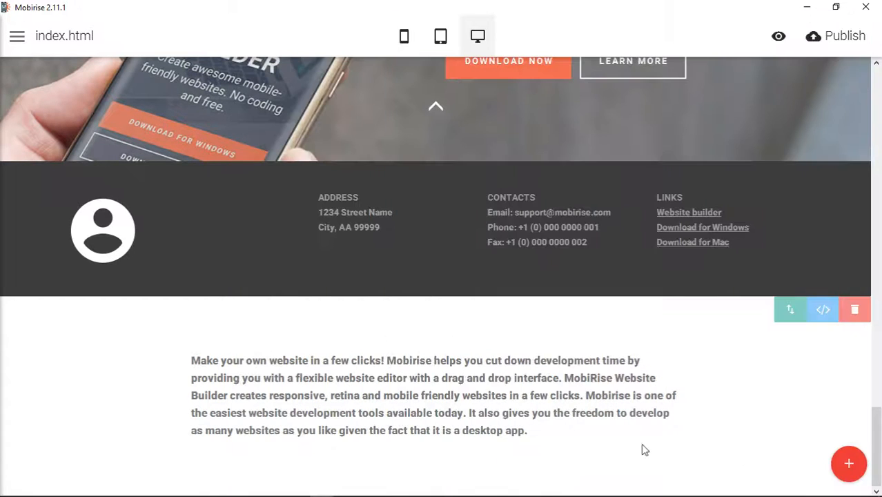
scroll("up", 3)
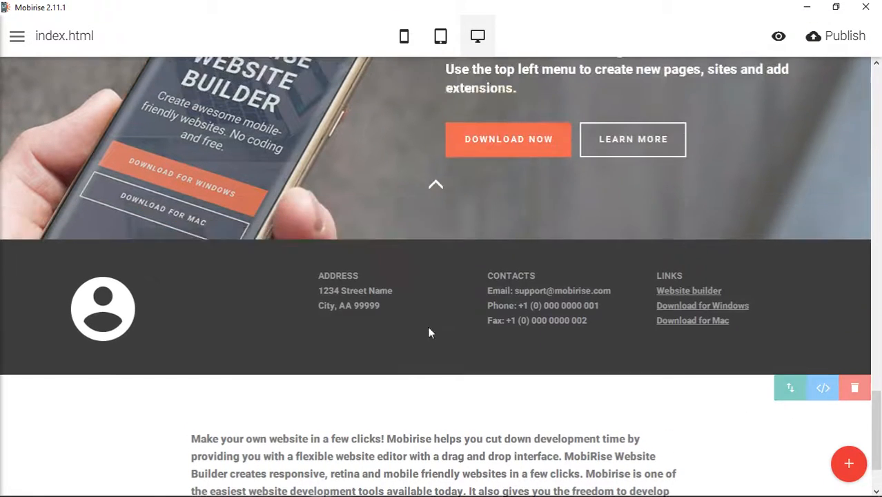
scroll("up", 3)
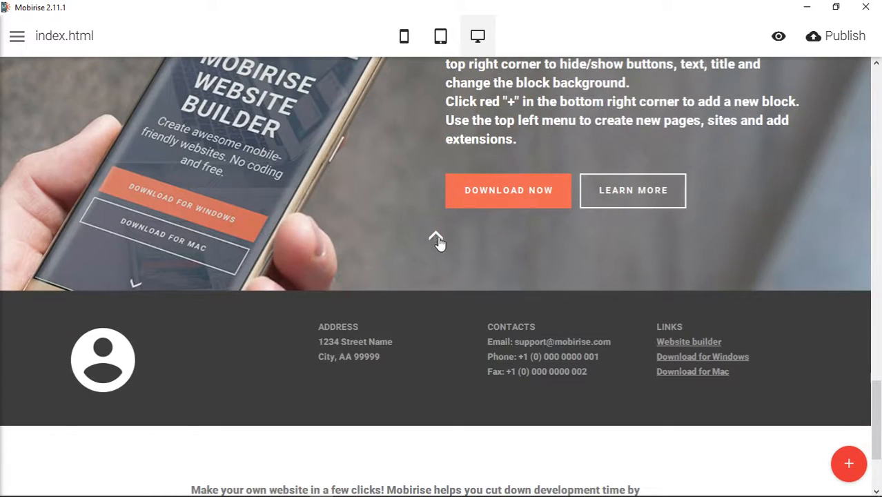
scroll("down", 3)
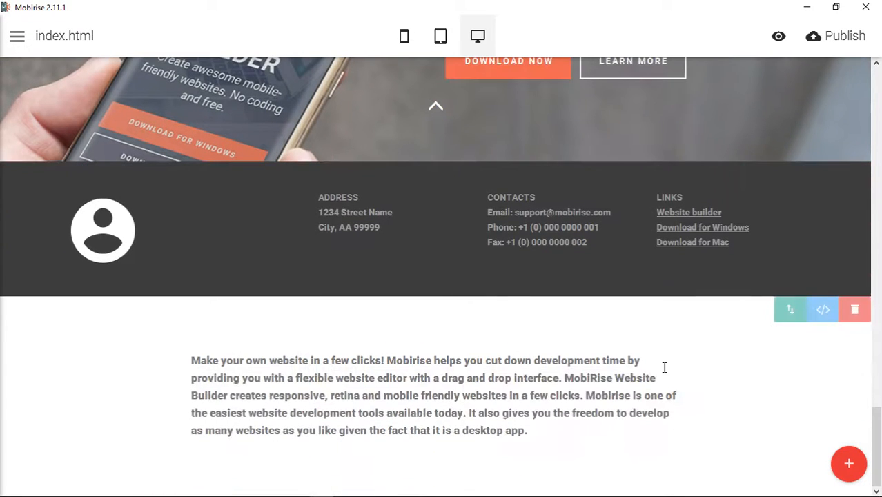
mouse_move(443, 479)
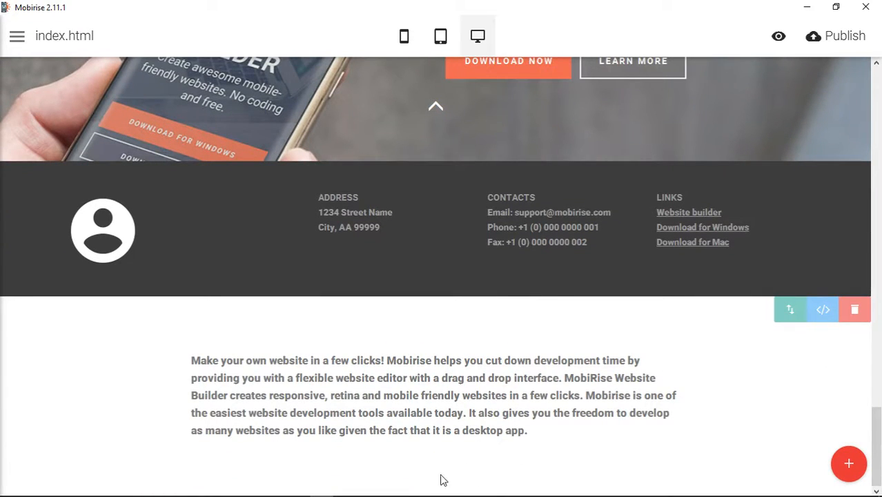
mouse_move(826, 363)
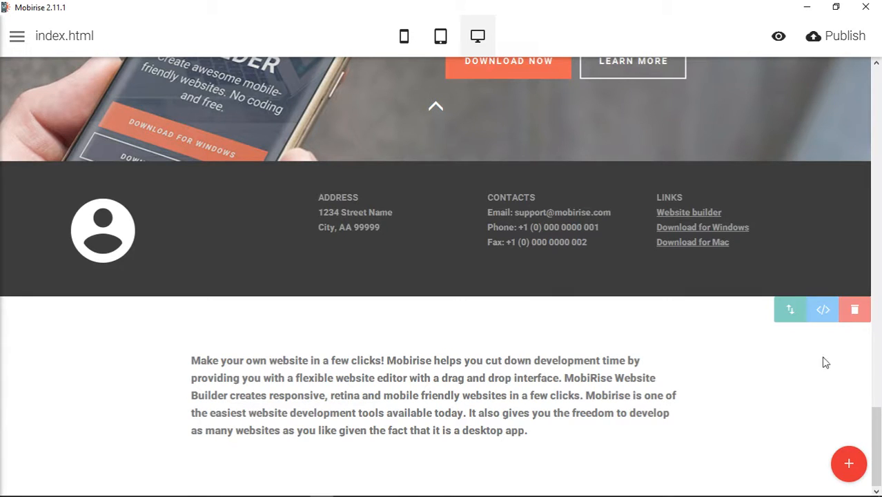
mouse_move(825, 341)
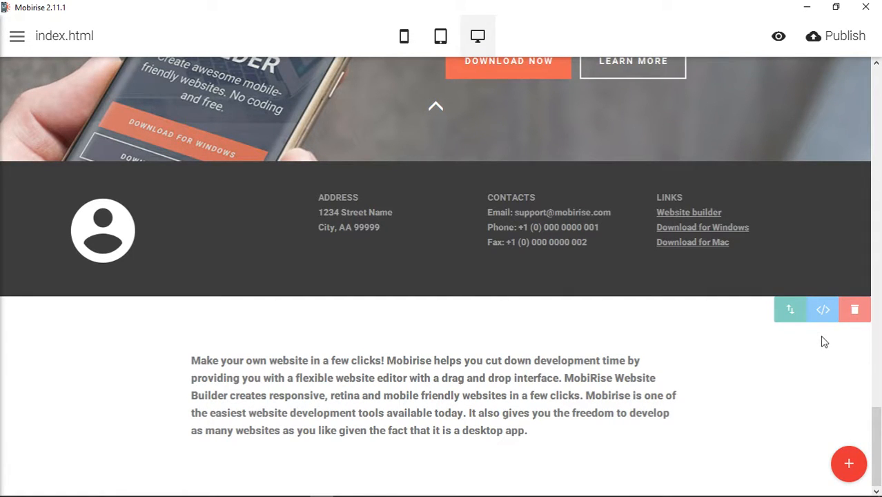
left_click(822, 309)
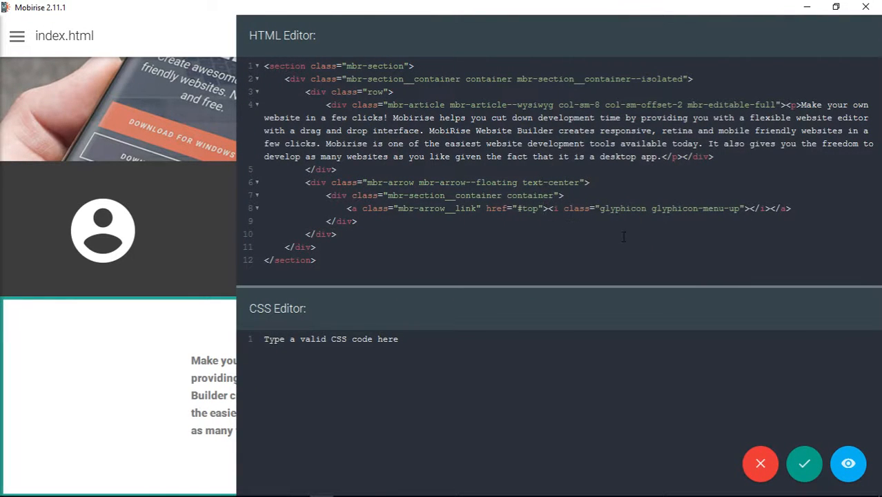
Add style="color: #444;" to the up-arrow link and save the block's code
type("style=")
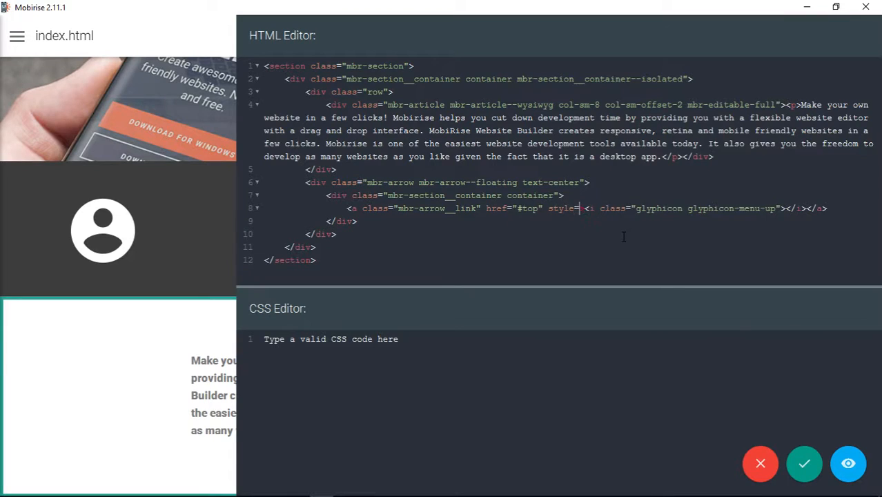
type("\"\"")
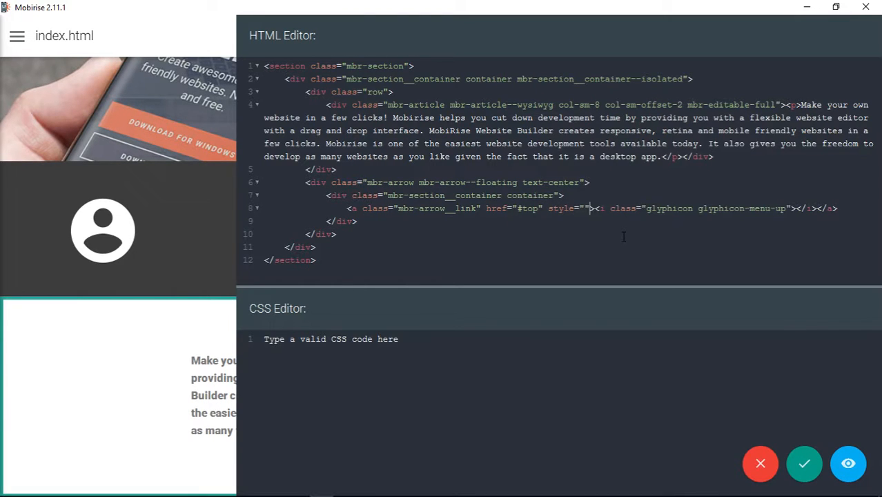
type("color")
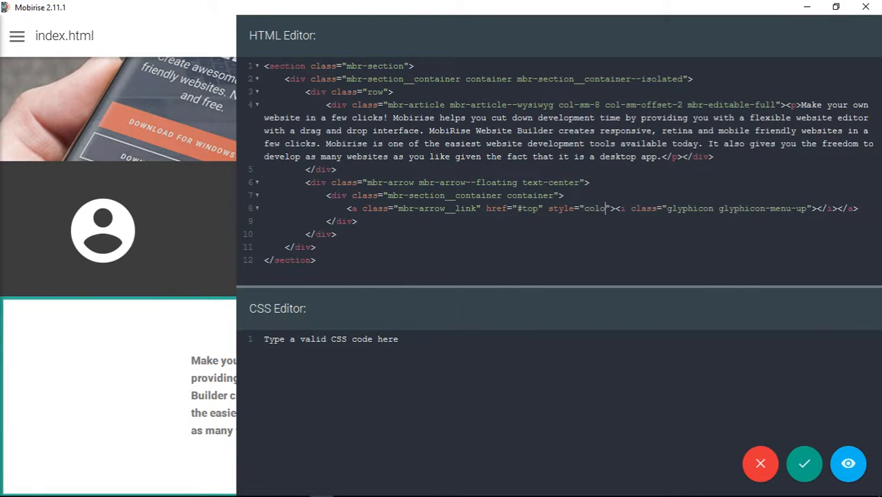
type(": #")
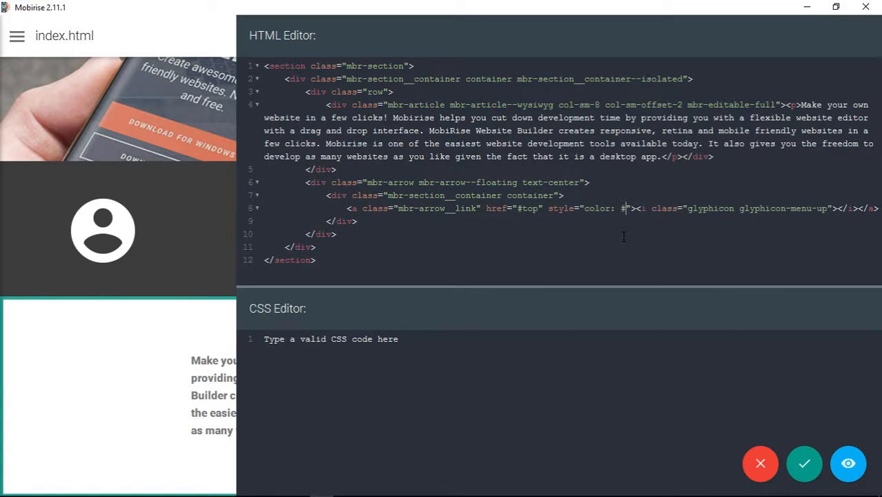
type("444;")
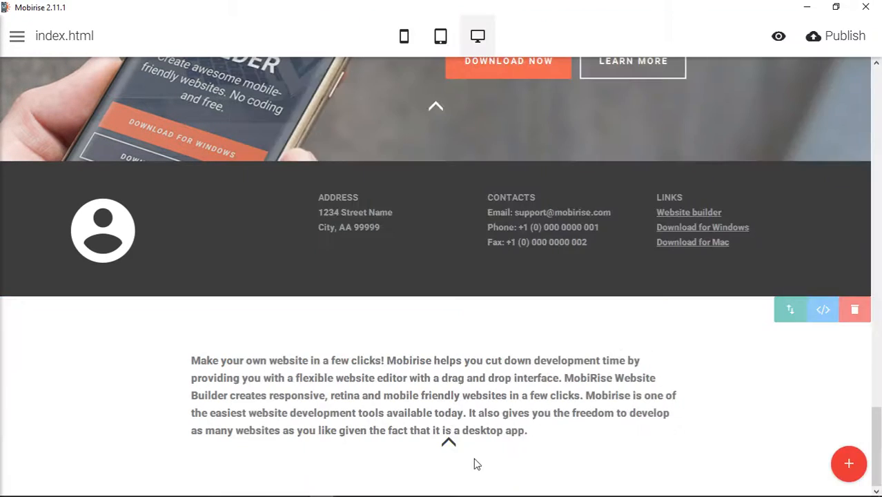
mouse_move(449, 449)
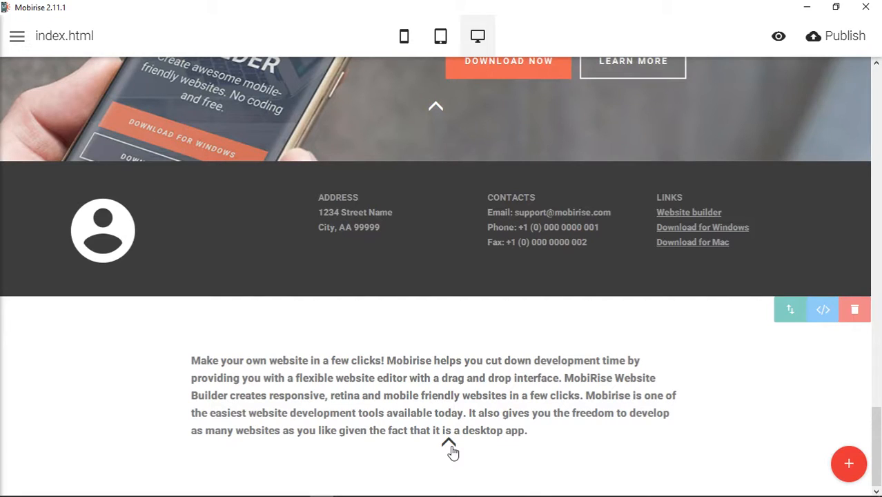
mouse_move(474, 448)
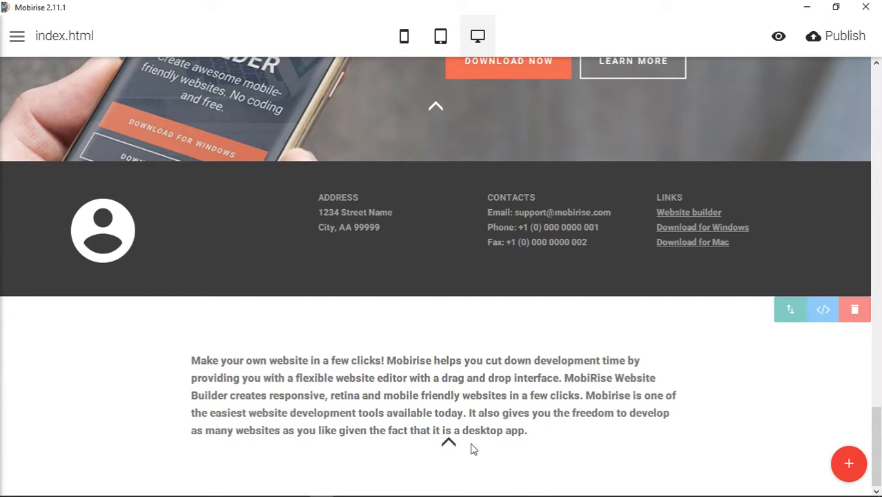
mouse_move(802, 385)
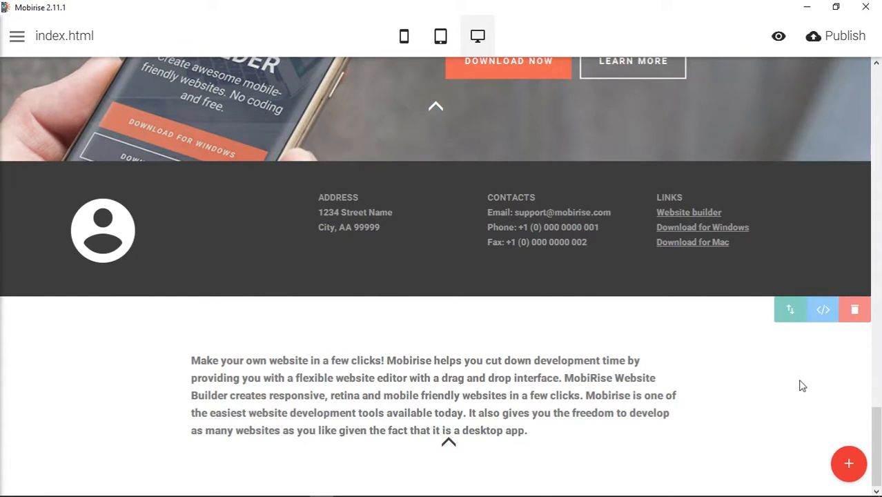
mouse_move(436, 112)
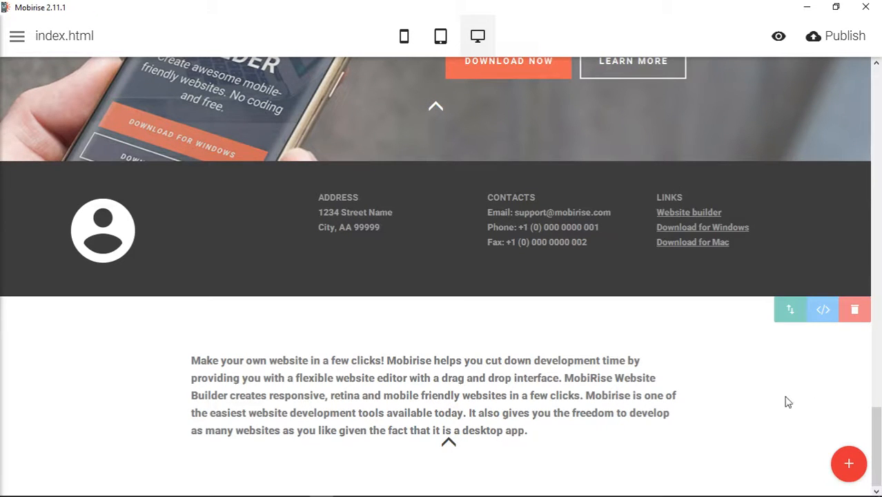
left_click(822, 309)
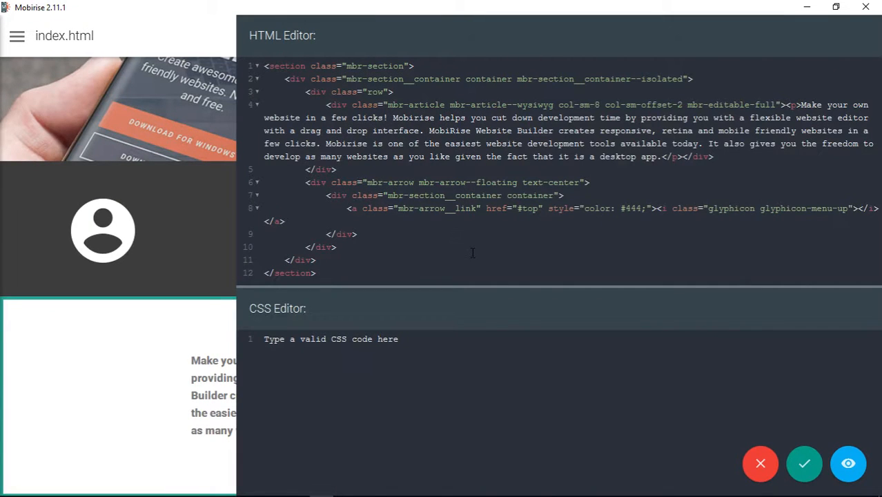
mouse_move(454, 247)
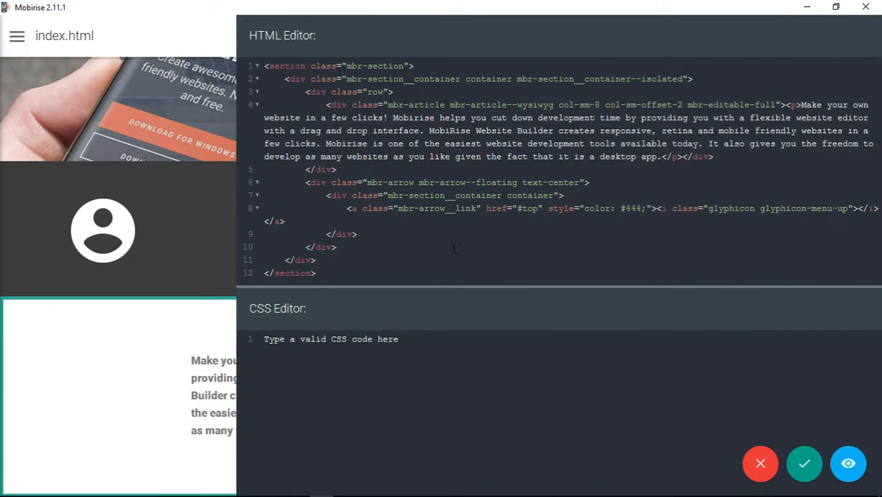
mouse_move(804, 463)
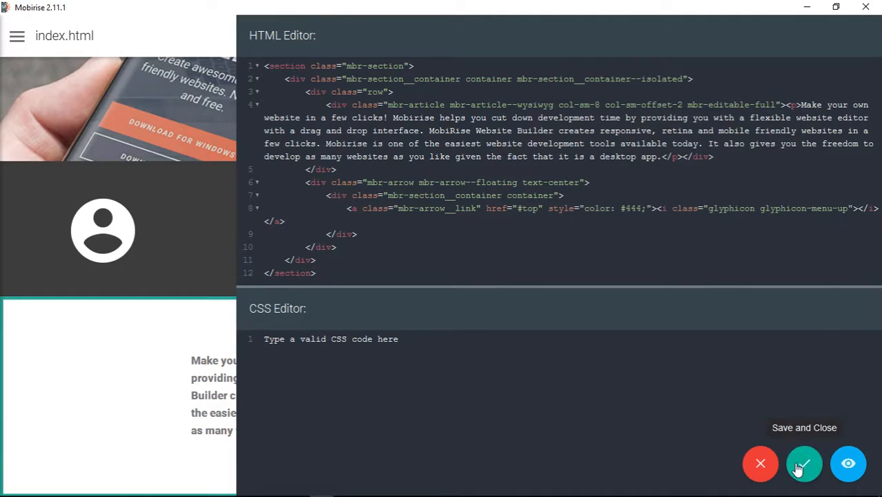
left_click(804, 463)
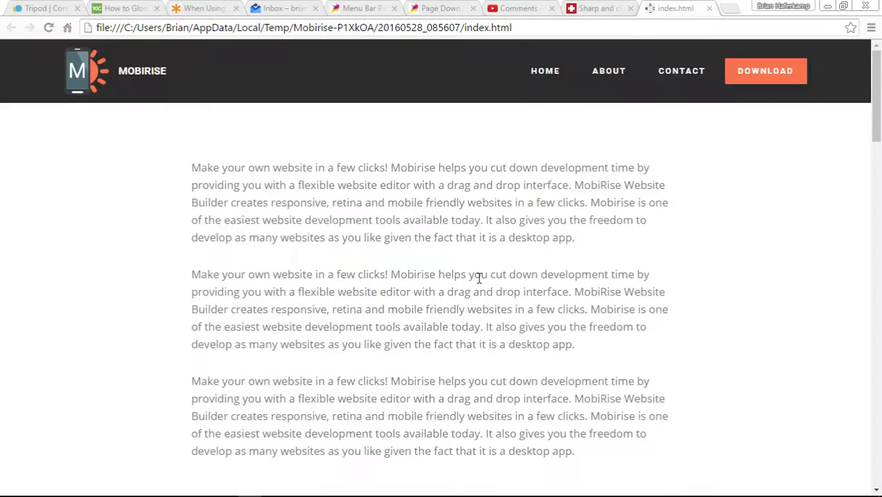
Look over the index.html preview, then switch to the Glyphicons website
scroll("down", 3)
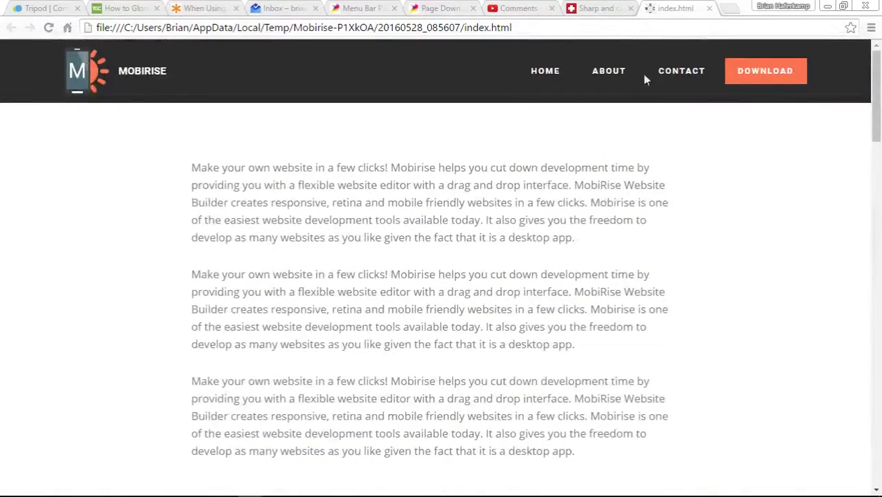
left_click(600, 8)
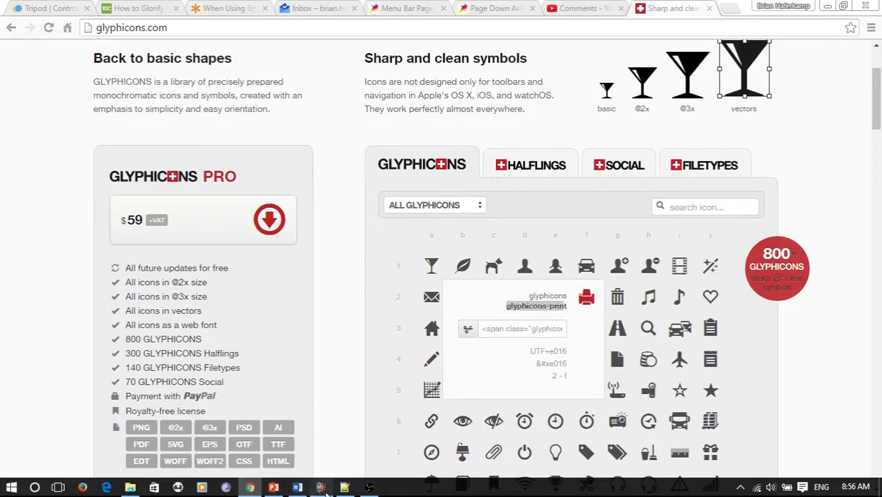
Move the up-arrow article block below the Drop-Dead Easy Website Maker article, above the gallery
left_click(344, 488)
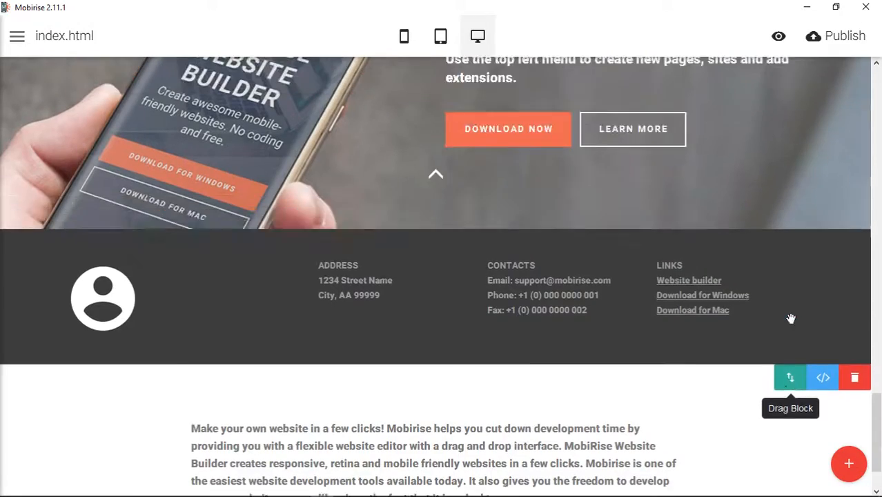
scroll("down", 3)
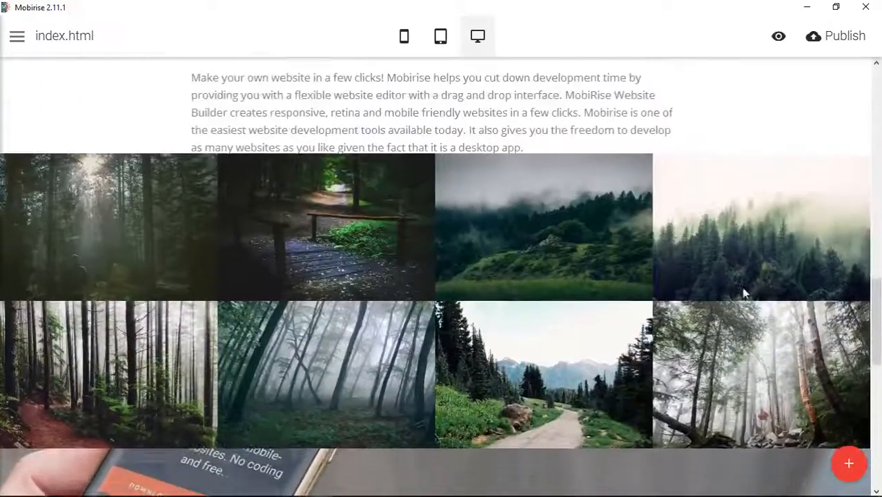
scroll("down", 3)
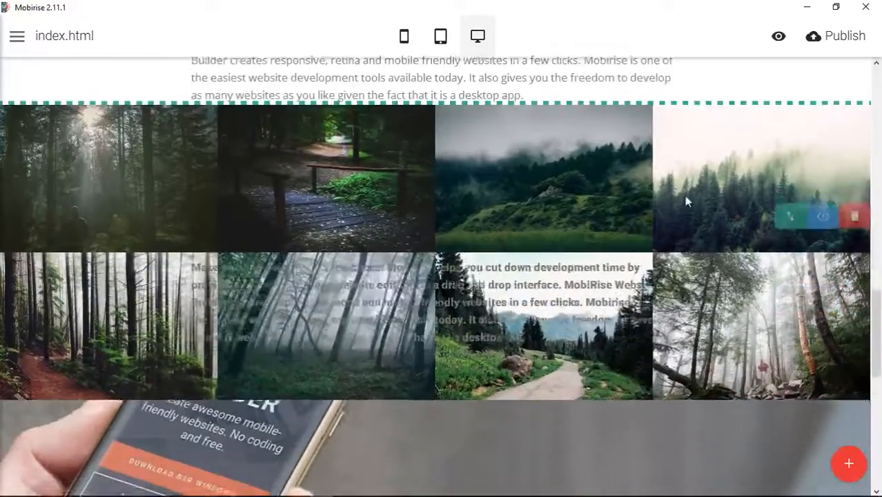
scroll("up", 3)
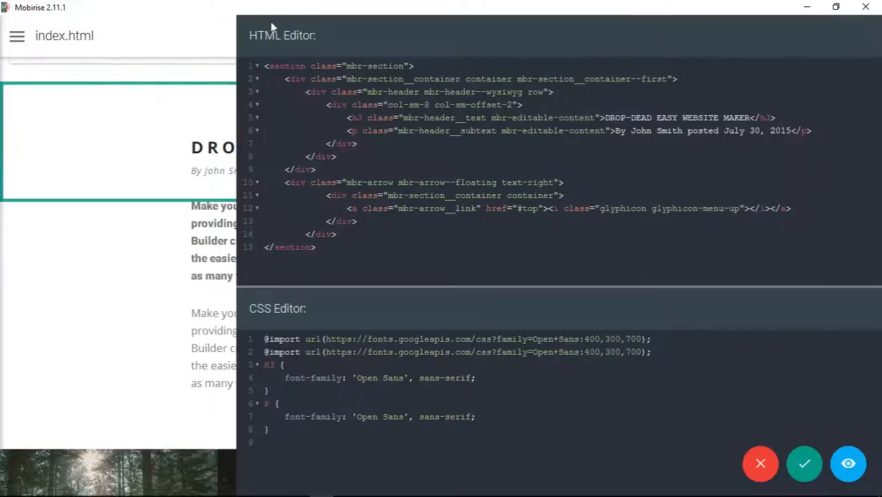
left_click(804, 464)
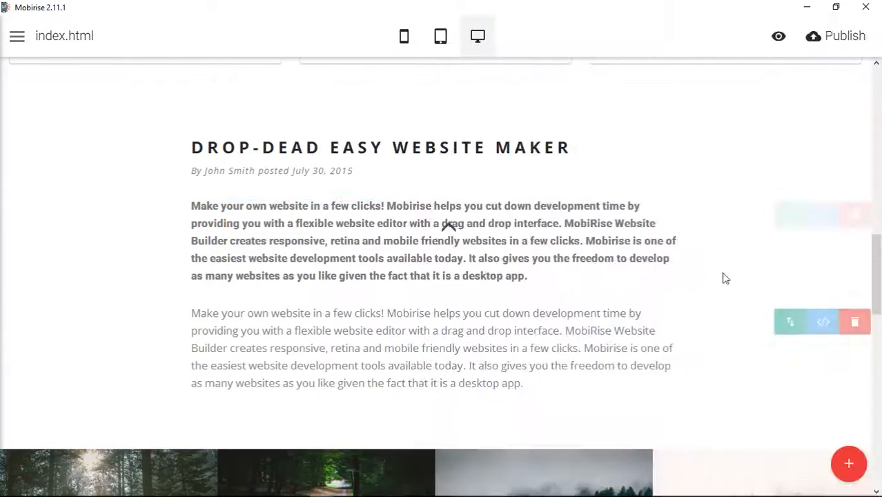
scroll("down", 3)
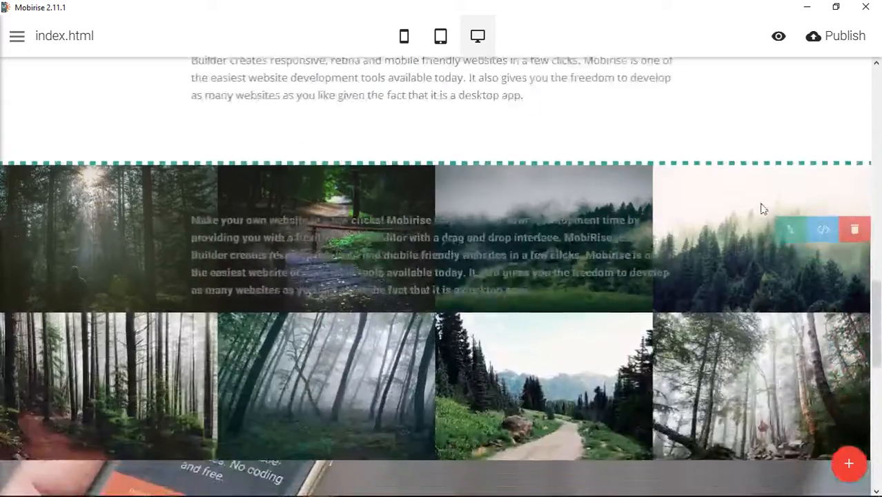
scroll("up", 3)
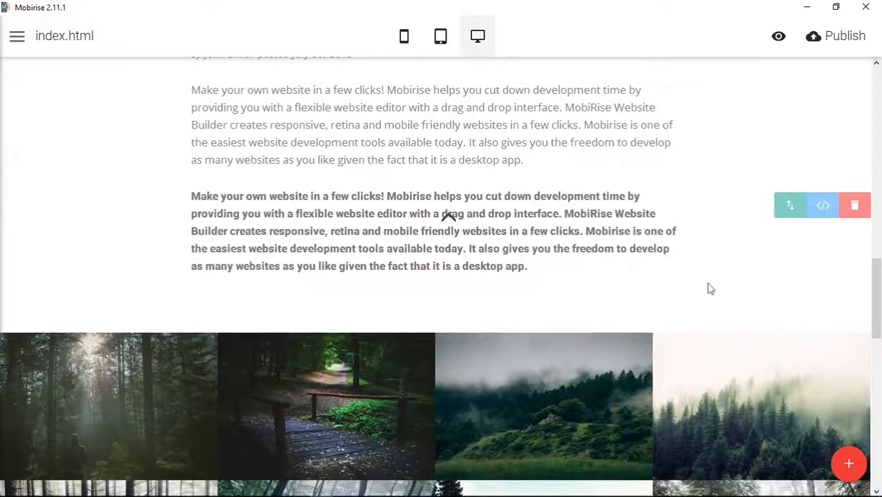
left_click(834, 36)
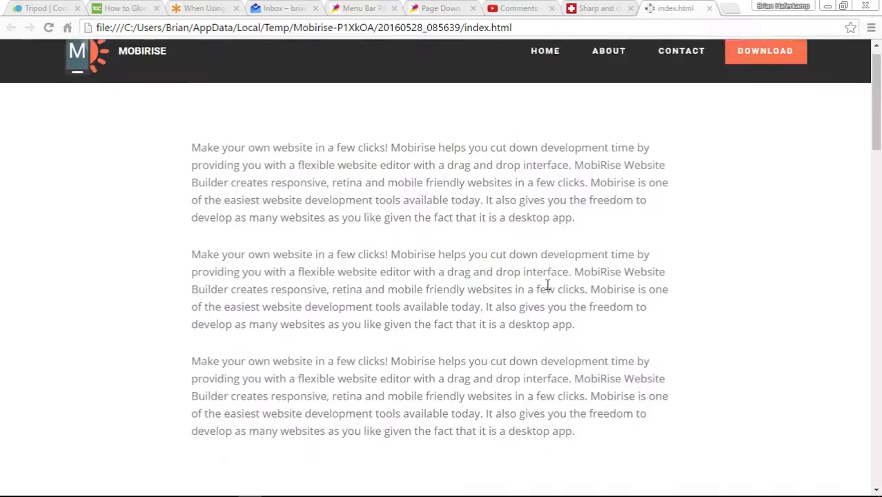
scroll("down", 3)
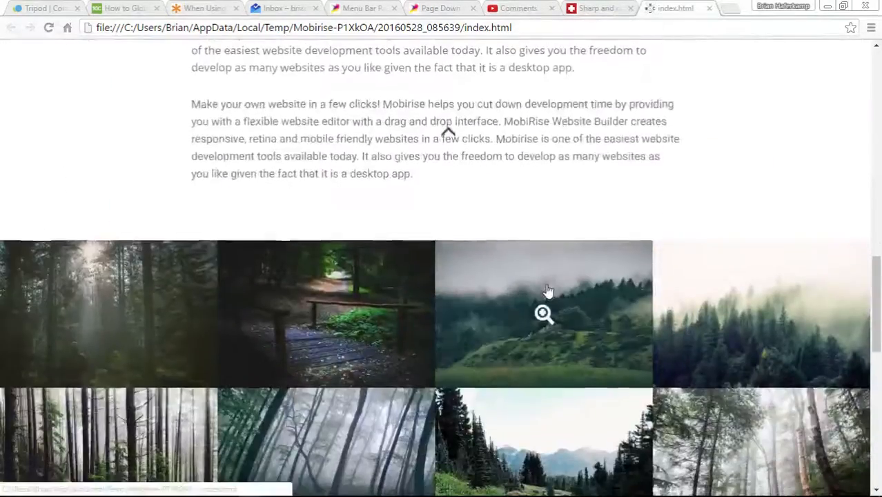
scroll("down", 3)
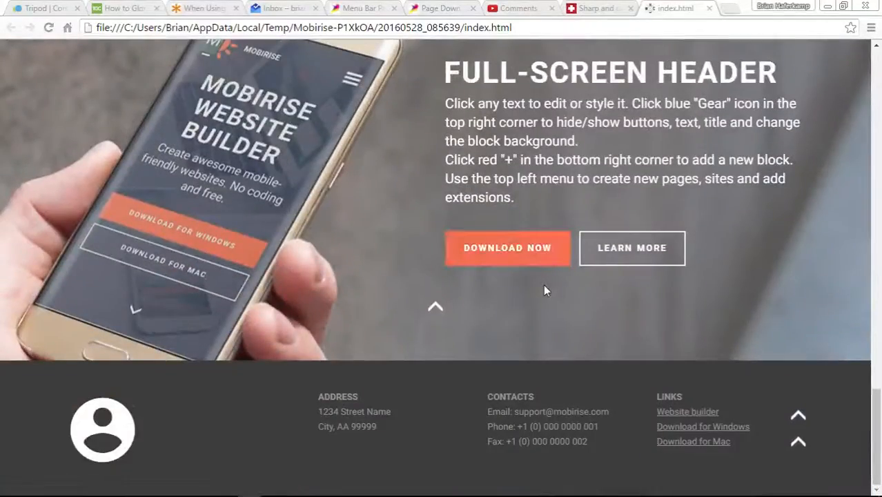
scroll("down", 3)
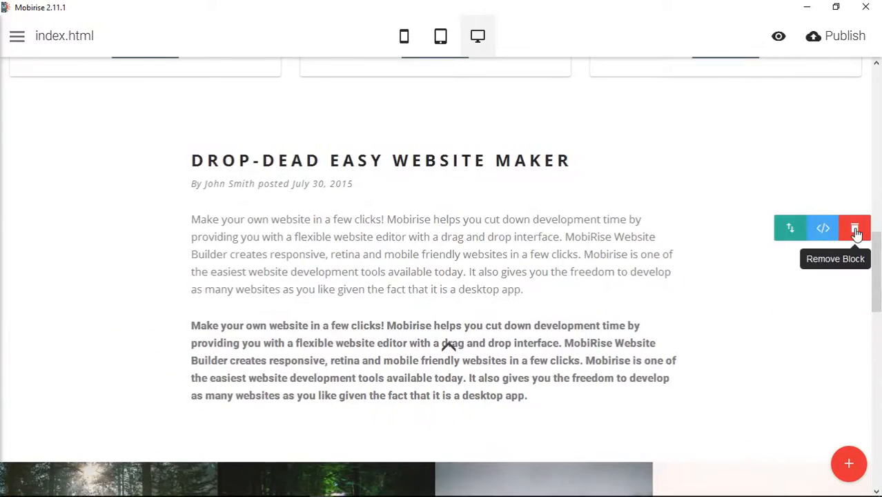
Delete the plain paragraph block and resave the bold block's mbr-arrow code, then preview
left_click(854, 228)
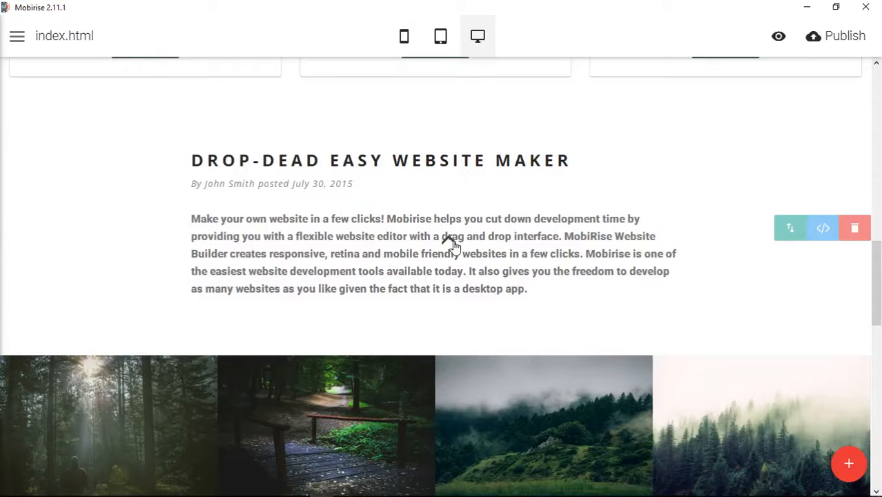
left_click(823, 228)
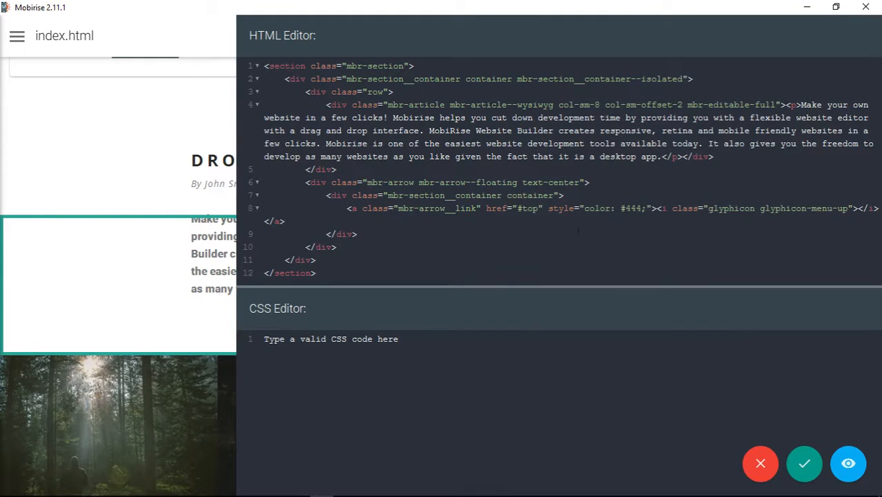
double_click(374, 182)
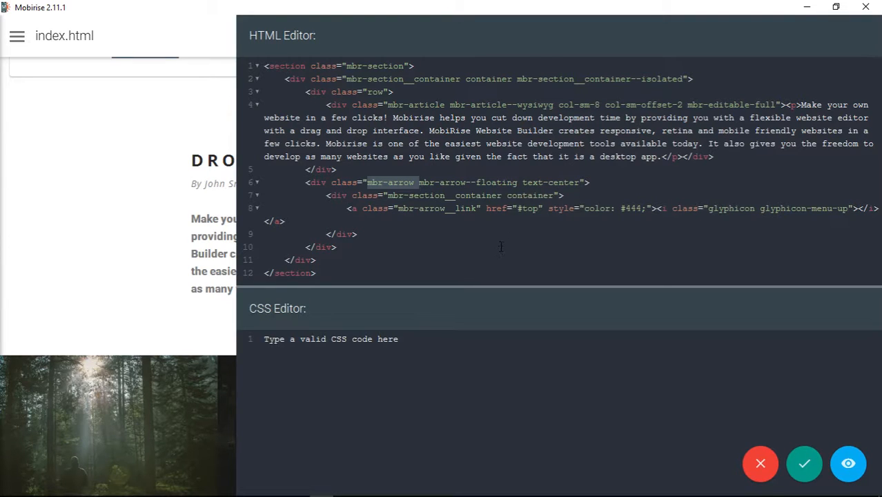
mouse_move(804, 463)
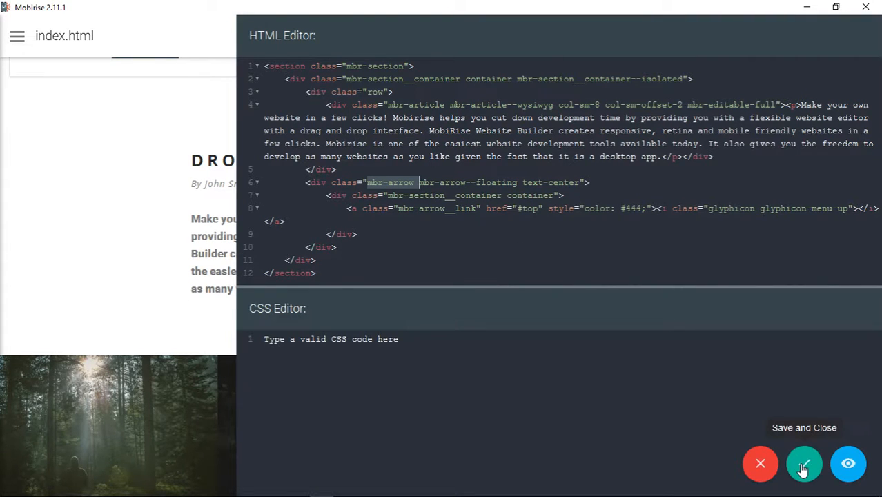
left_click(804, 463)
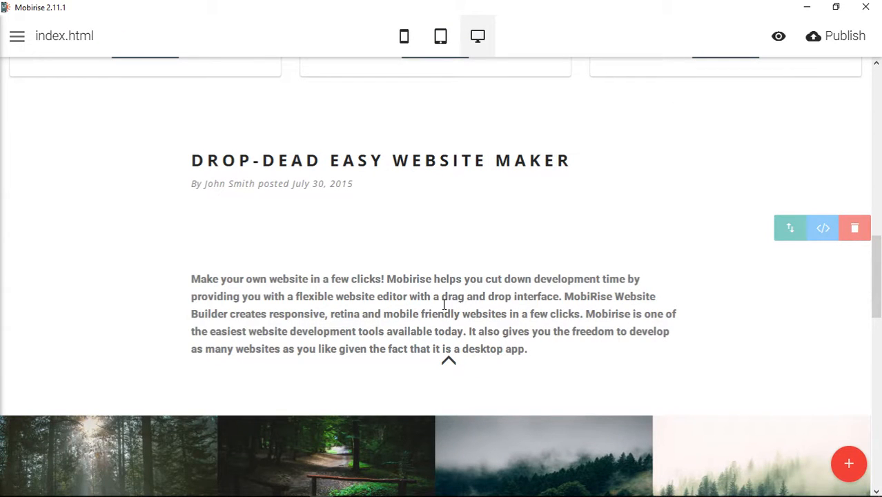
mouse_move(453, 364)
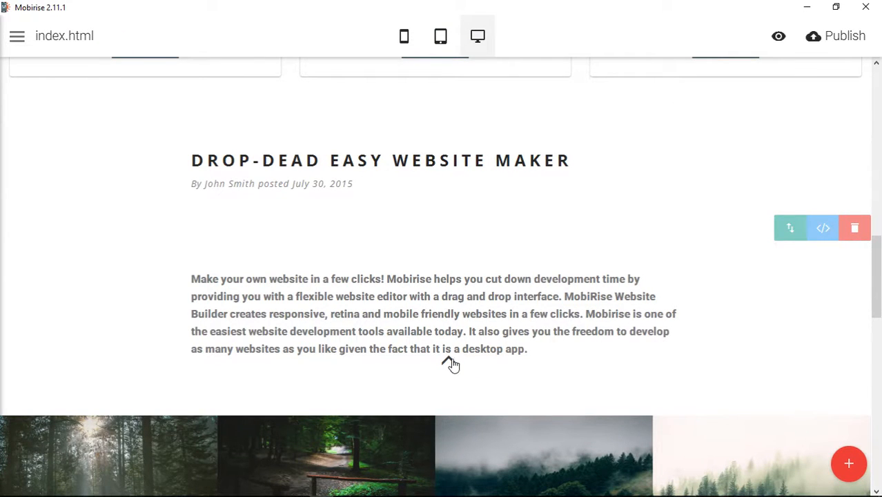
mouse_move(452, 369)
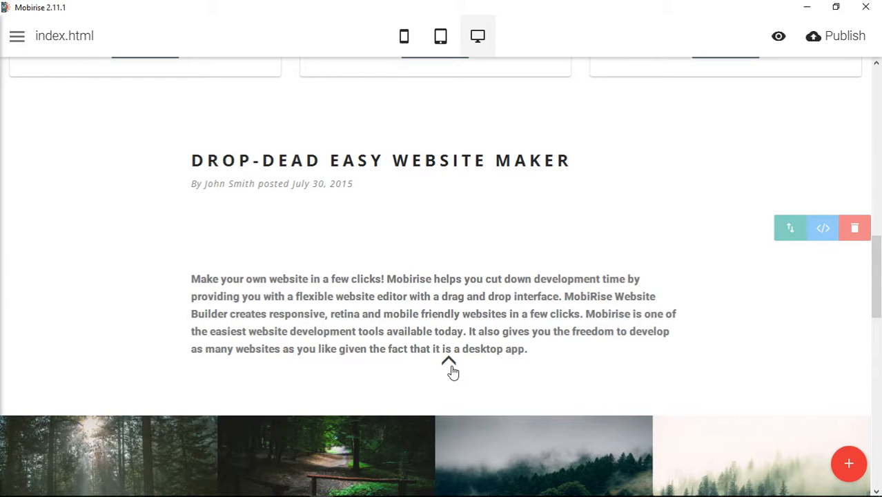
left_click(835, 36)
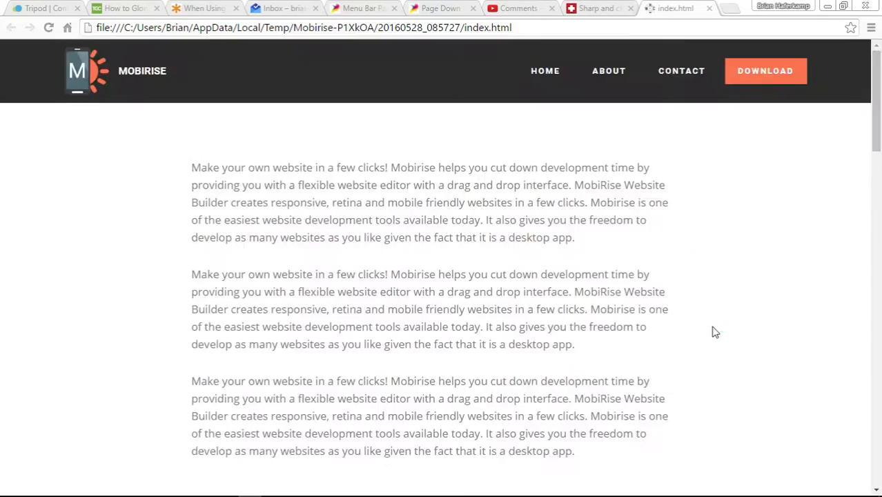
scroll("down", 3)
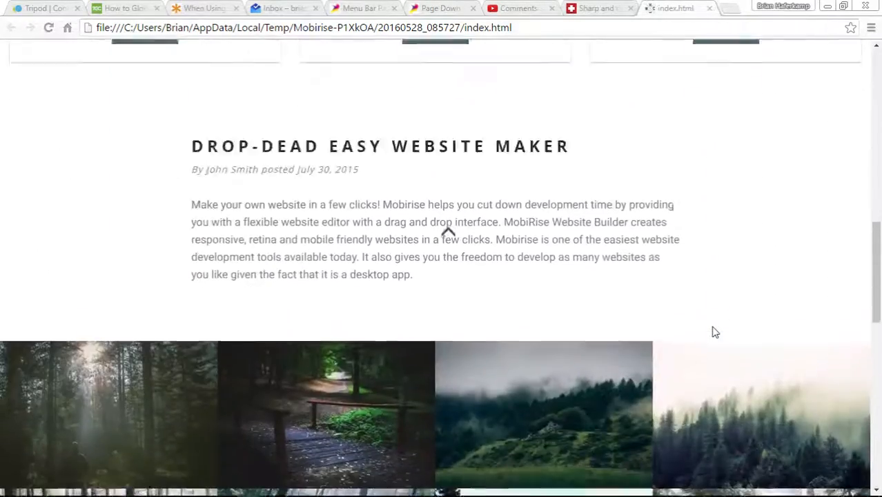
scroll("down", 3)
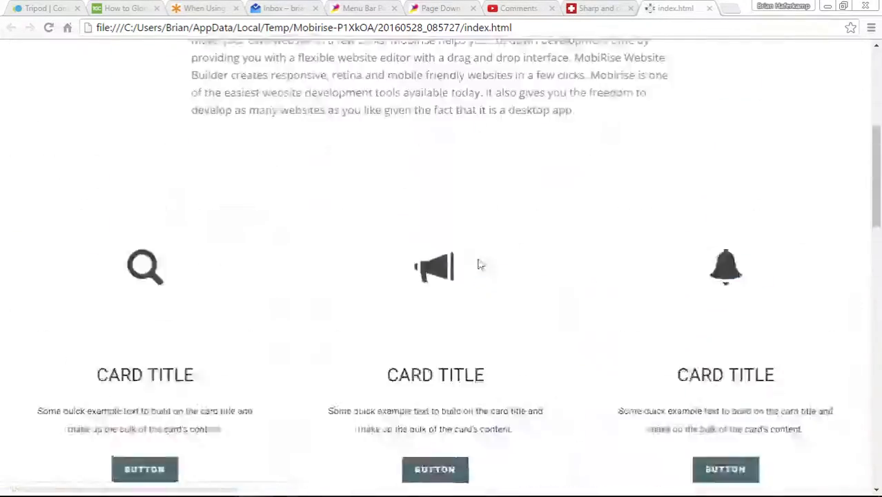
scroll("up", 3)
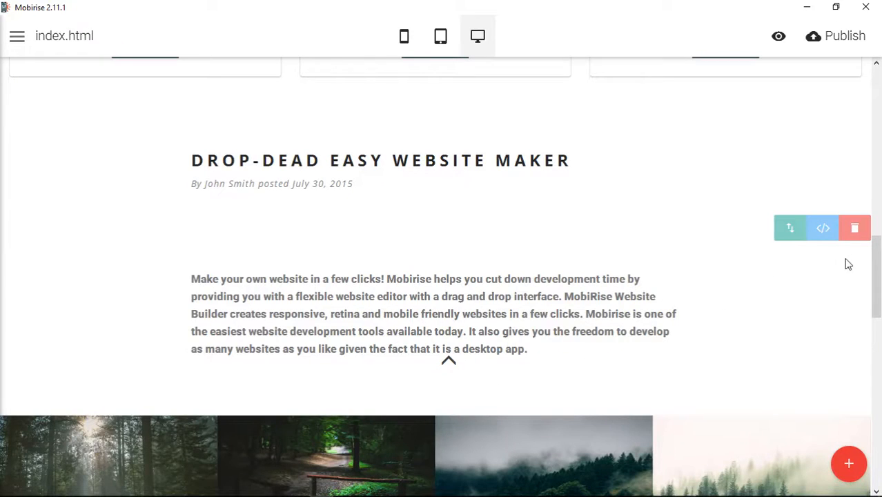
Remove the bold paragraph block and add a new Article paragraph block above the gallery
left_click(855, 228)
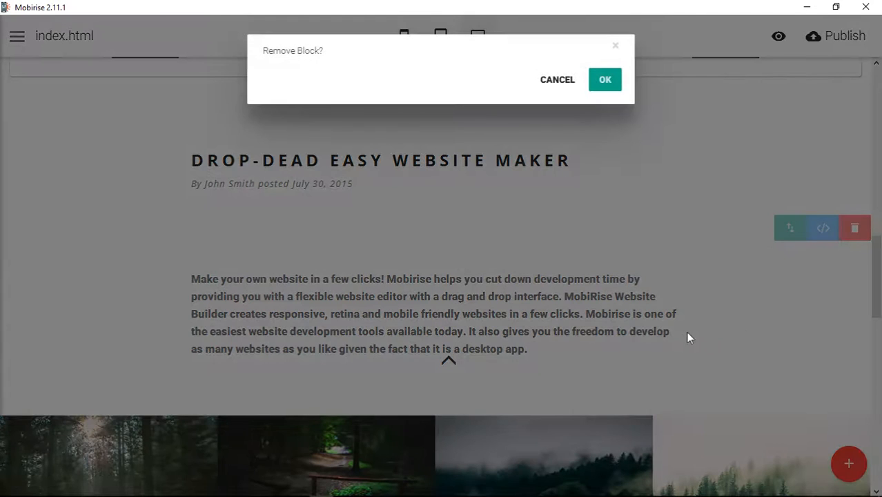
left_click(604, 79)
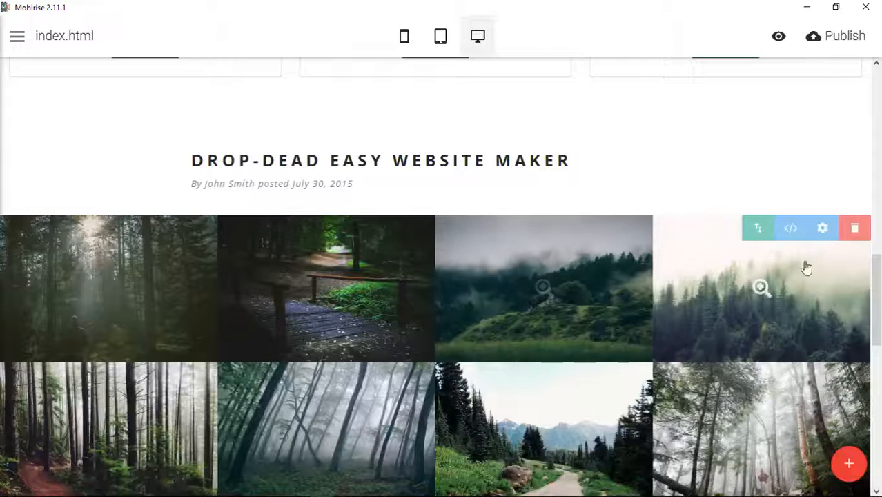
left_click(848, 463)
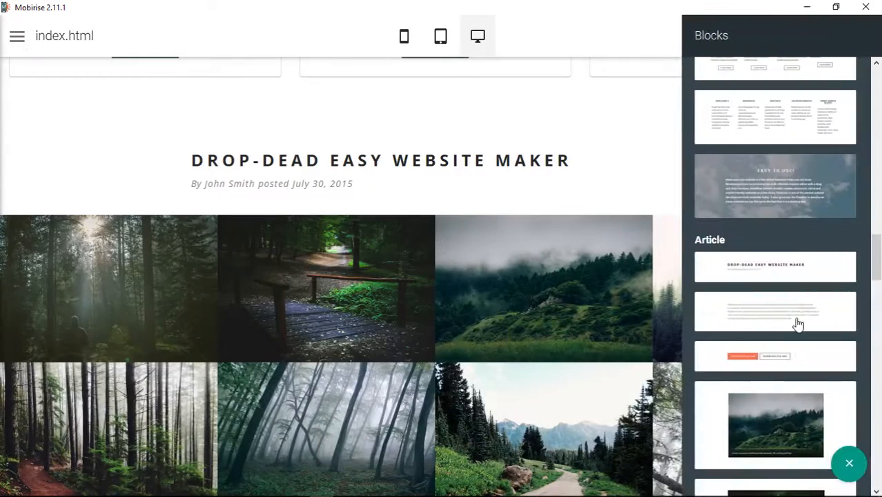
scroll("up", 3)
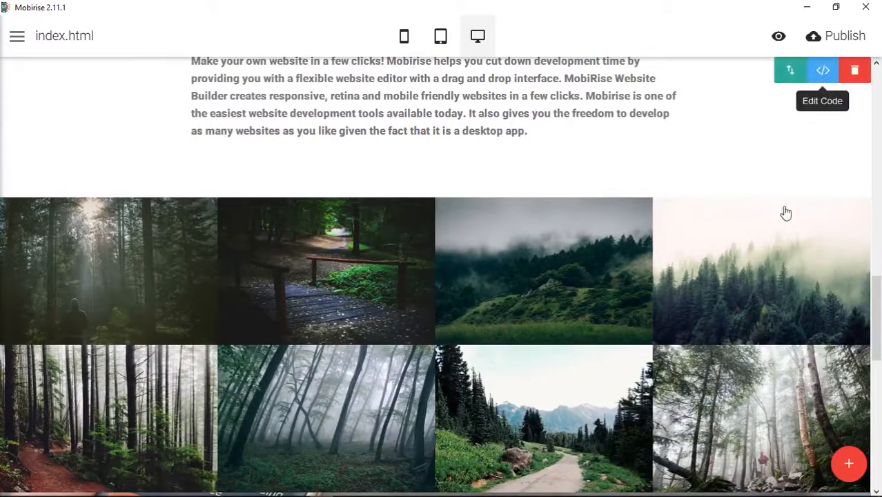
Unlock the new block's HTML, add style="#444;" to its up-arrow link, and save
left_click(822, 69)
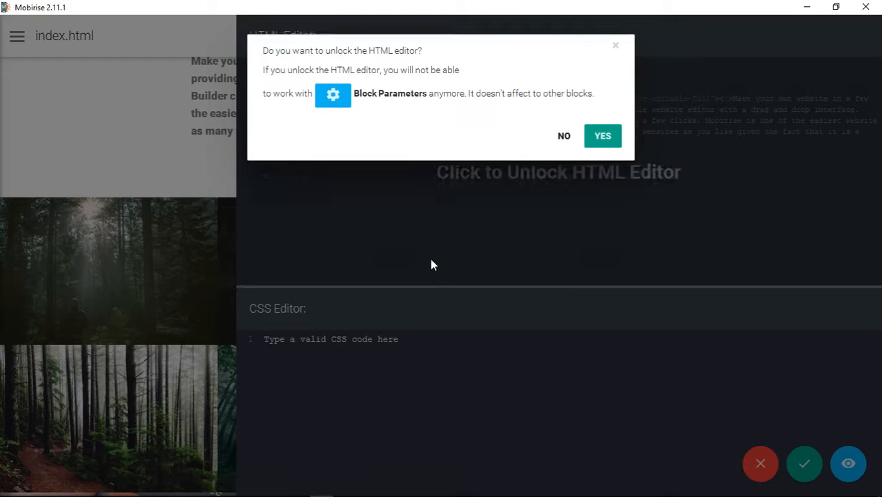
left_click(602, 135)
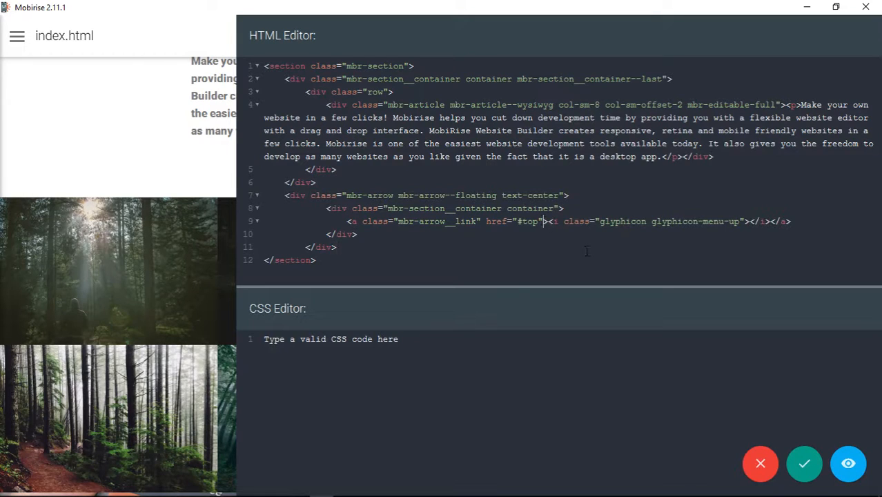
type("style")
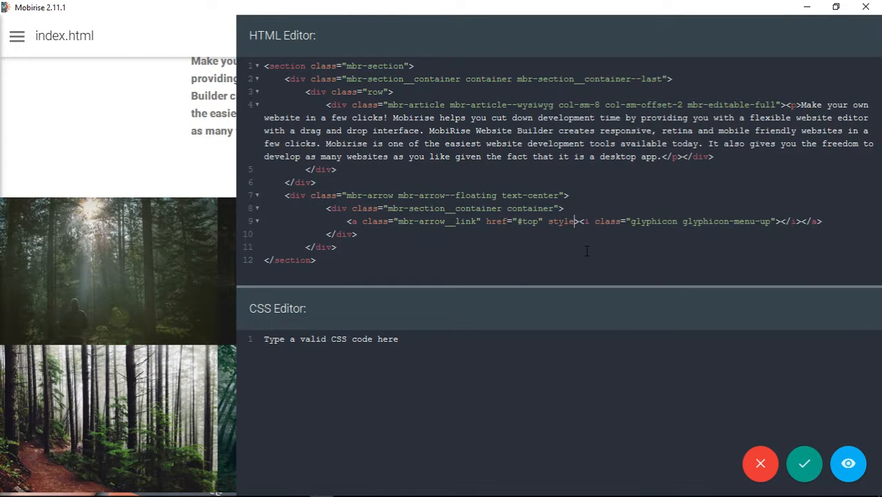
type("\"#")
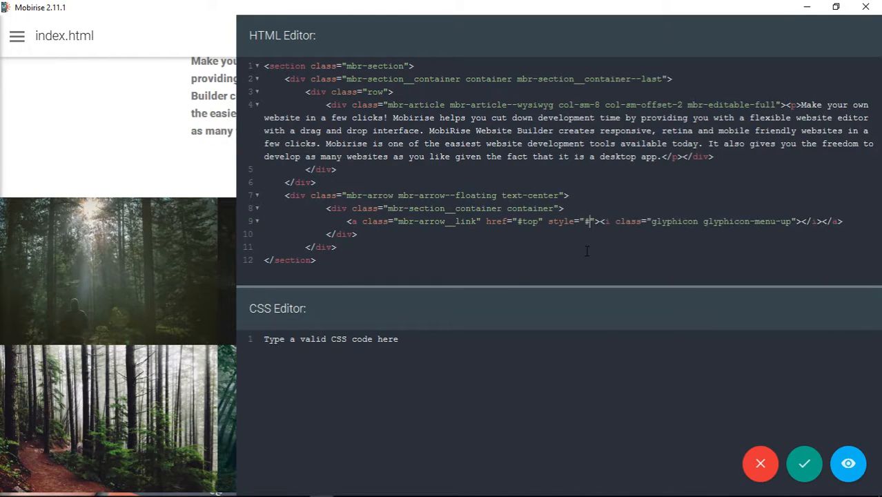
type("444;")
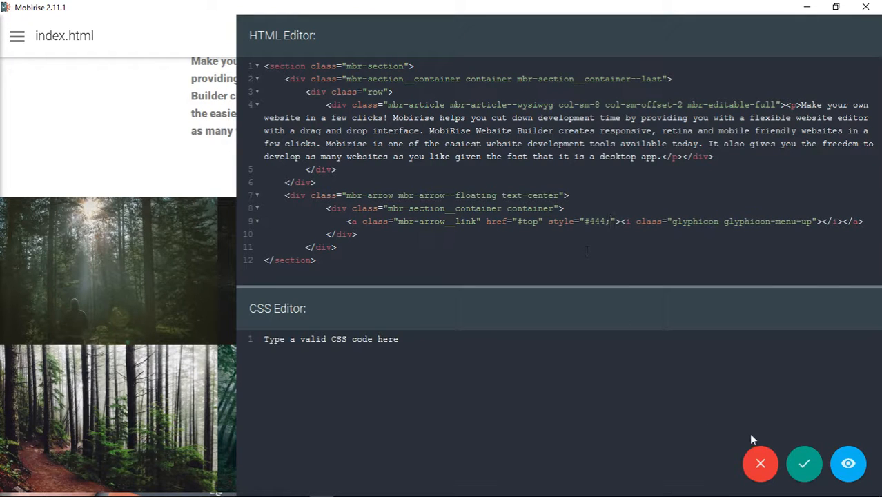
left_click(804, 463)
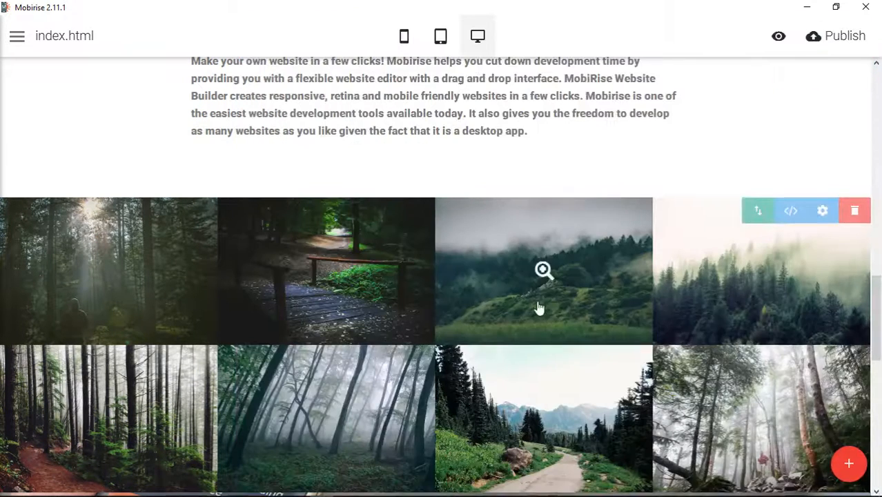
Open and close the paragraph block's code editor without changes
scroll("up", 3)
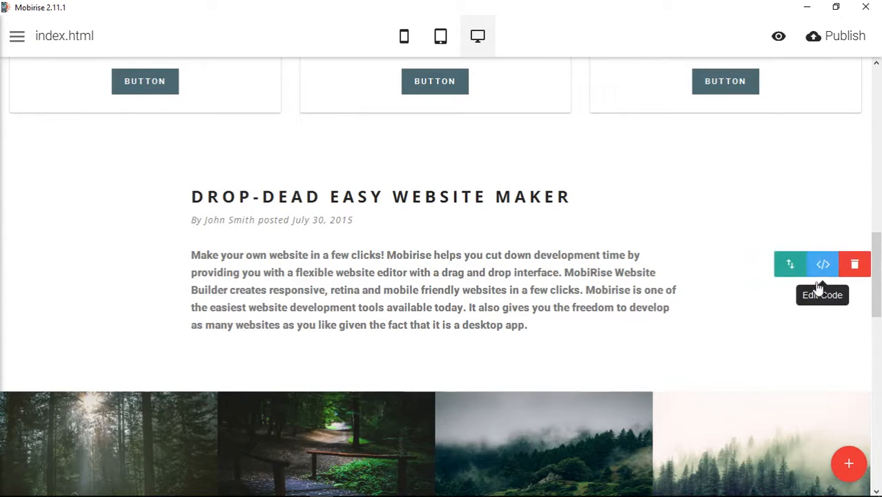
left_click(822, 263)
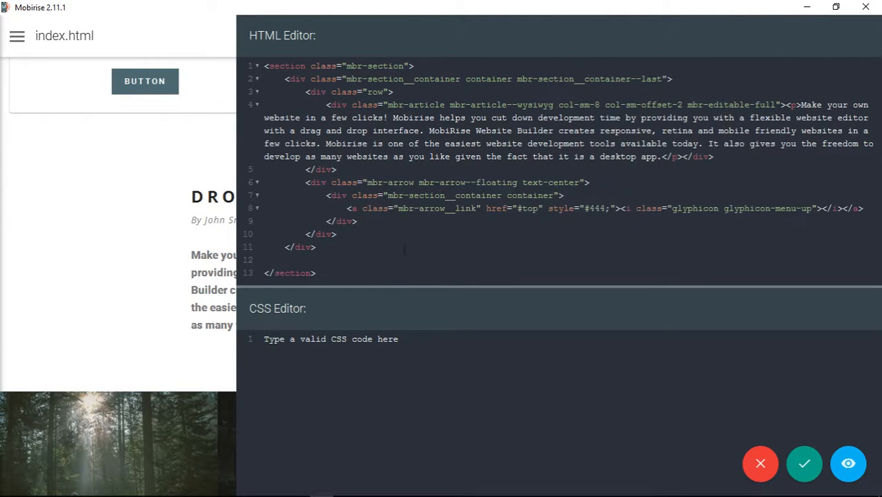
left_click(804, 463)
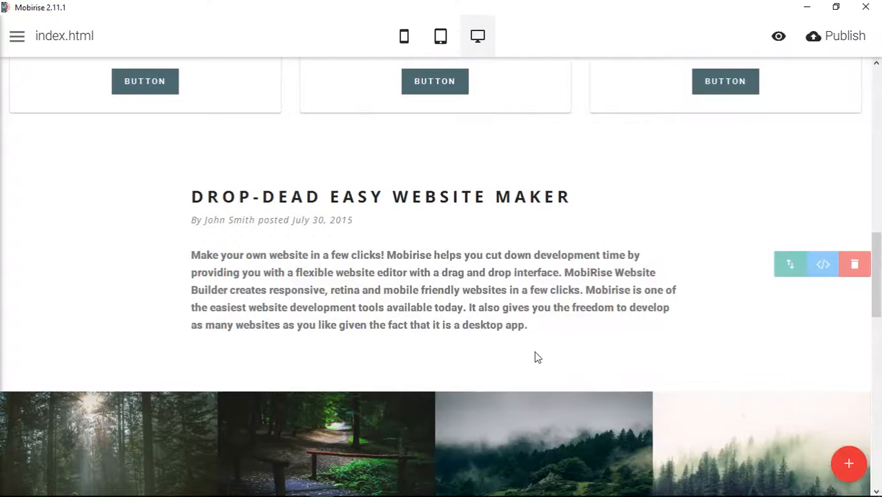
mouse_move(475, 489)
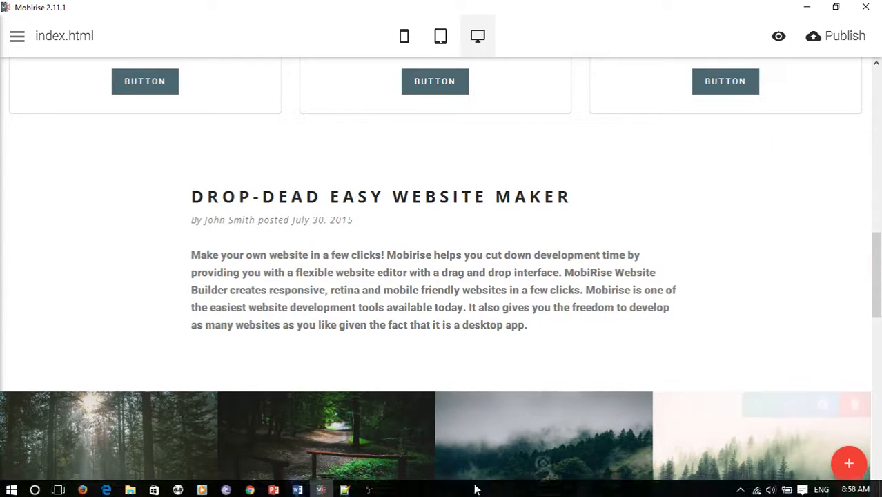
scroll("up", 3)
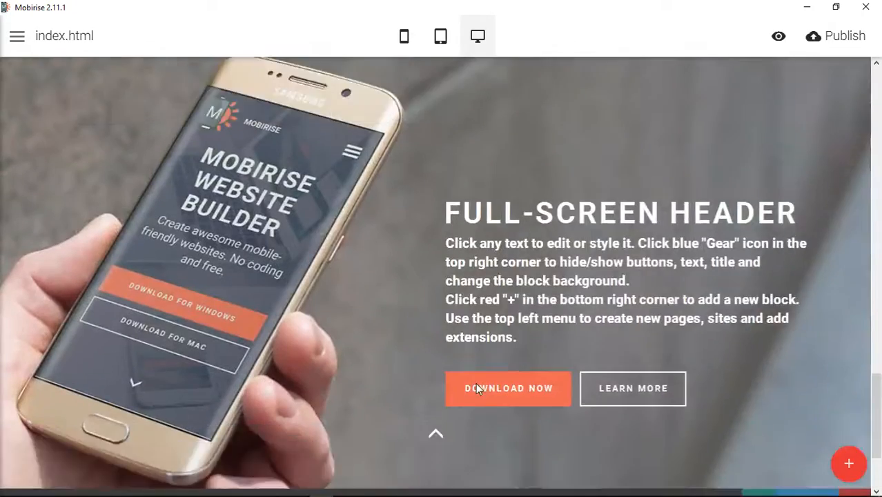
scroll("down", 3)
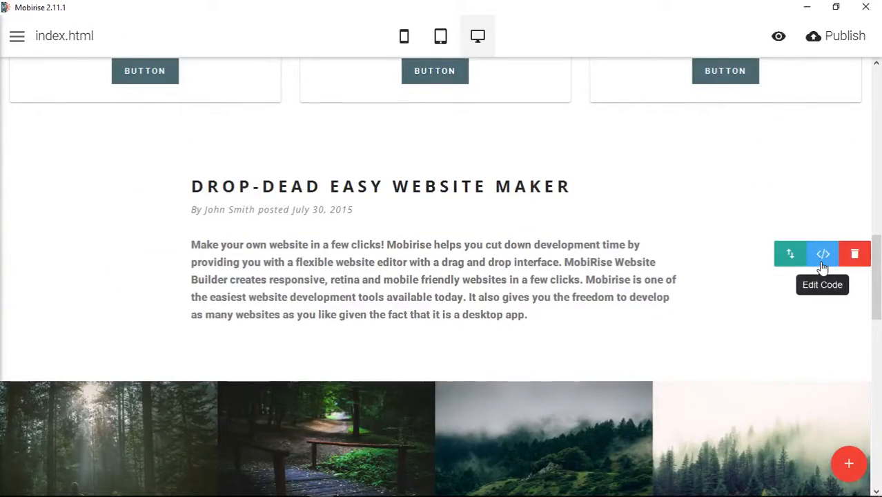
Delete 'mbr-arrow' from the article arrow div's classes, apply, and preview in the browser
left_click(822, 253)
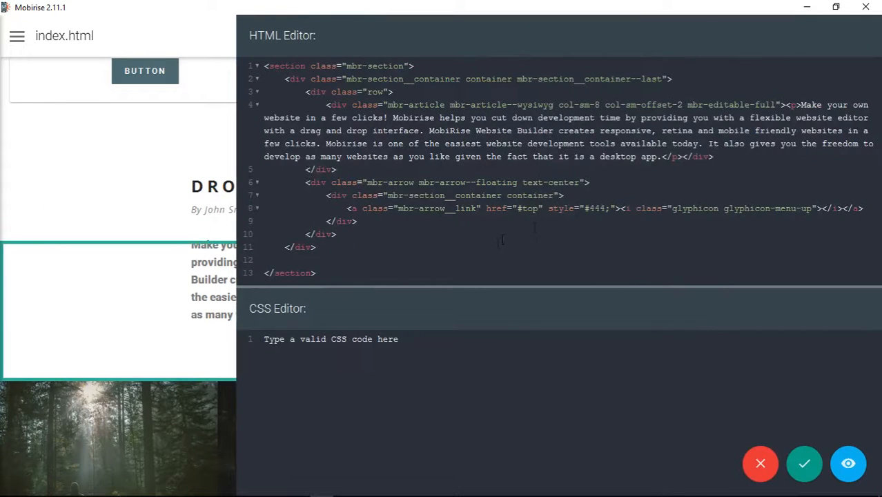
double_click(379, 182)
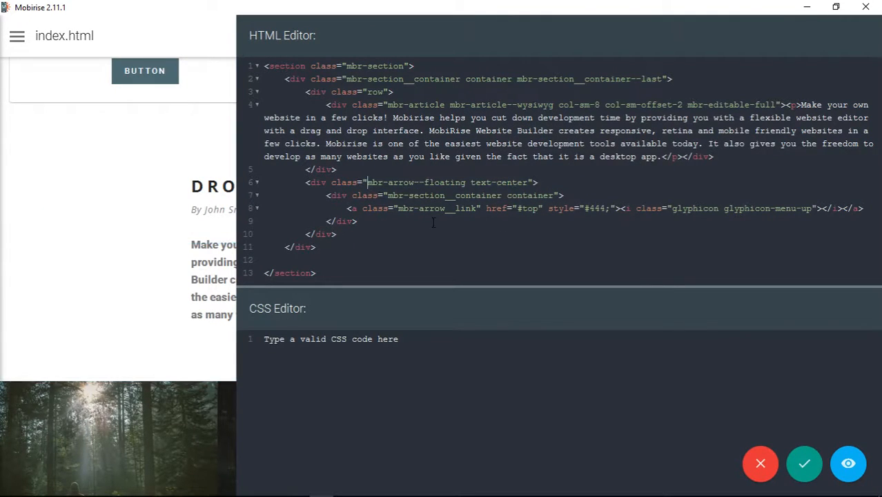
left_click(804, 463)
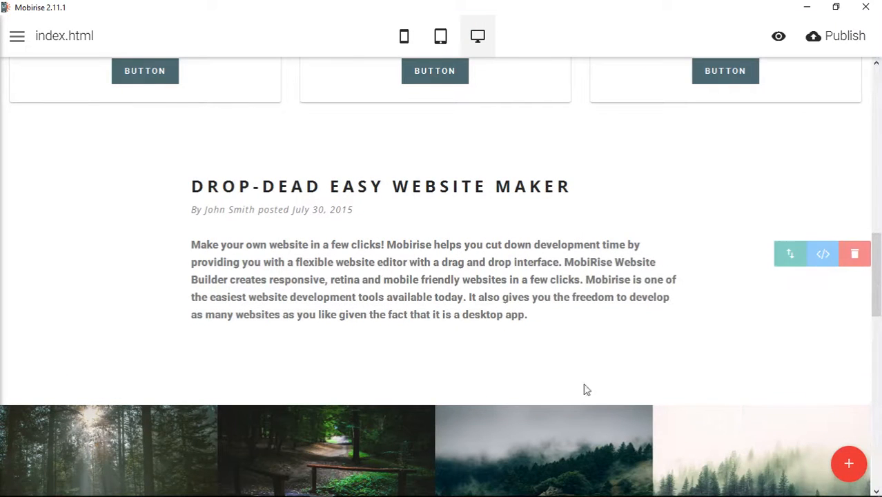
mouse_move(816, 279)
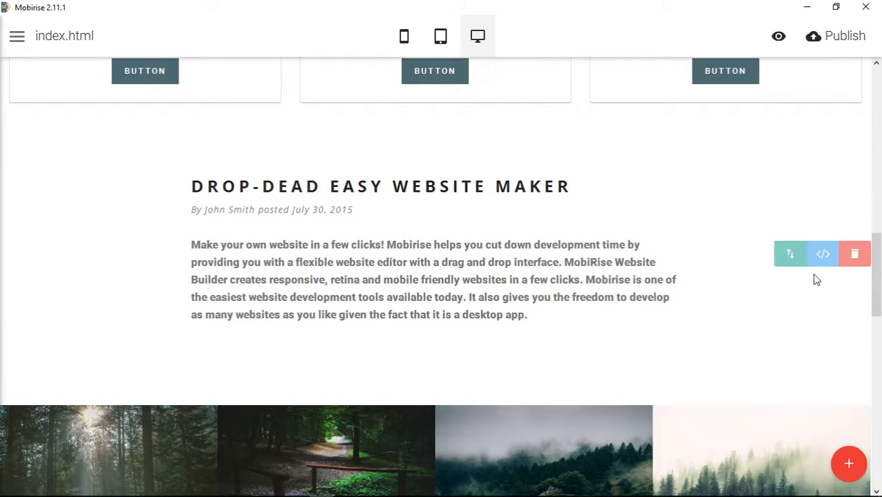
left_click(823, 254)
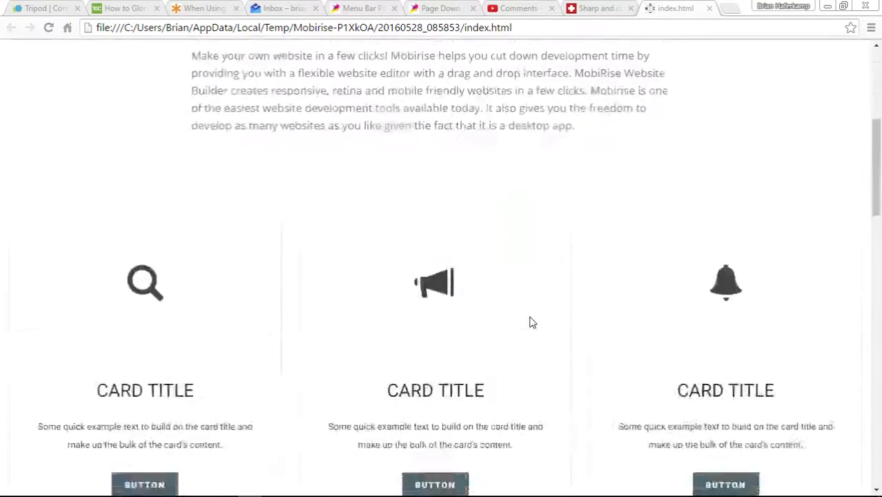
Confirm the Chrome preview shows no arrow under the Drop-Dead Easy article, then return to Mobirise
scroll("up", 3)
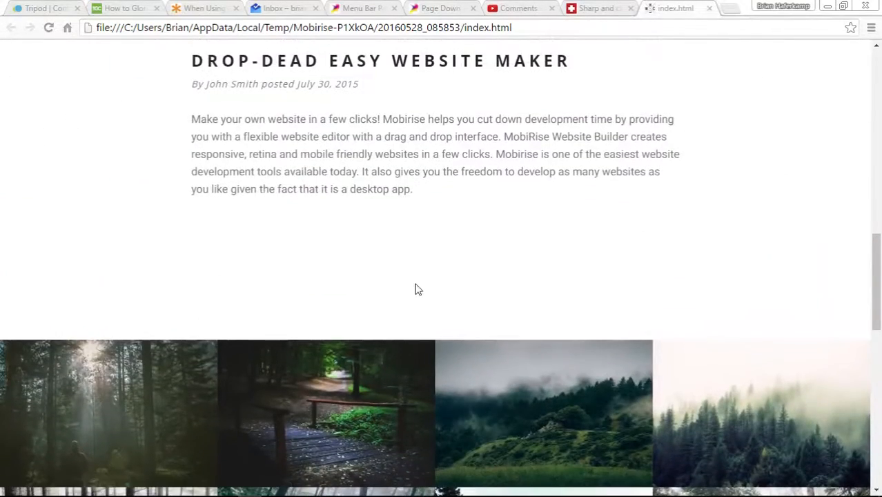
mouse_move(522, 277)
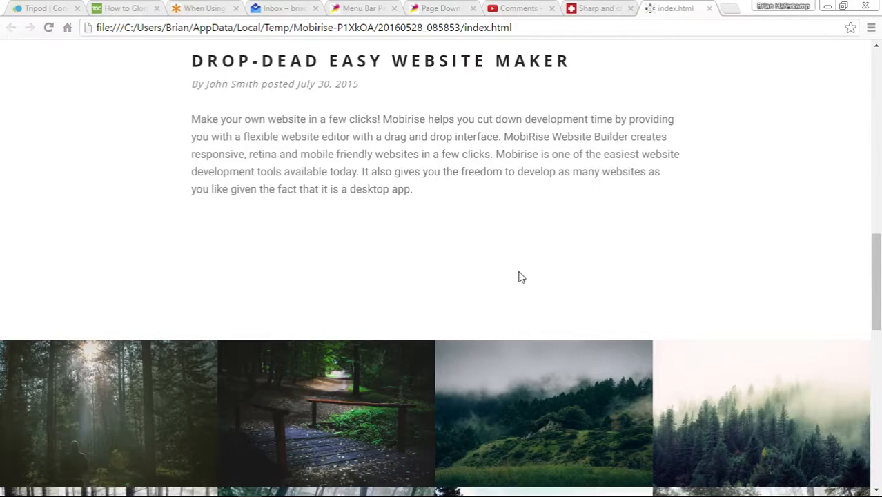
mouse_move(436, 205)
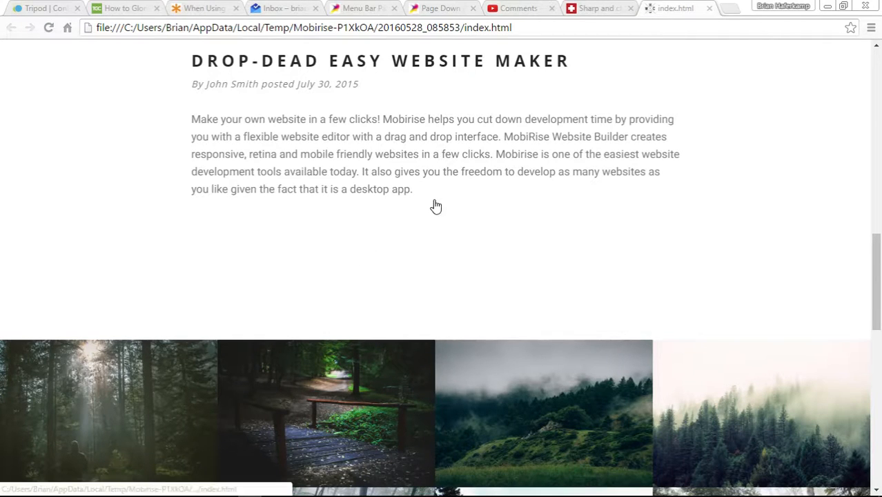
scroll("down", 3)
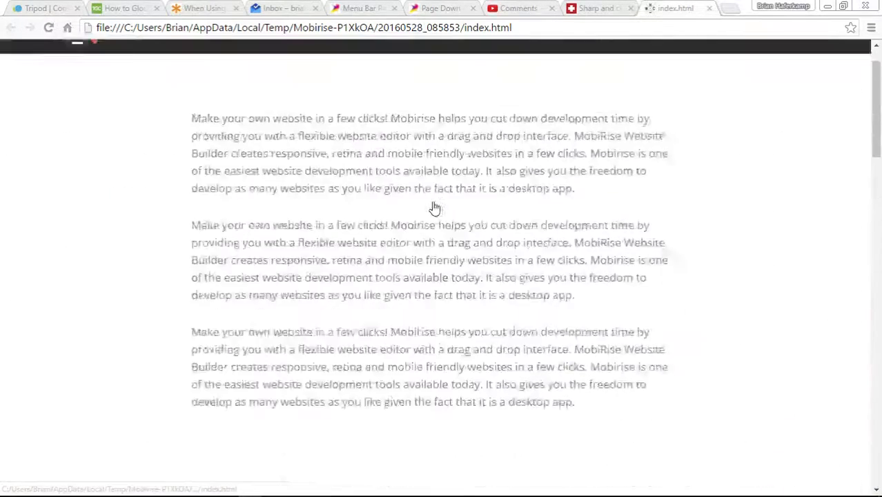
scroll("up", 3)
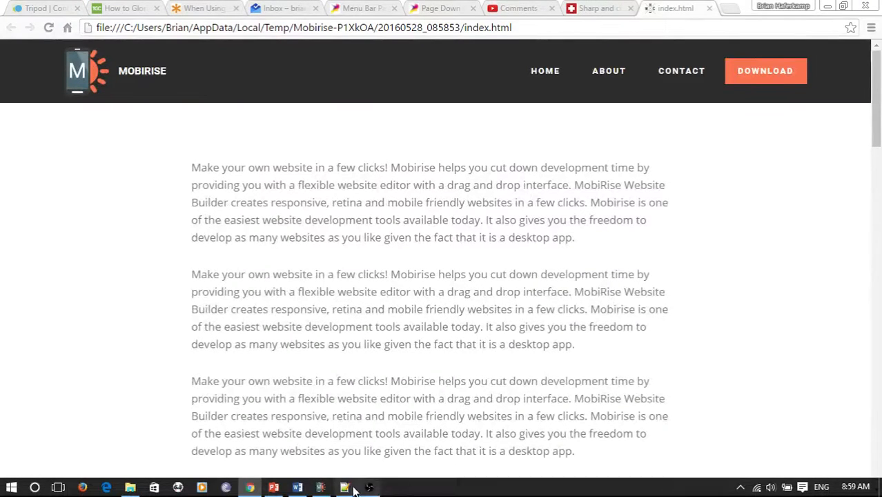
left_click(344, 487)
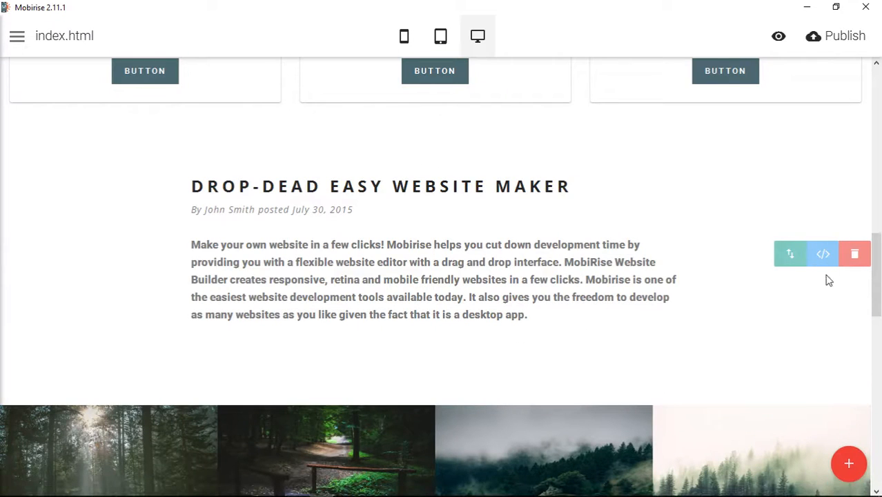
Replace the up-arrow link's inline style value with 'color: #444;' and apply the code
left_click(822, 253)
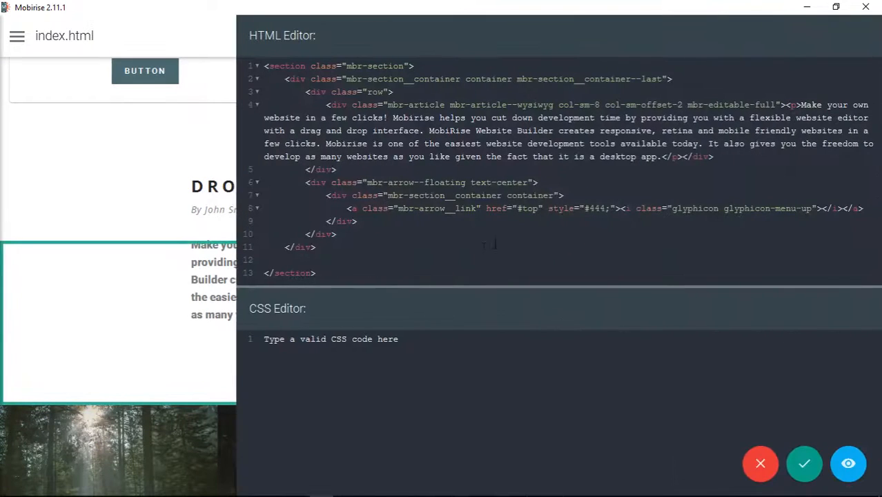
double_click(580, 208)
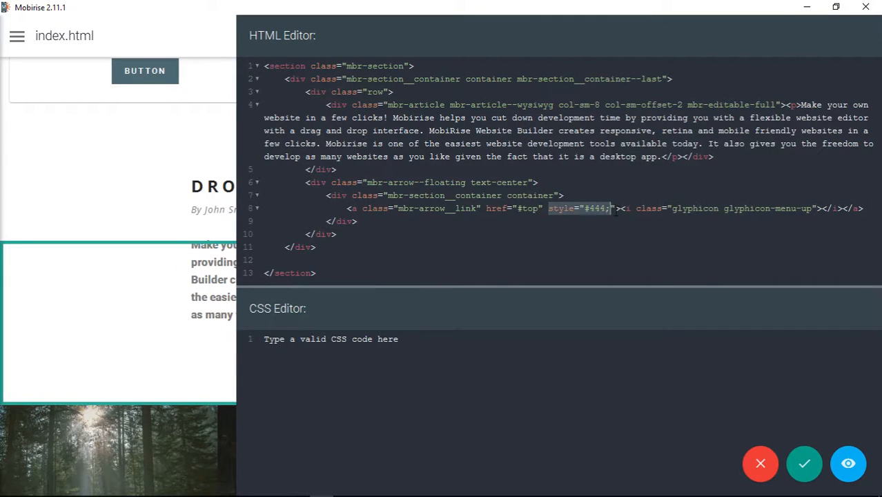
key("Delete")
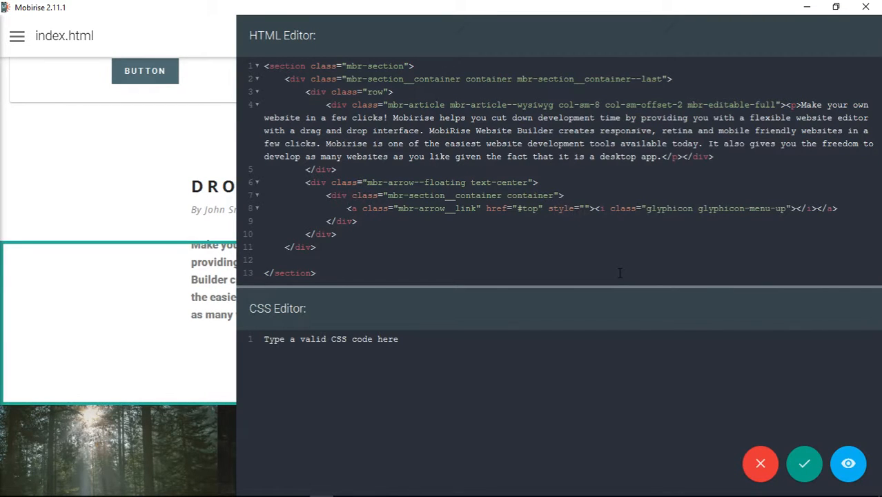
type("color:")
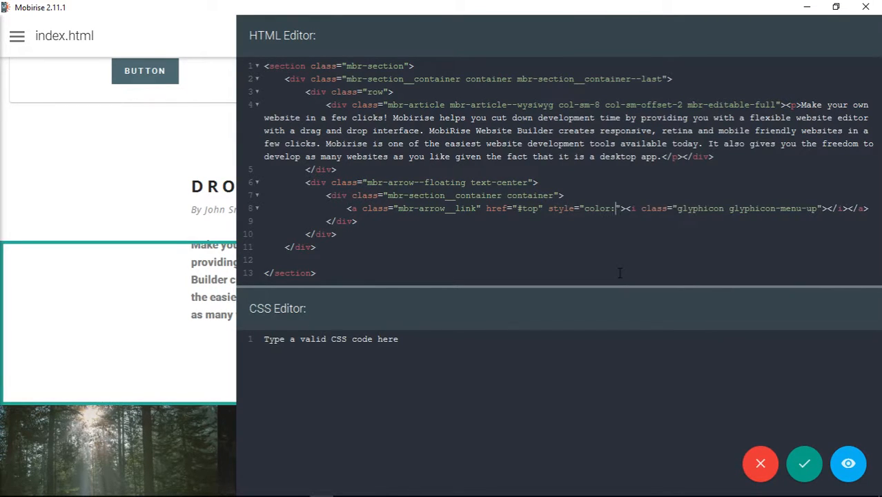
type("#444;")
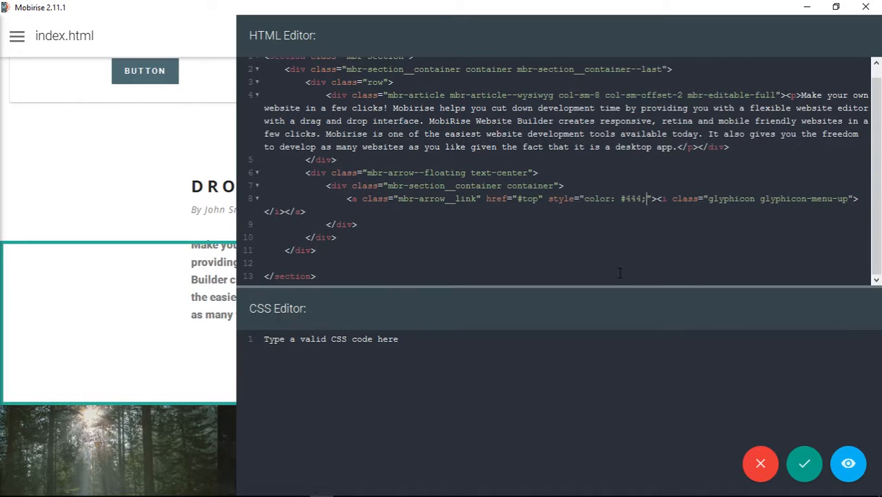
left_click(804, 463)
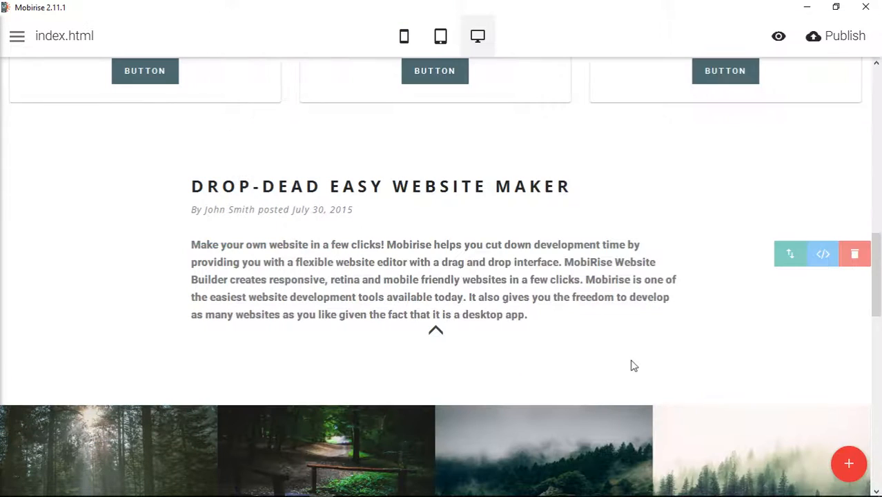
mouse_move(779, 36)
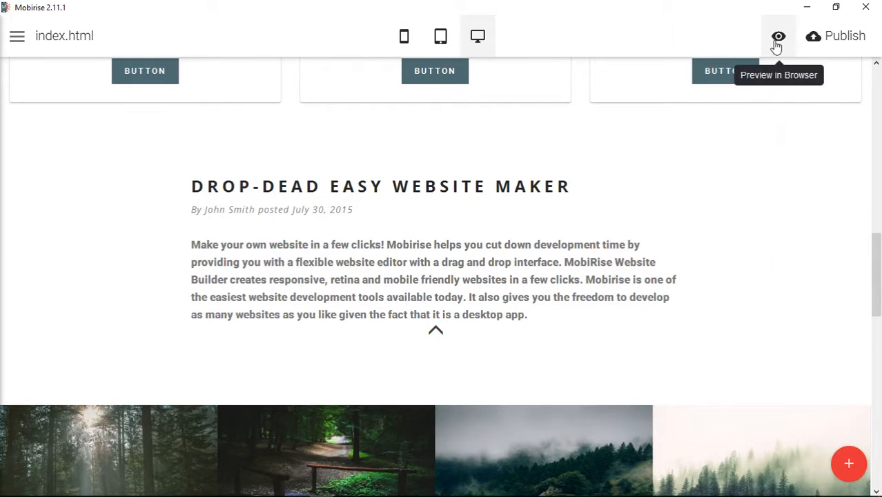
Preview the page in Chrome to see the dark up-arrow beneath the article text
left_click(777, 36)
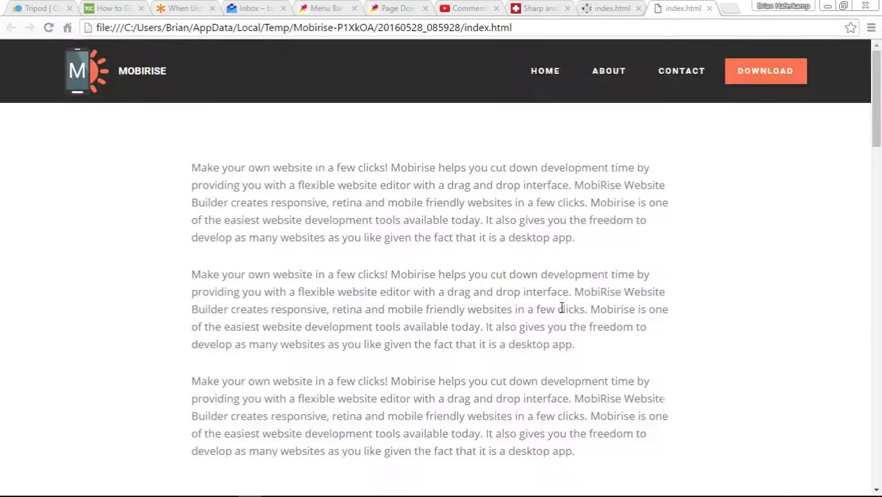
scroll("down", 3)
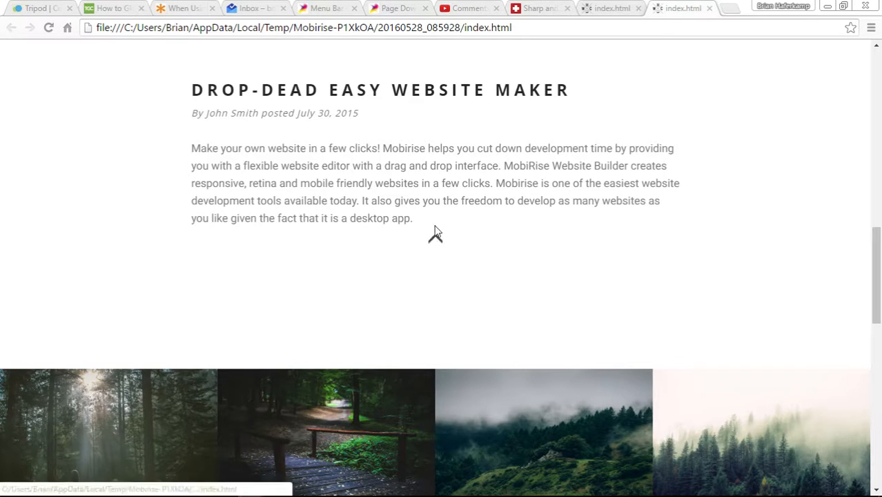
scroll("down", 3)
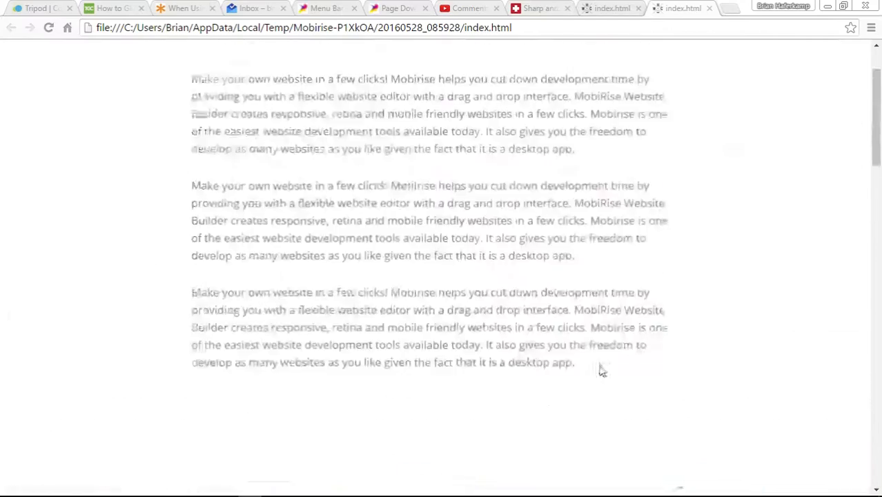
scroll("up", 3)
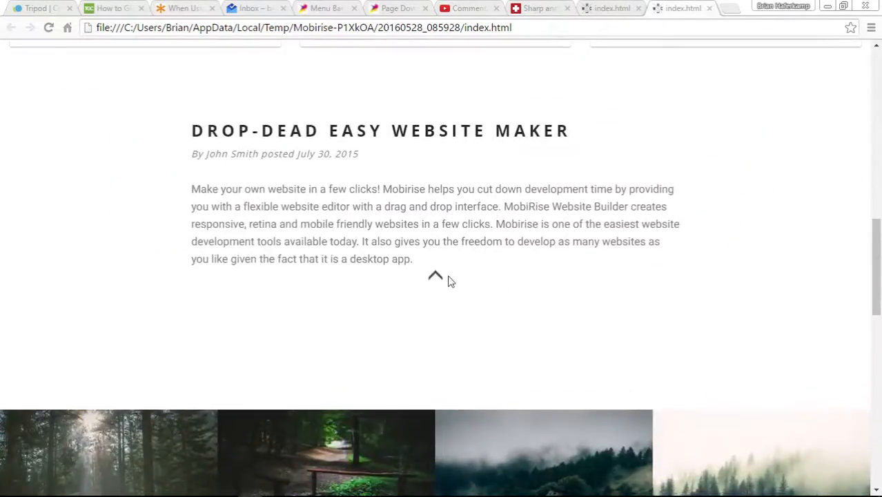
scroll("up", 3)
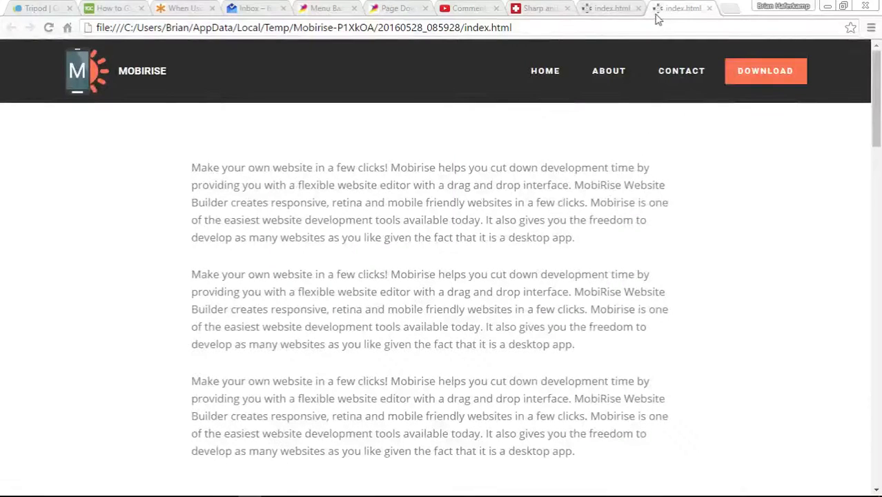
left_click(344, 488)
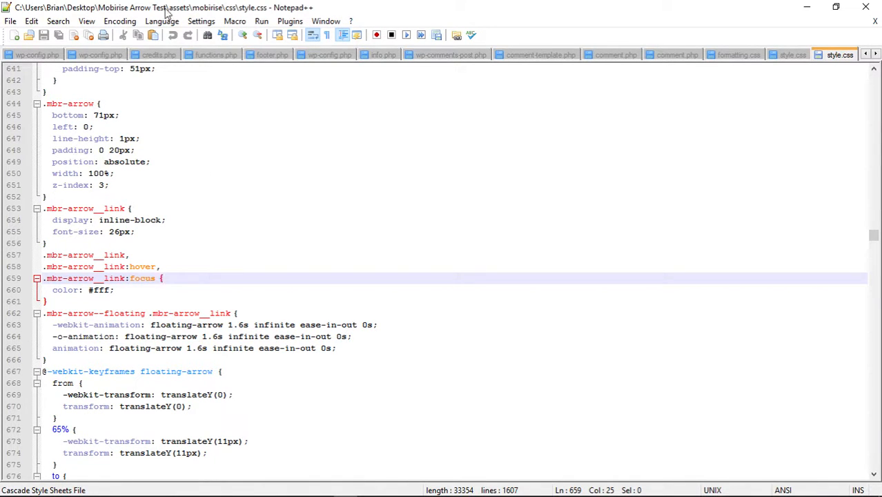
mouse_move(221, 14)
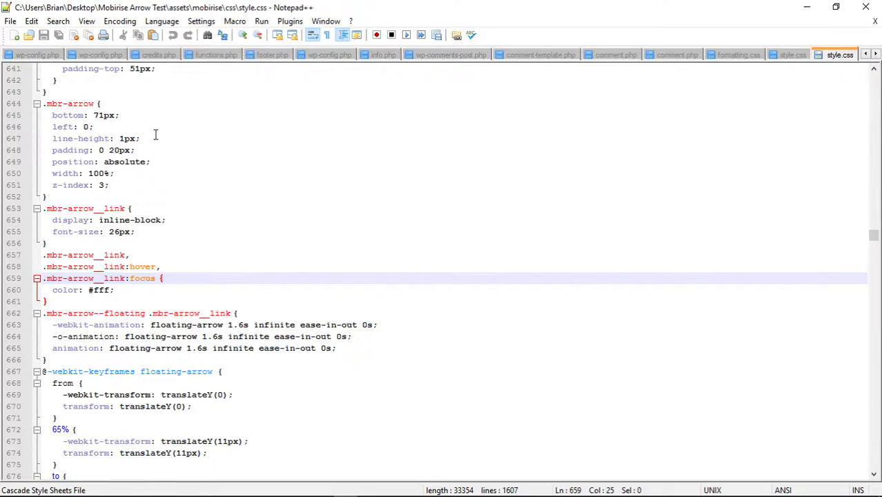
Select the bottom: 71px line of the .mbr-arrow rule in style.css
scroll("up", 3)
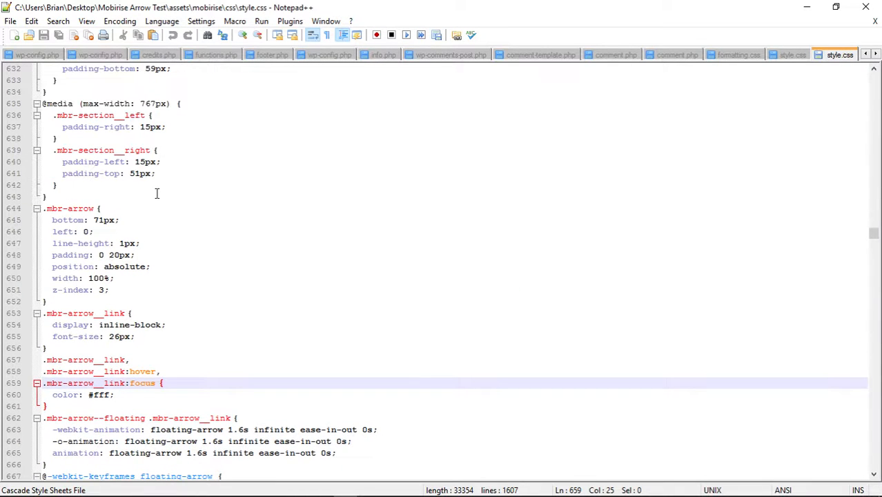
scroll("down", 3)
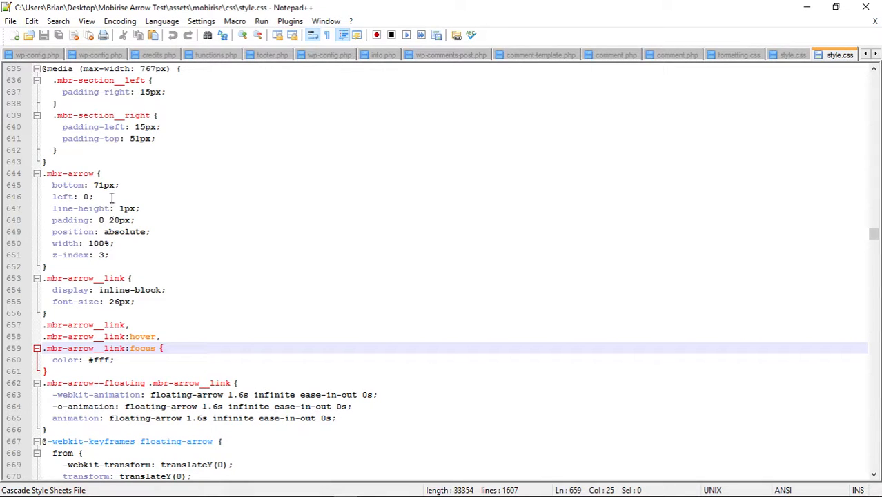
left_click(69, 173)
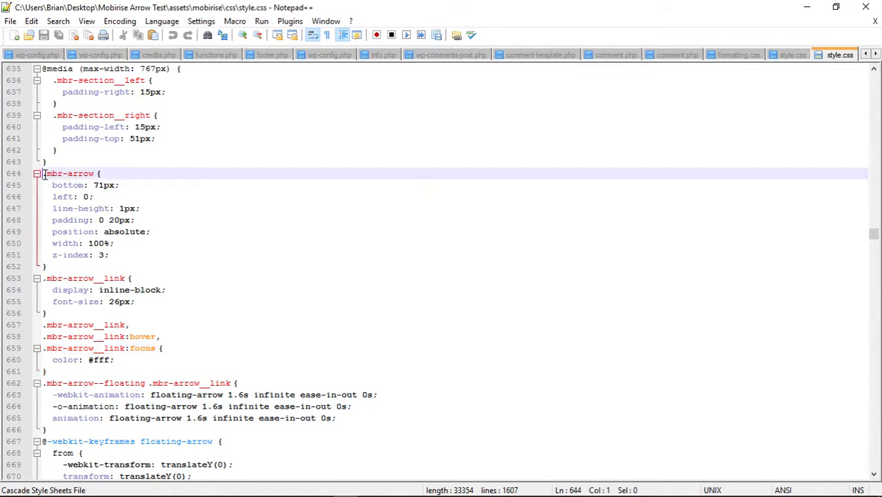
double_click(69, 173)
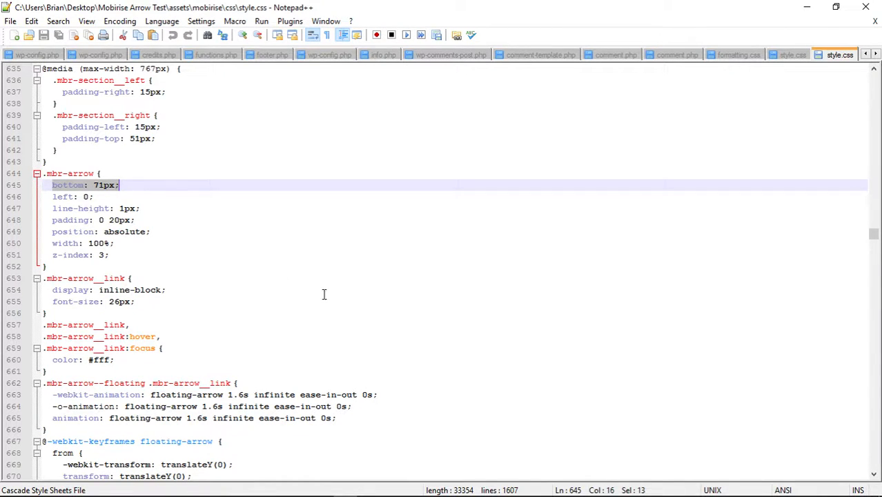
mouse_move(376, 332)
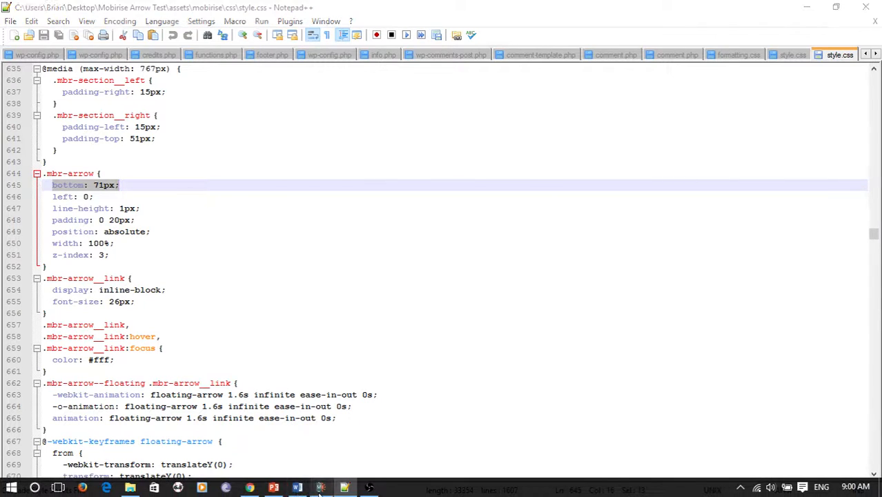
Switch briefly to style.css in Notepad++, then return to the Mobirise page editor
left_click(321, 488)
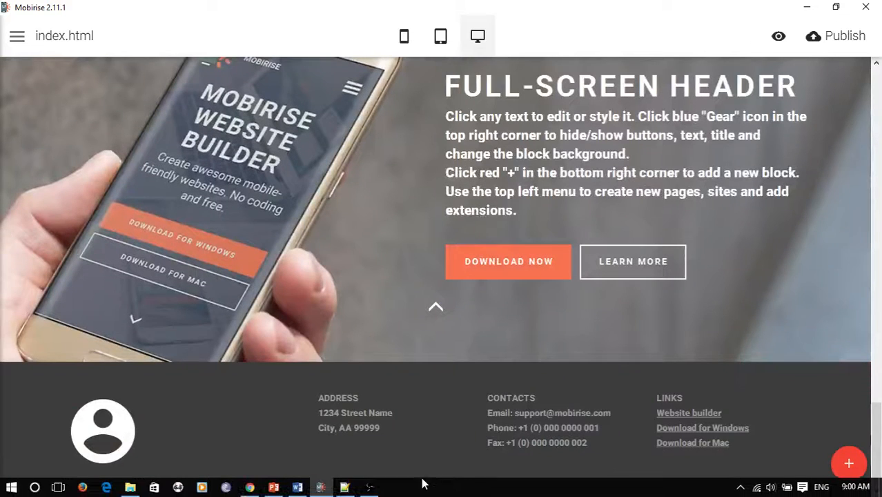
mouse_move(373, 364)
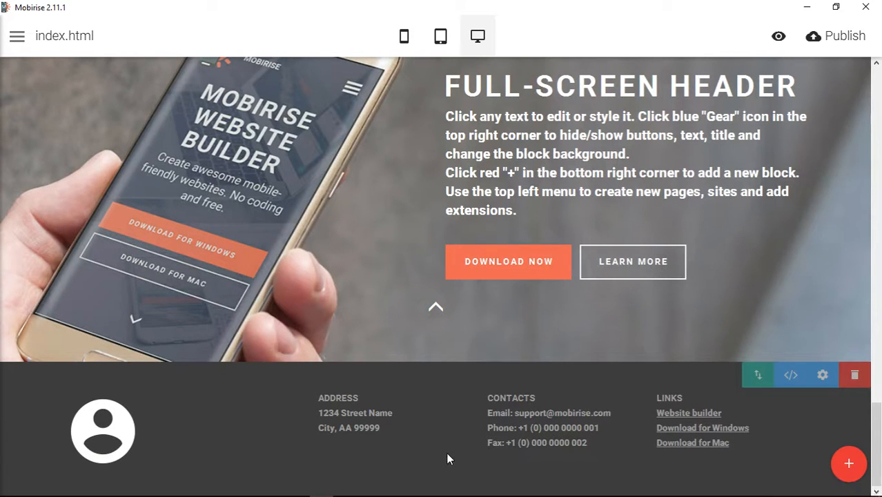
mouse_move(441, 330)
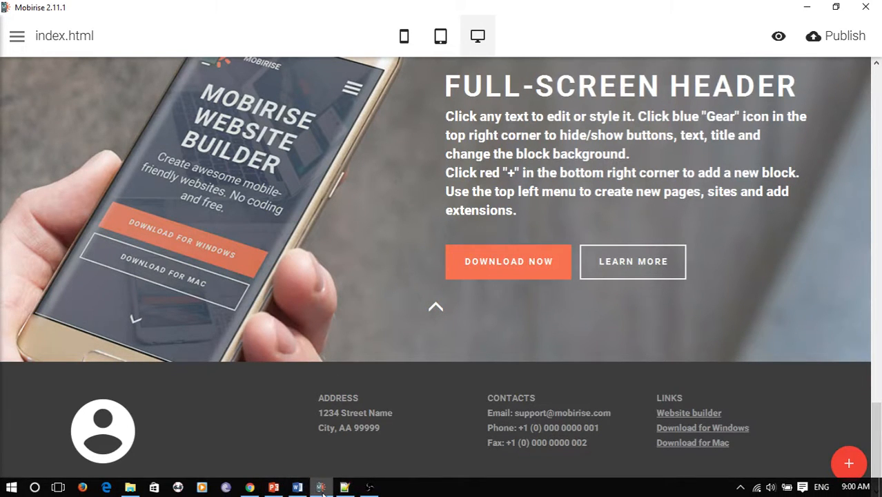
left_click(320, 488)
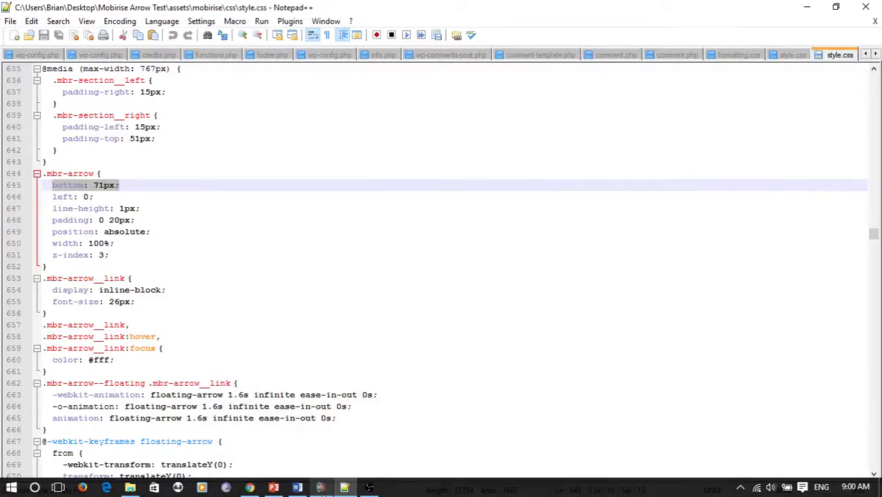
left_click(344, 487)
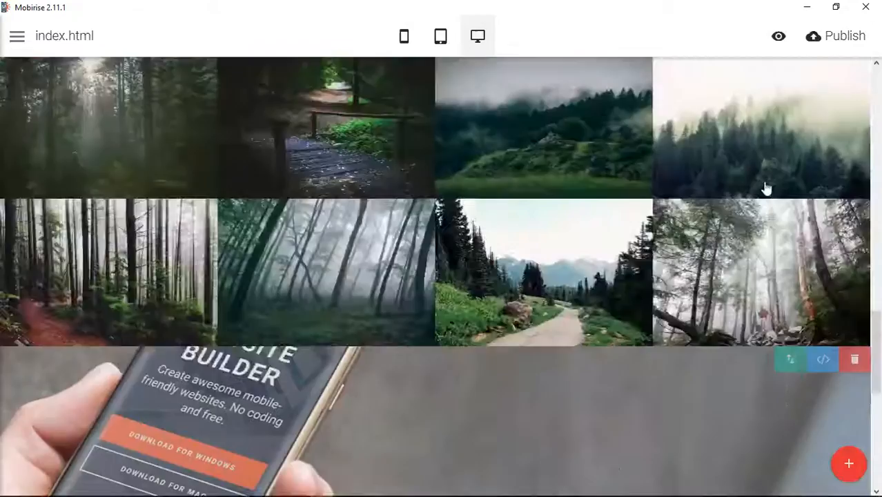
Open the Drop-Dead Easy article block's HTML and CSS code editors
scroll("up", 3)
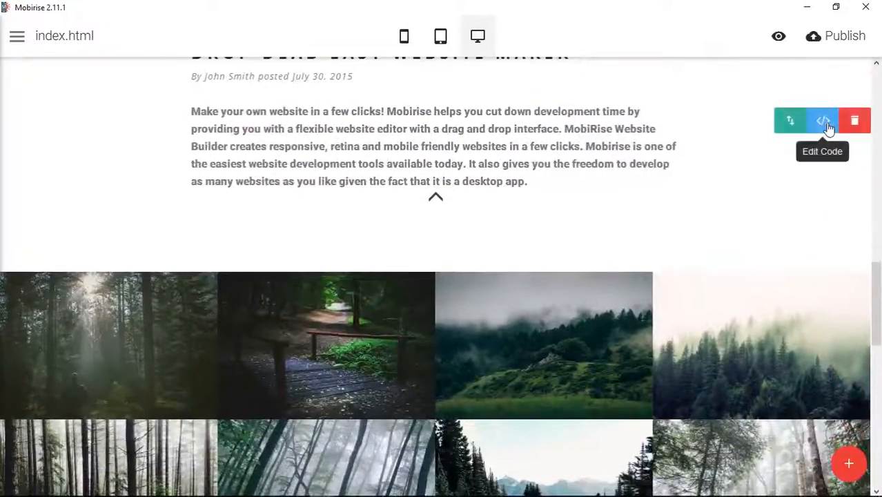
left_click(822, 120)
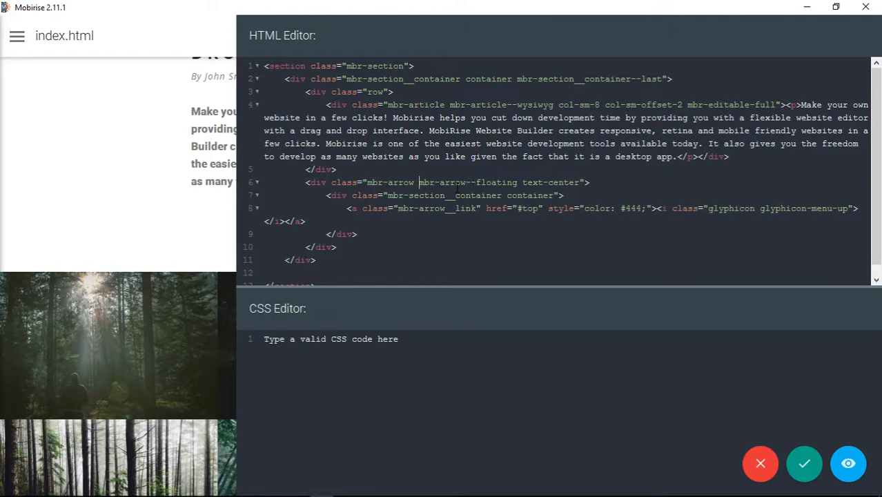
Close the code editor and check the Chrome preview, where the up-arrow overlaps the paragraph
left_click(804, 464)
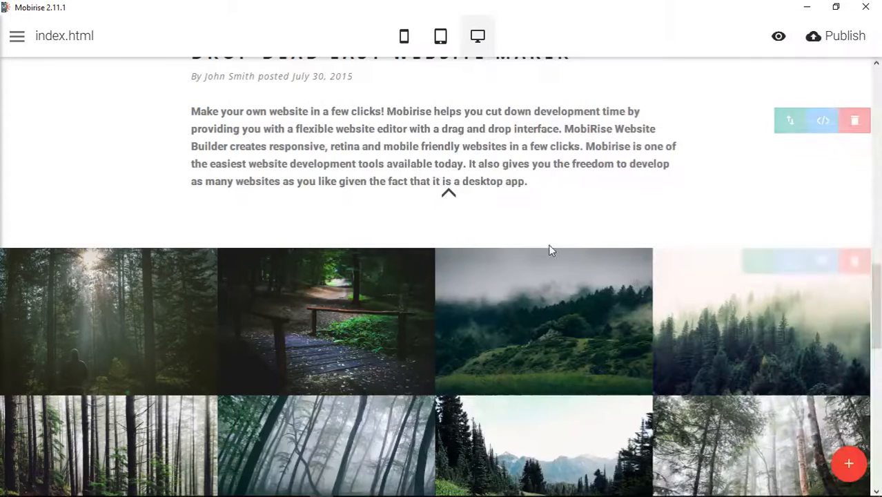
left_click(835, 36)
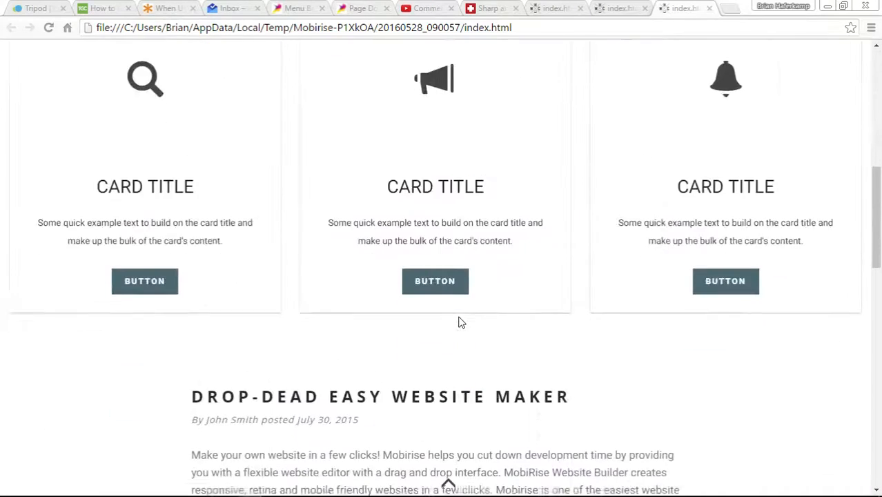
scroll("down", 3)
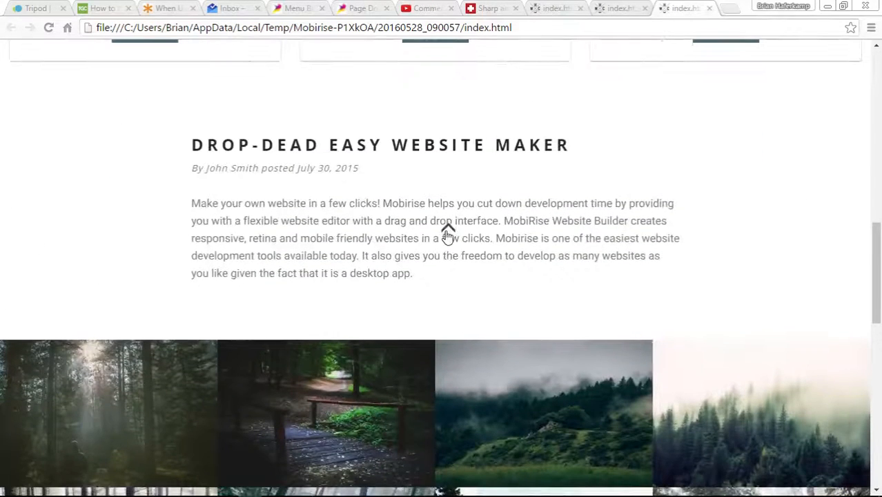
mouse_move(416, 293)
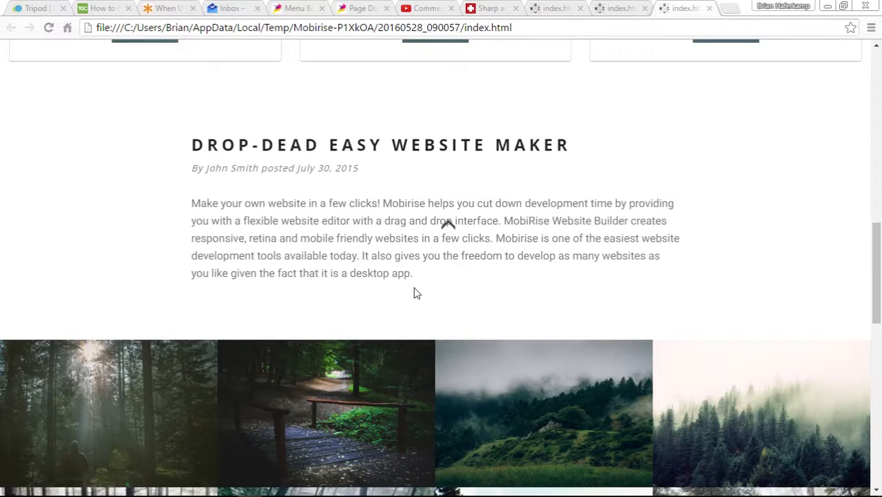
mouse_move(431, 289)
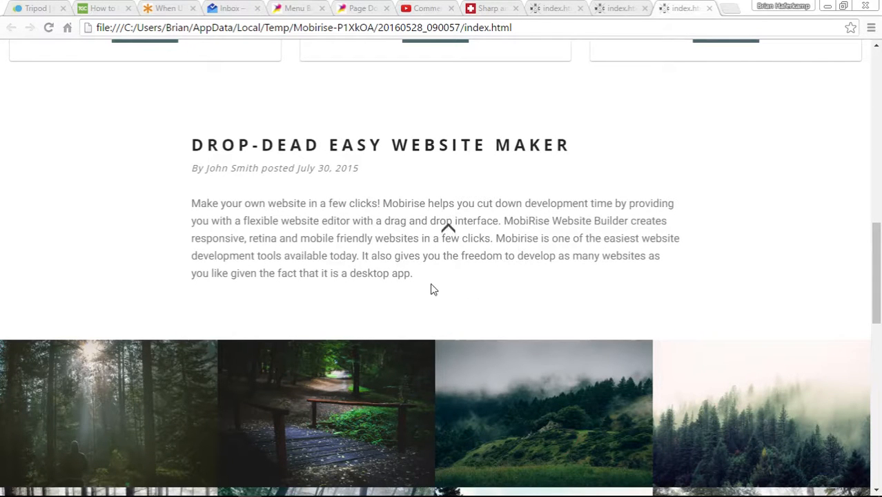
mouse_move(455, 291)
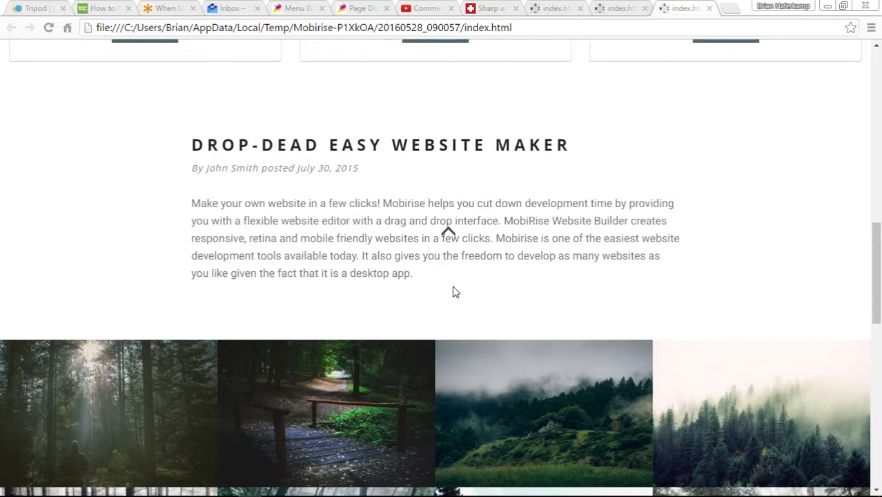
mouse_move(469, 231)
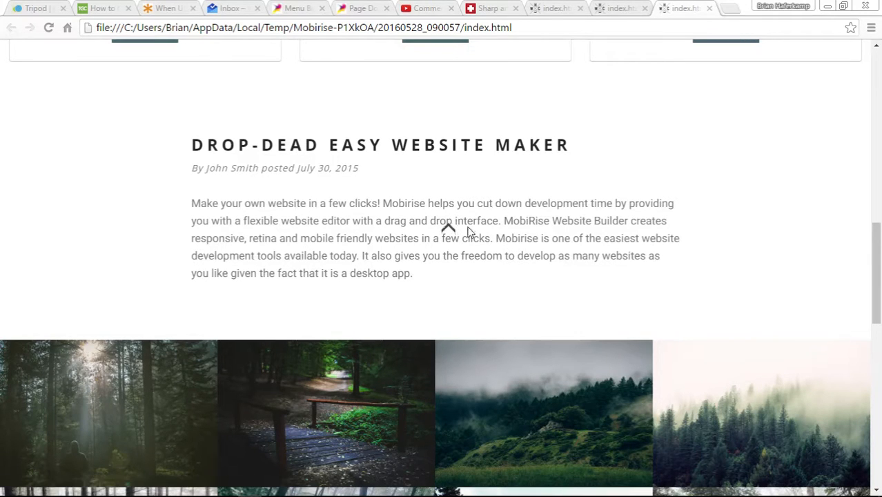
mouse_move(452, 230)
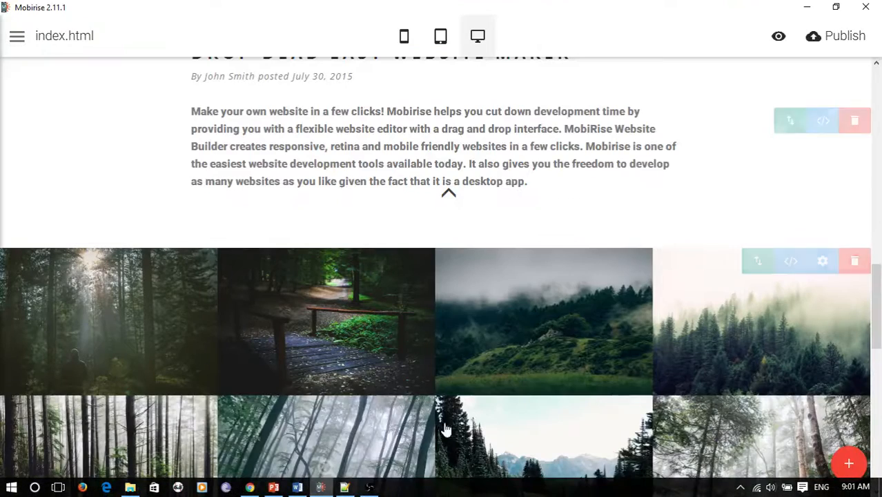
Drop mbr-arrow from the wrapper, remove the inline colour, and give the link a floating-arrow class
left_click(823, 121)
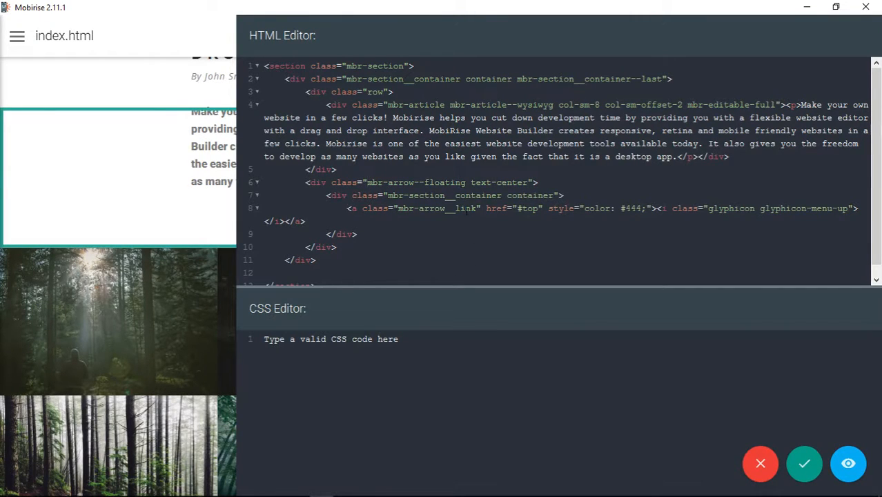
left_click(368, 182)
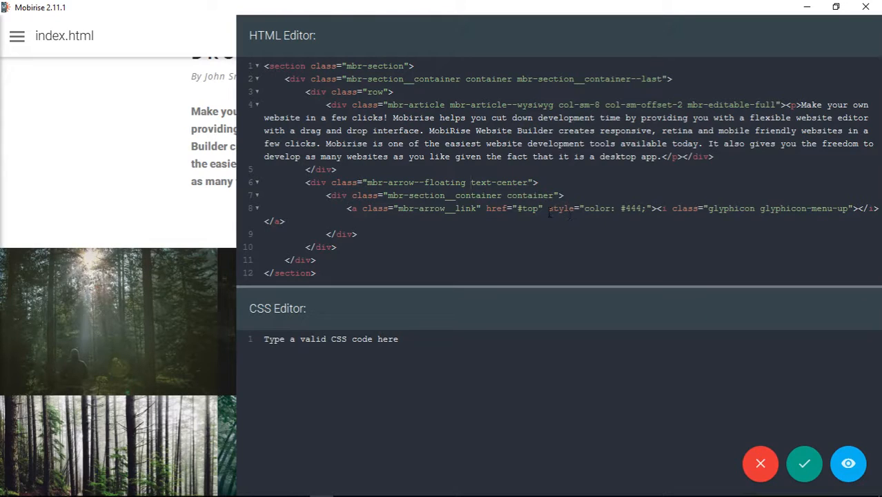
double_click(598, 209)
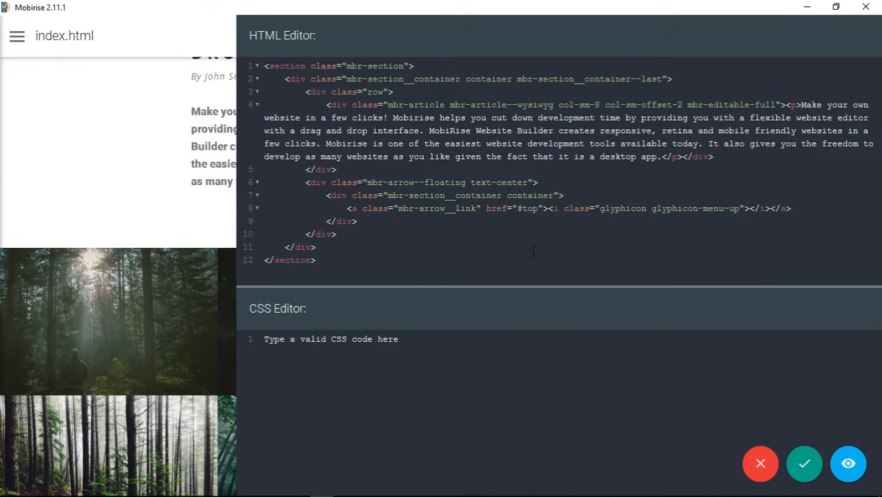
type("floating-arrow")
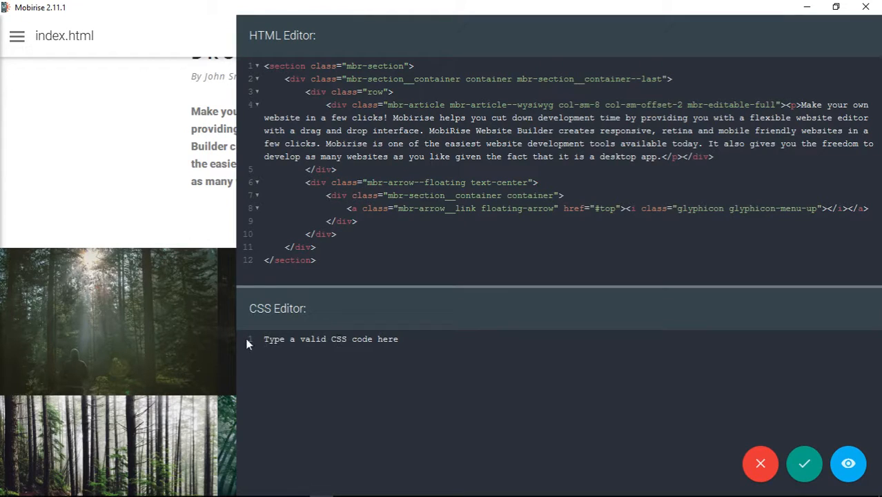
Add a .floating-arrow rule with color #444 and margin-top 20px, and apply the code
type(".flo")
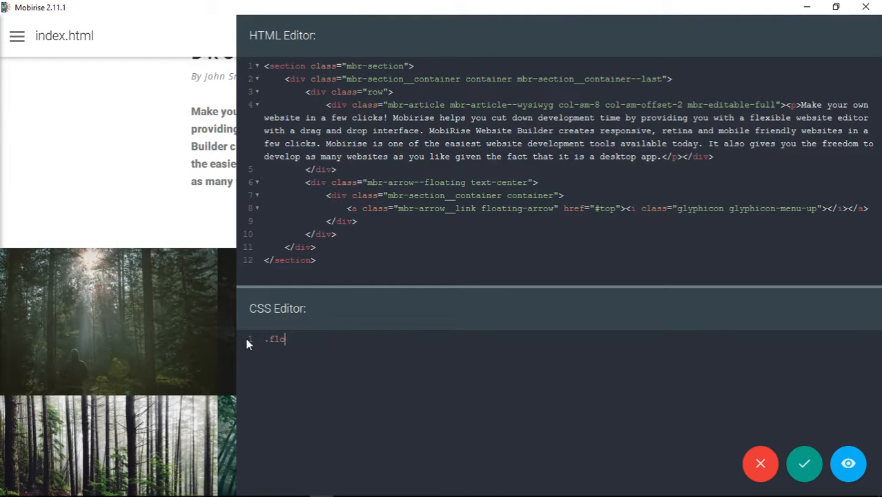
type("ating-arrow")
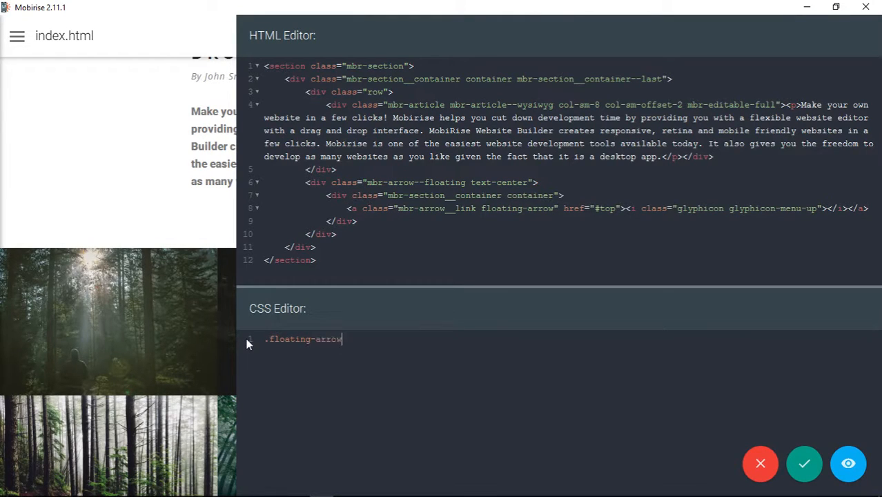
type("{")
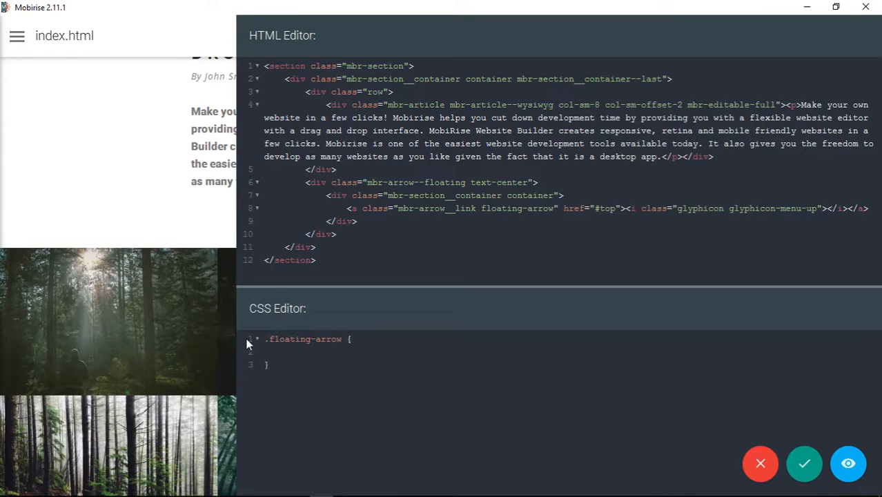
type("color: #ee")
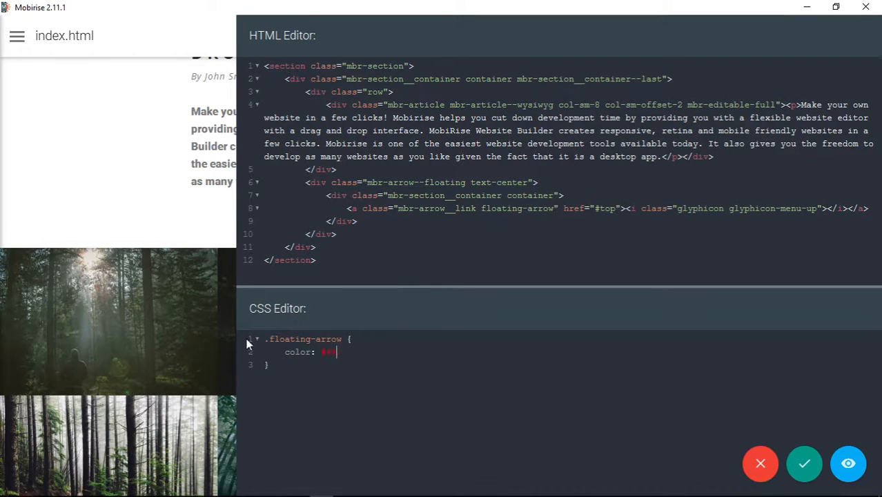
type("#444;")
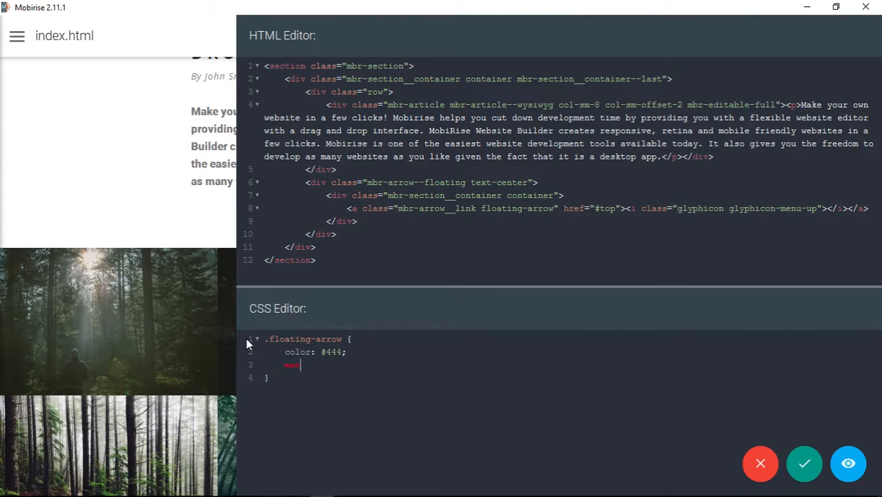
type("margin-top")
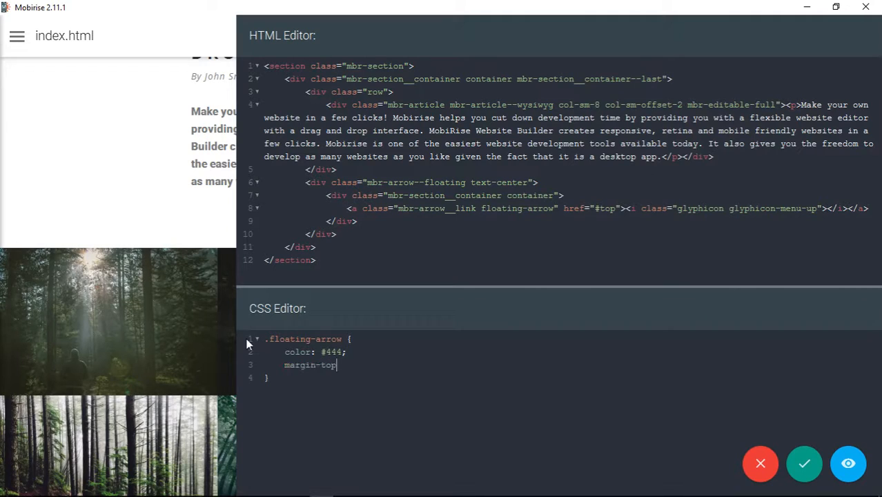
type(":")
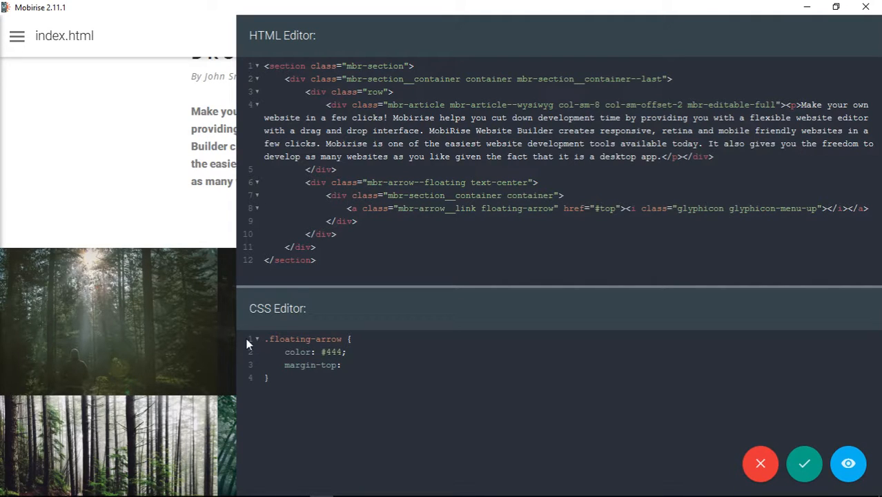
type("20px;")
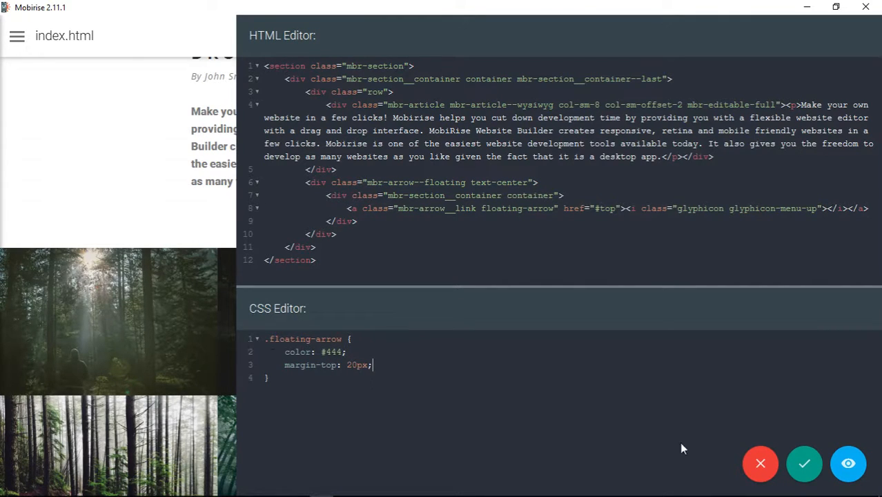
left_click(804, 463)
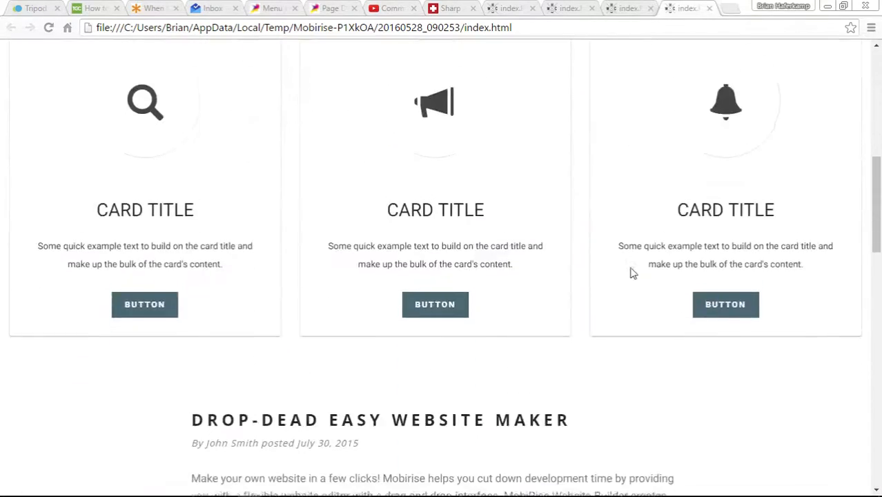
Scroll the Chrome preview down to view the up arrow below the article paragraph
scroll("down", 3)
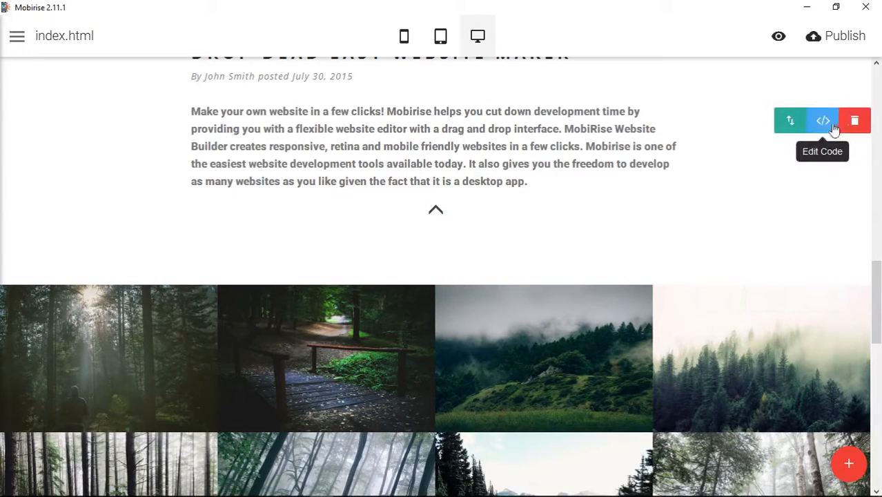
Change the .floating-arrow rule from margin-top to padding-top 20px, save, and preview in browser
left_click(823, 120)
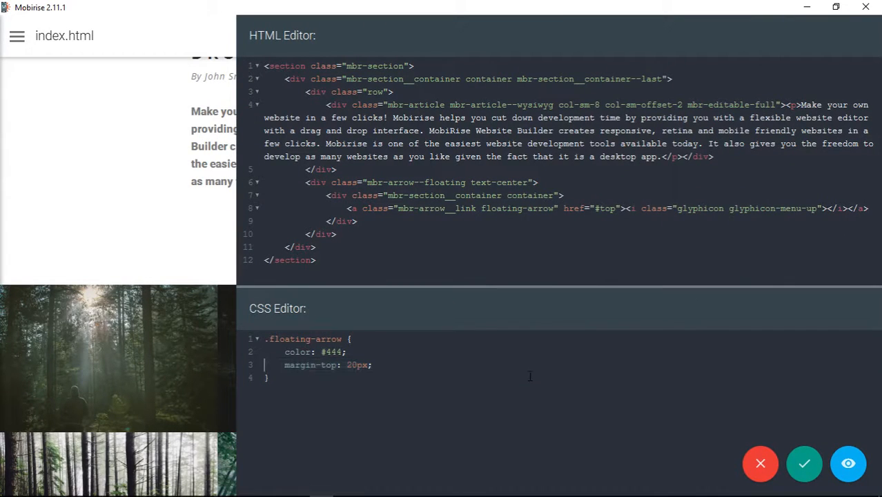
double_click(310, 364)
type("padding")
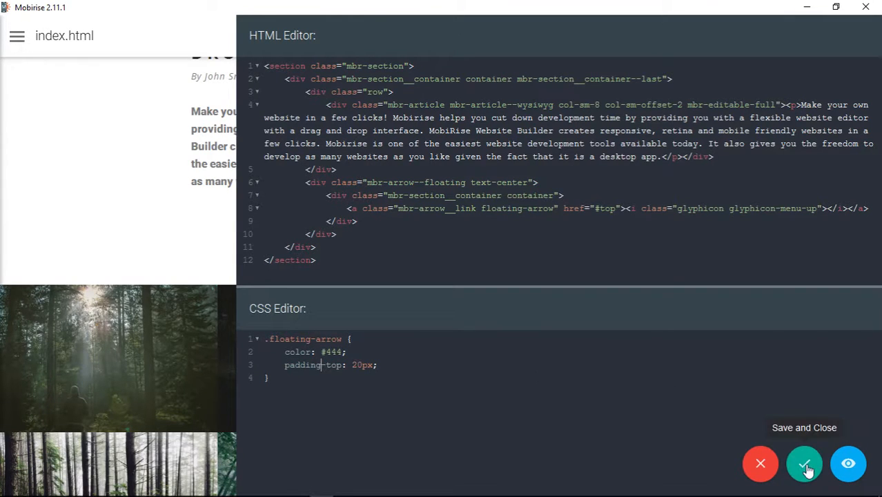
left_click(804, 463)
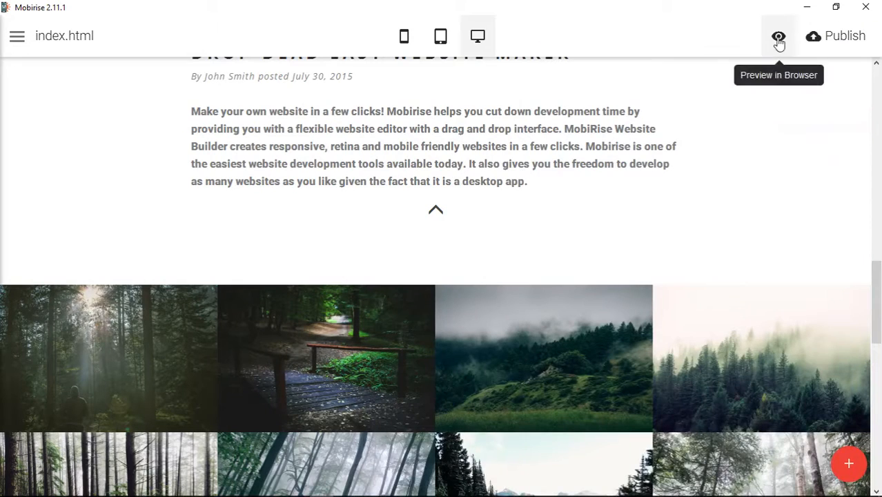
left_click(779, 36)
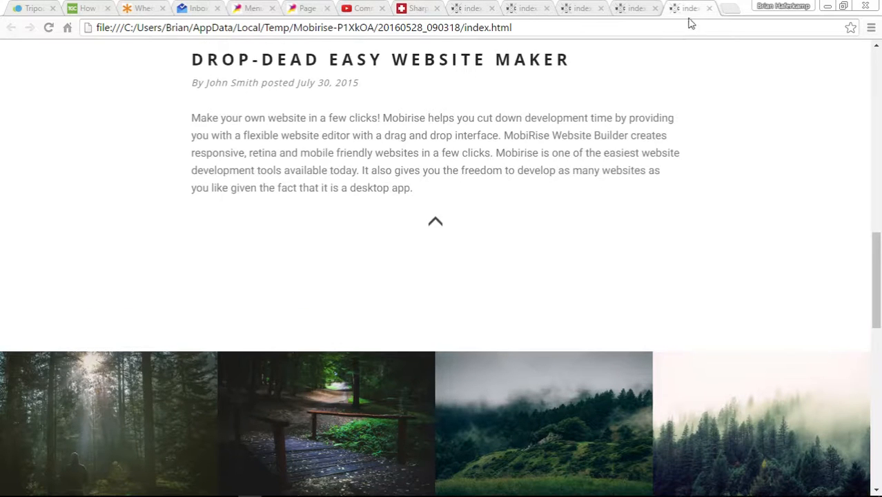
Scroll the preview, then inspect the mbr-section__container--last div in DevTools (93px bottom padding)
scroll("down", 3)
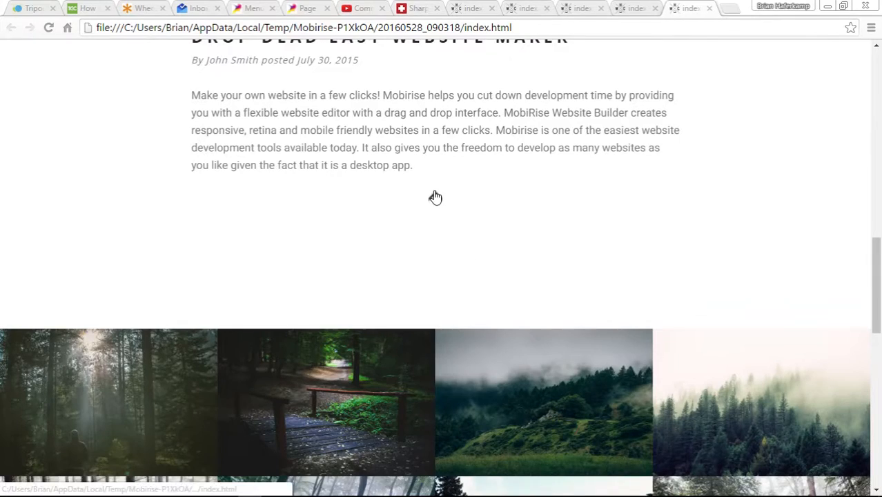
scroll("up", 3)
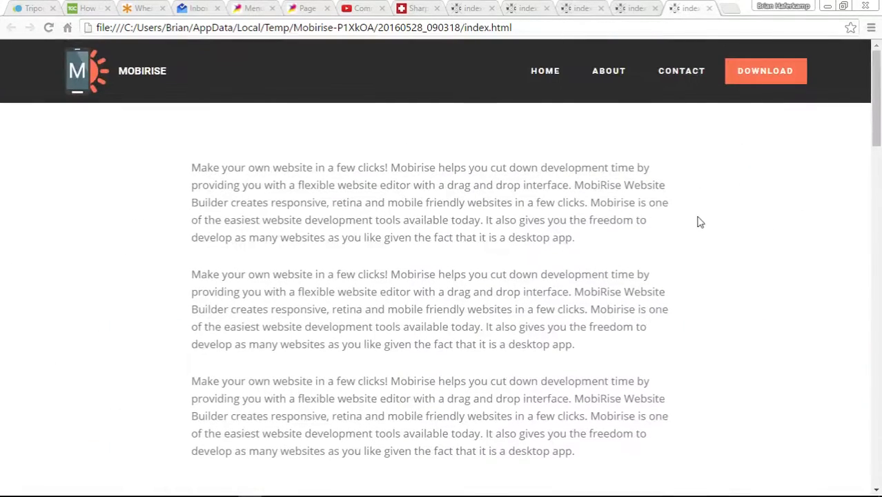
mouse_move(655, 111)
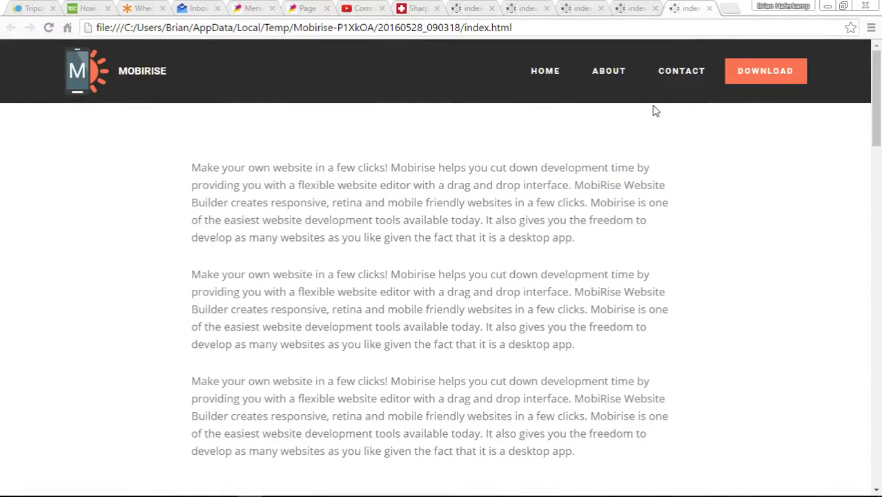
scroll("down", 3)
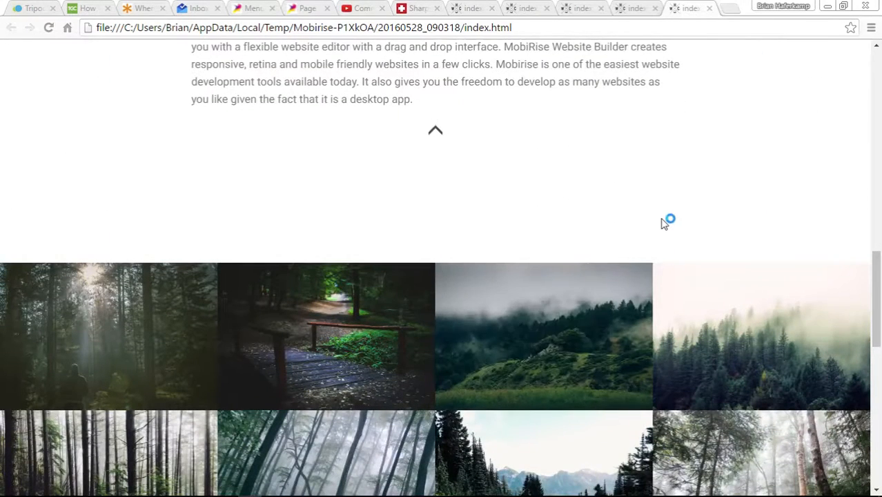
key("F12")
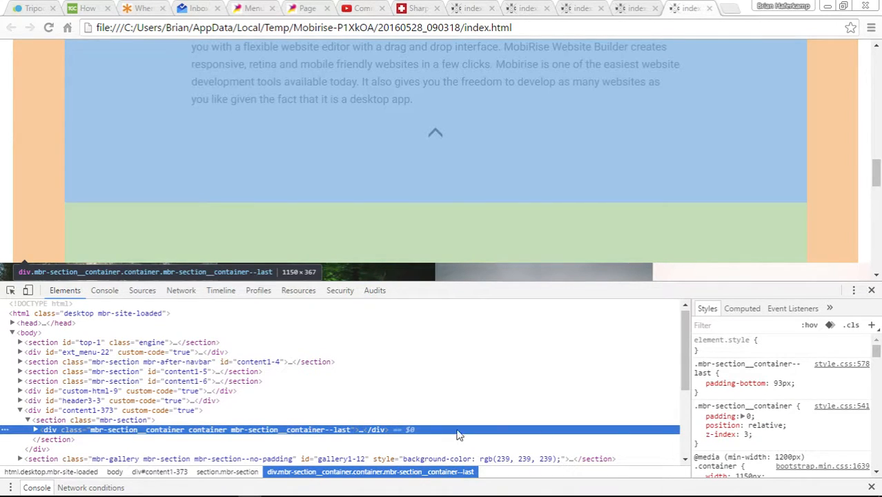
Set the container's bottom padding to 60px, then untick it in the Styles pane
left_click(698, 383)
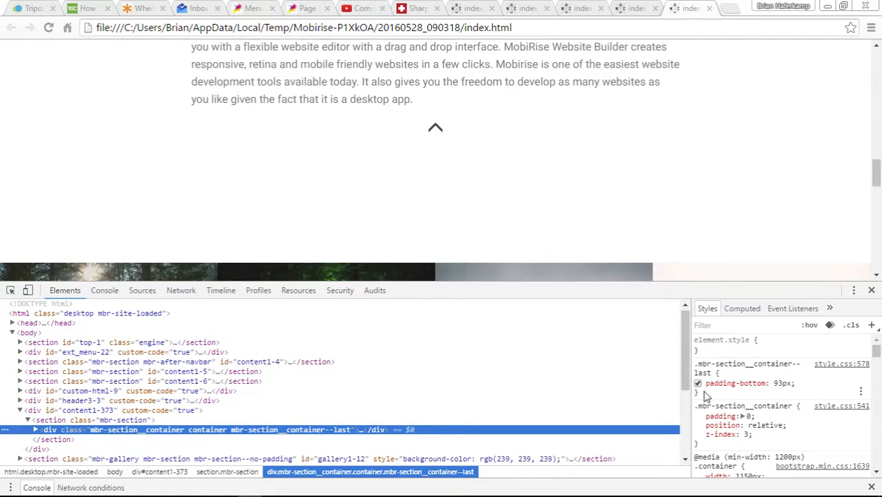
left_click(698, 383)
type("60")
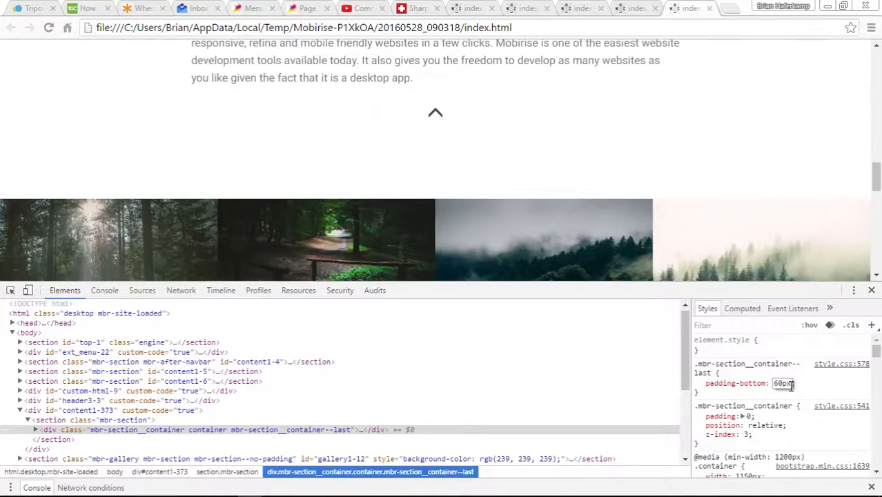
scroll("up", 3)
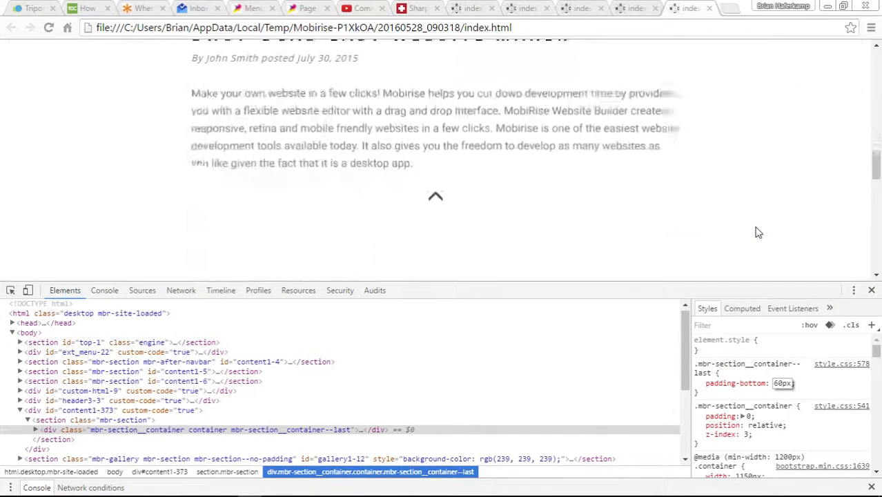
scroll("down", 3)
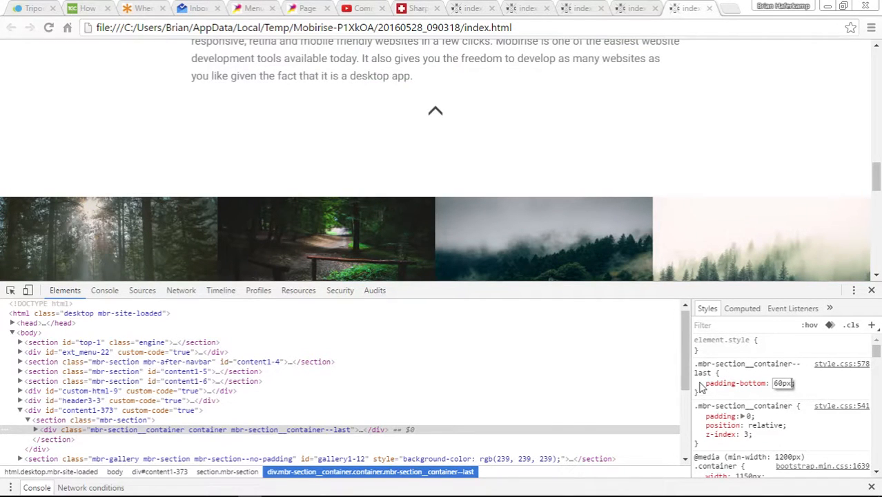
left_click(697, 384)
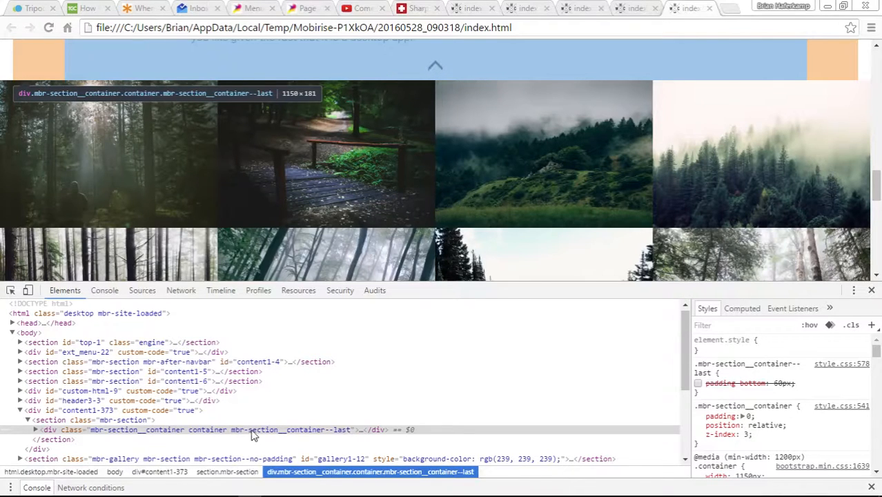
mouse_move(326, 435)
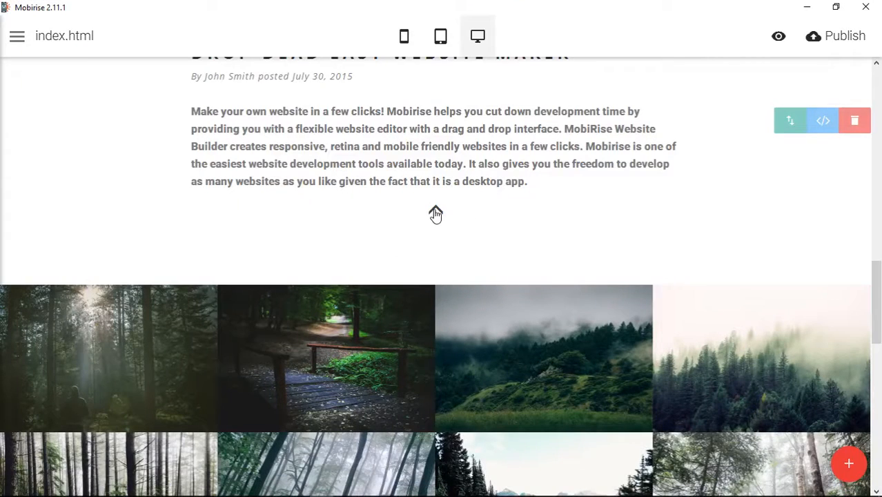
scroll("down", 3)
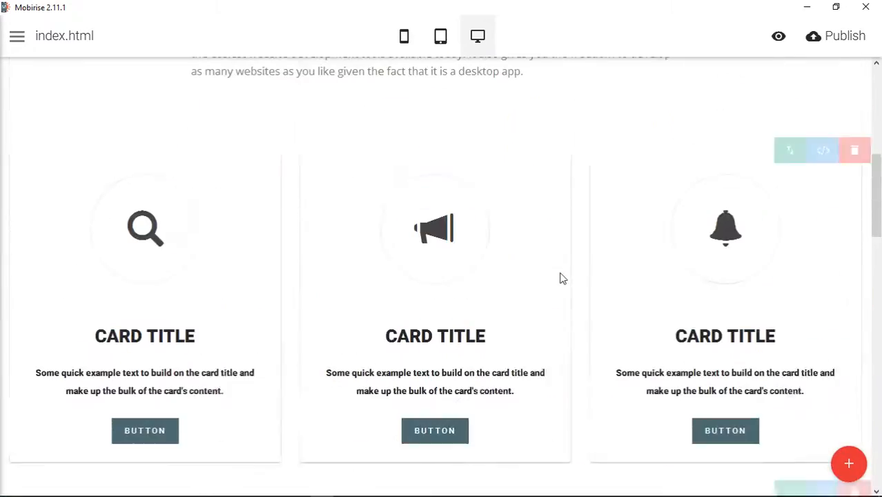
scroll("up", 3)
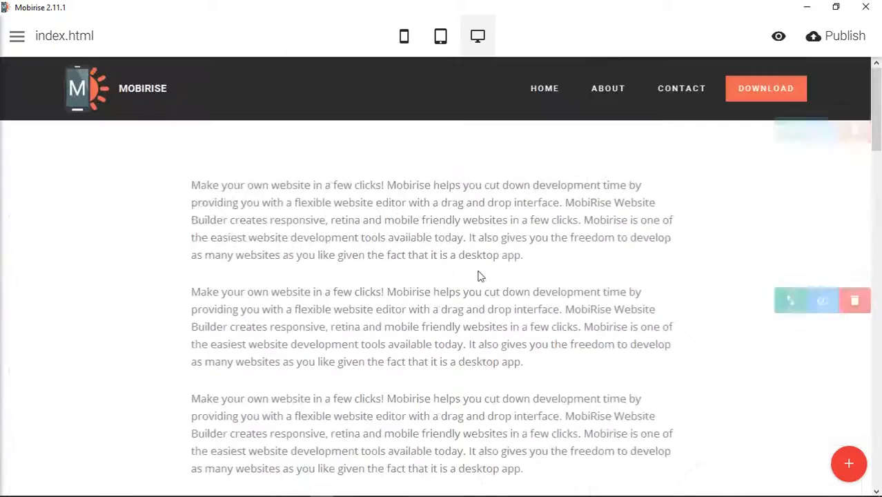
scroll("up", 3)
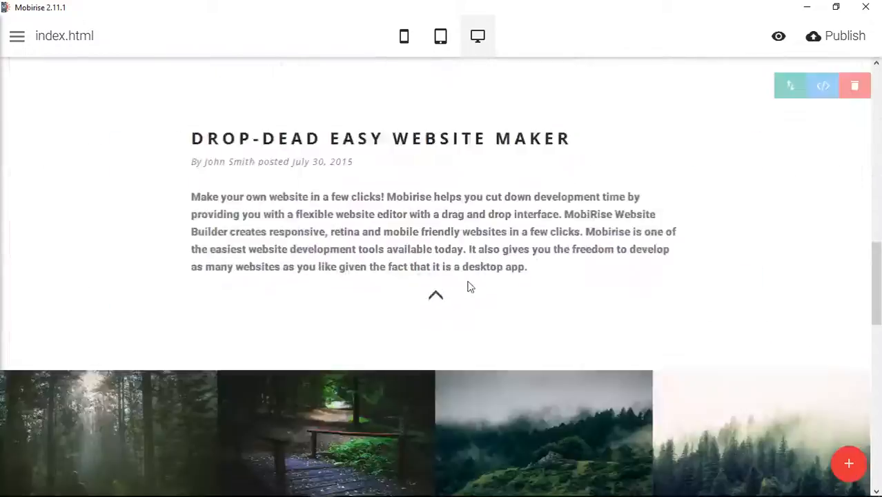
scroll("up", 3)
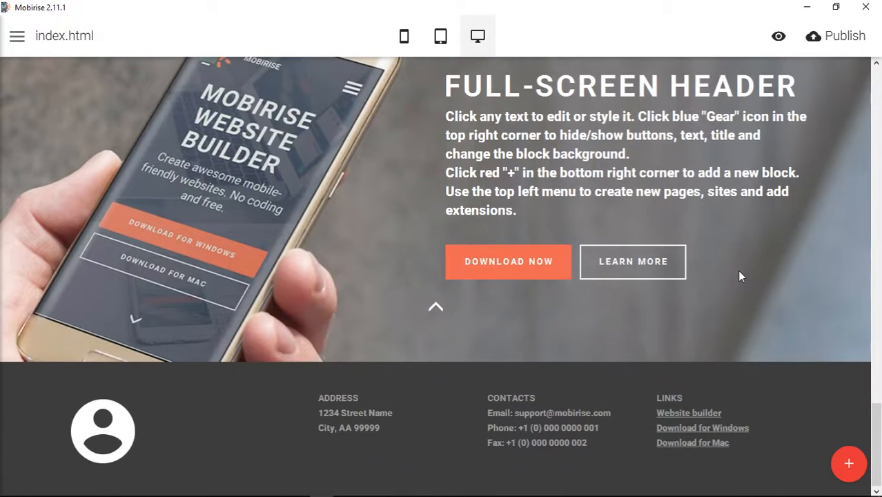
mouse_move(617, 364)
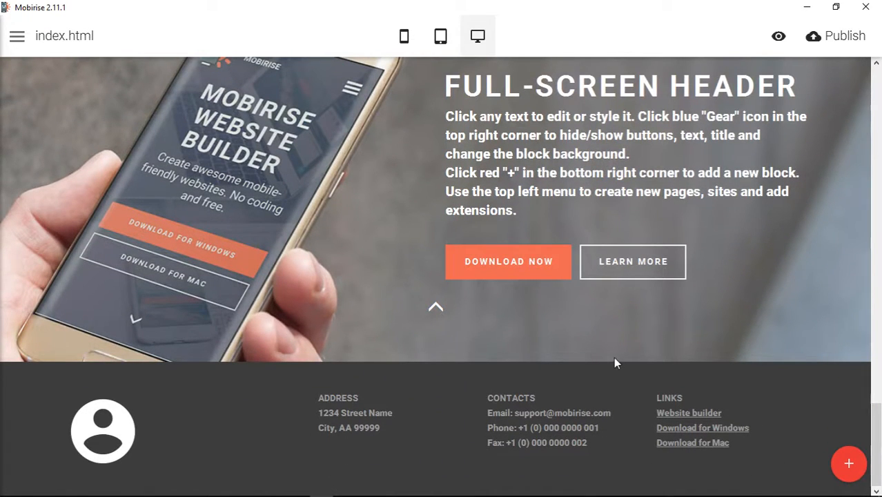
mouse_move(446, 310)
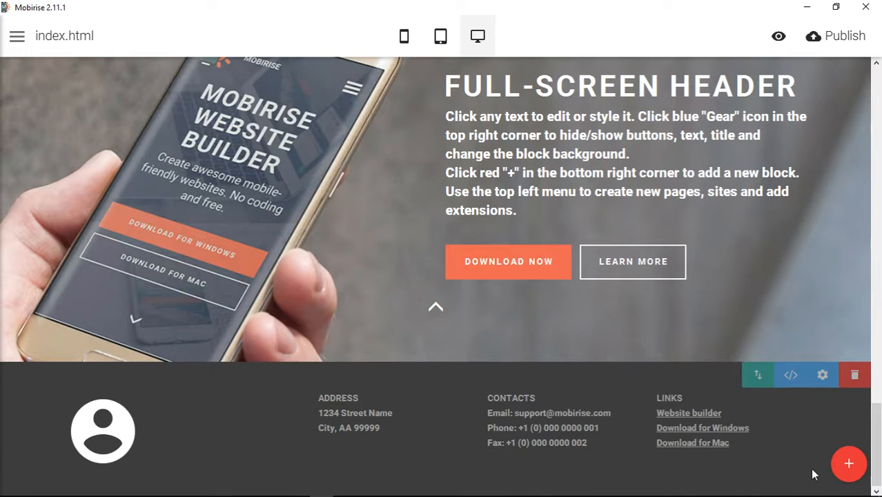
mouse_move(466, 486)
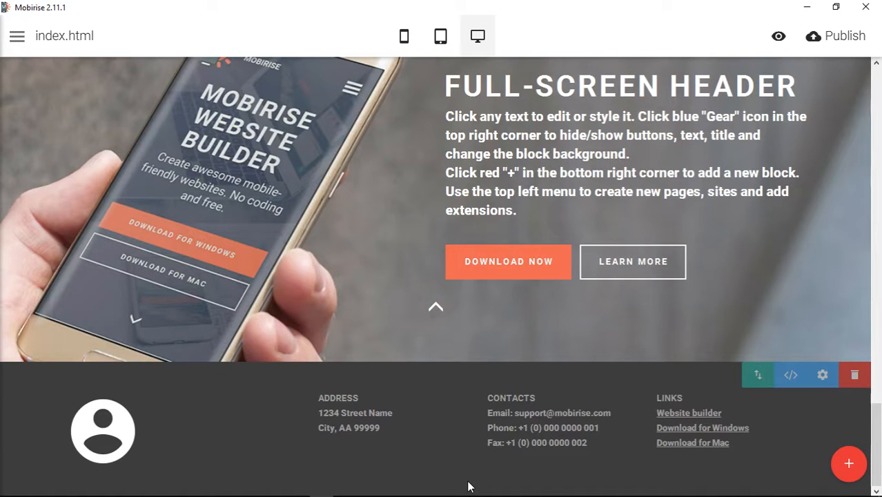
mouse_move(463, 482)
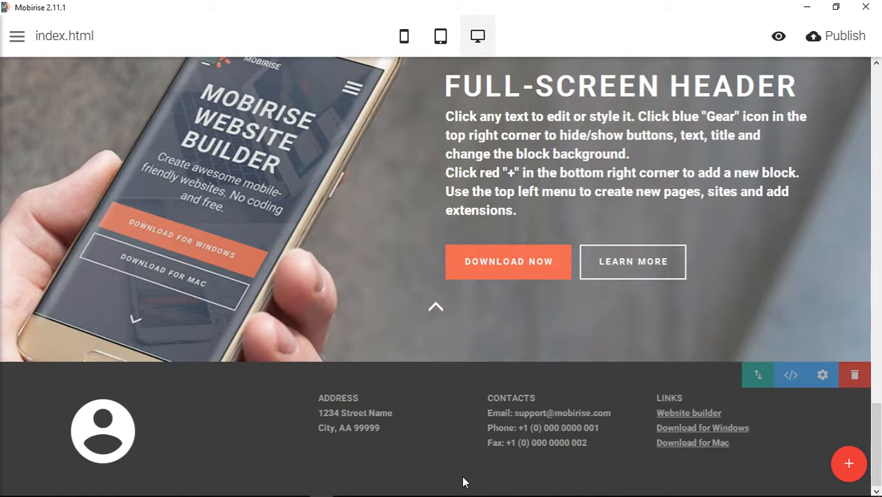